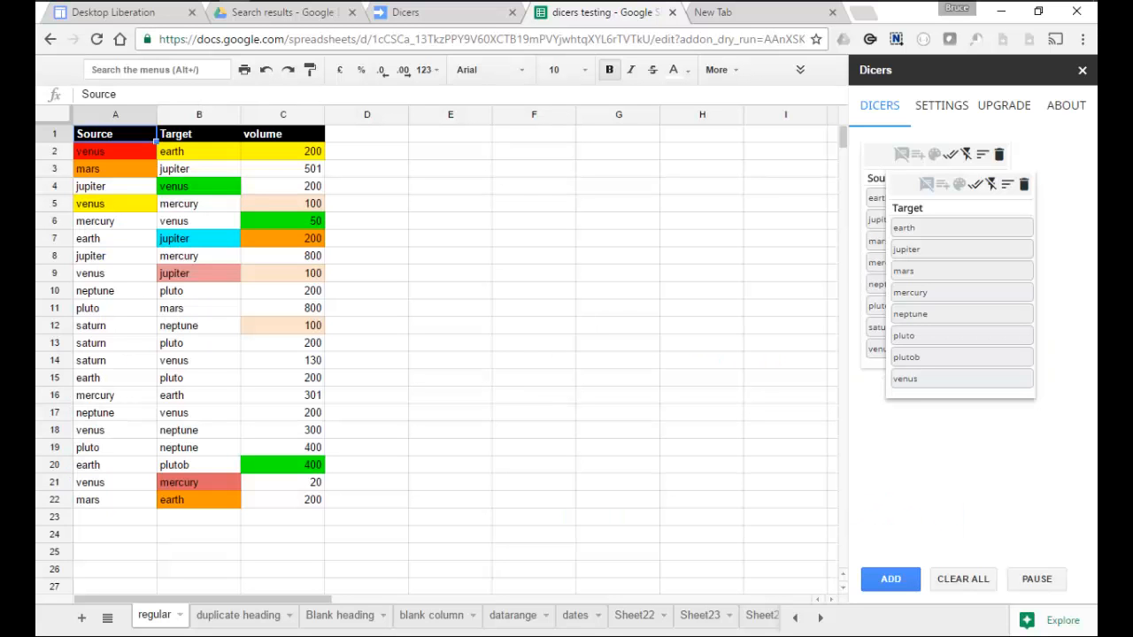
mouse_move(954, 271)
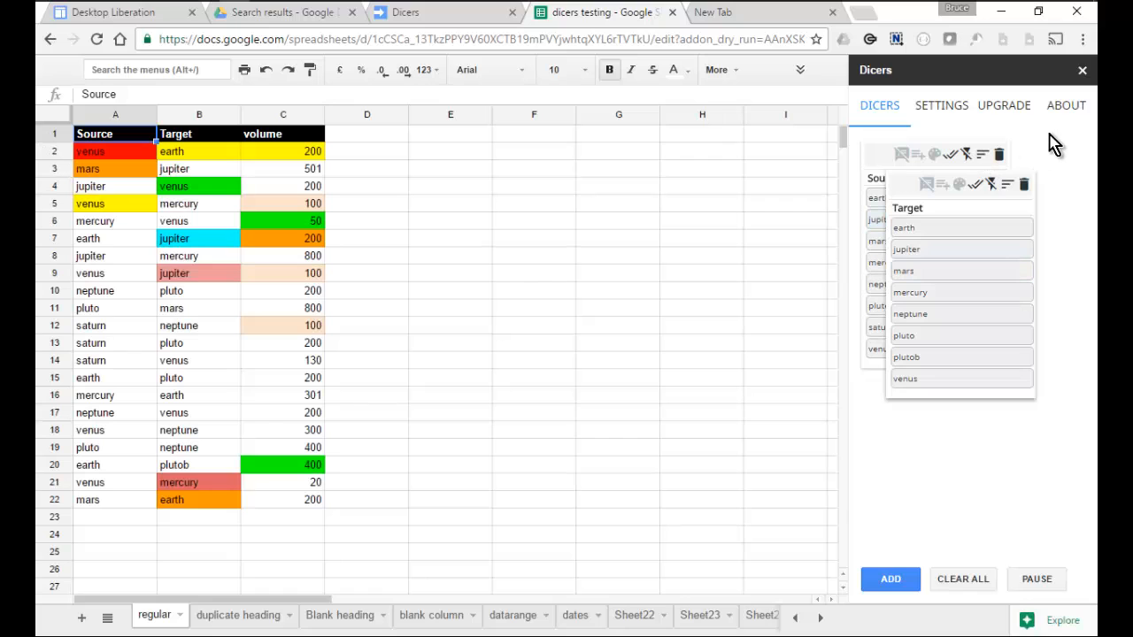
left_click(1003, 105)
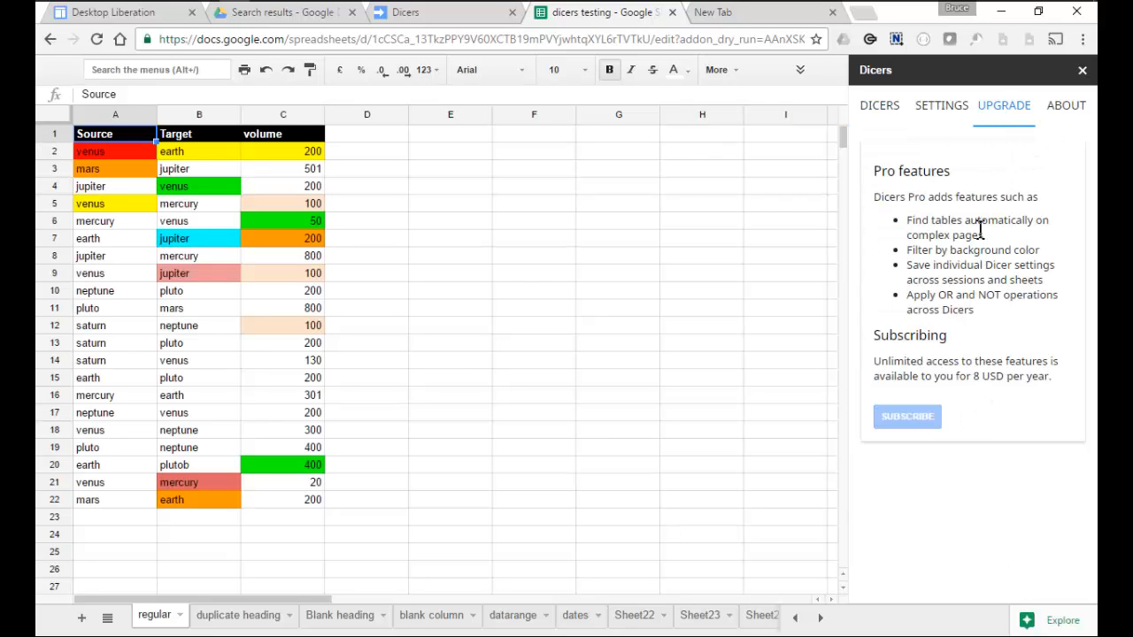
left_click(906, 416)
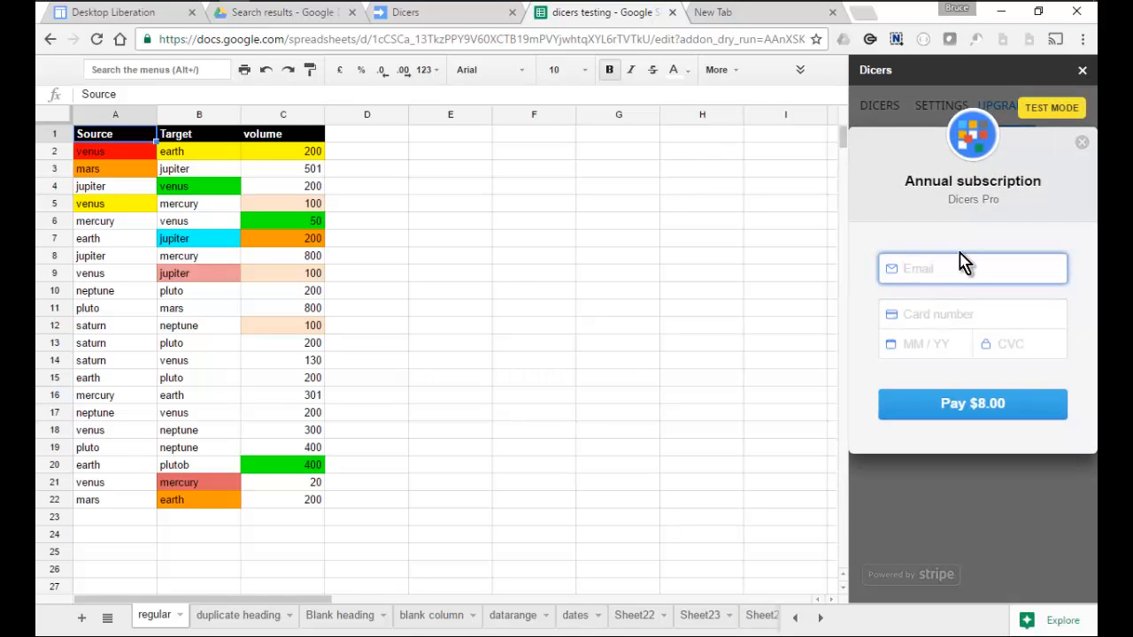
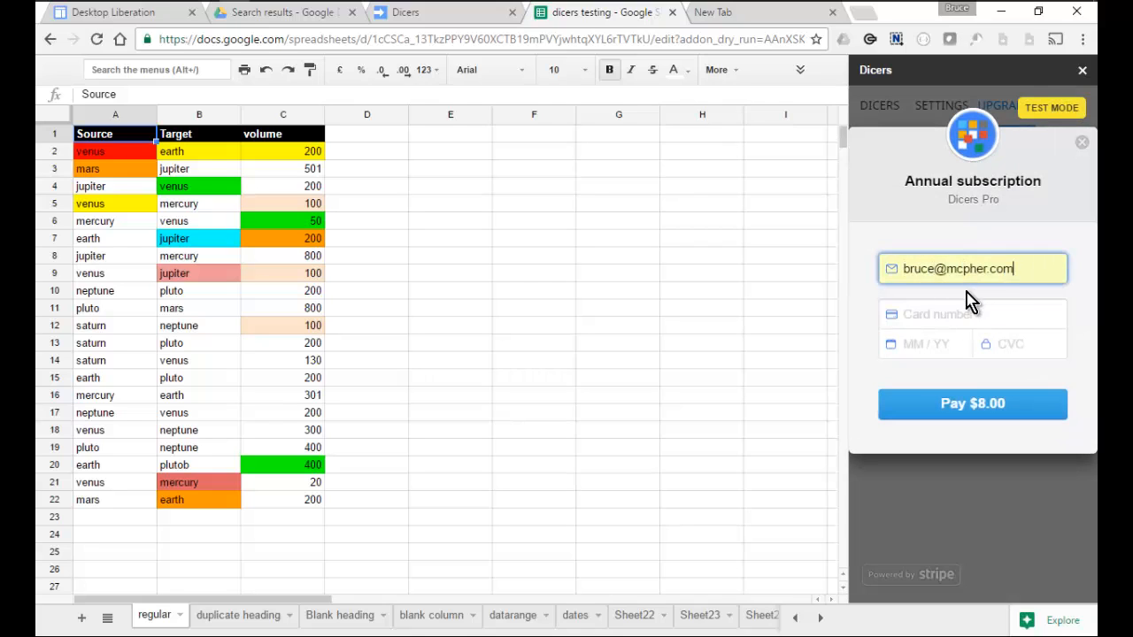
type("4242 4242 4242 42")
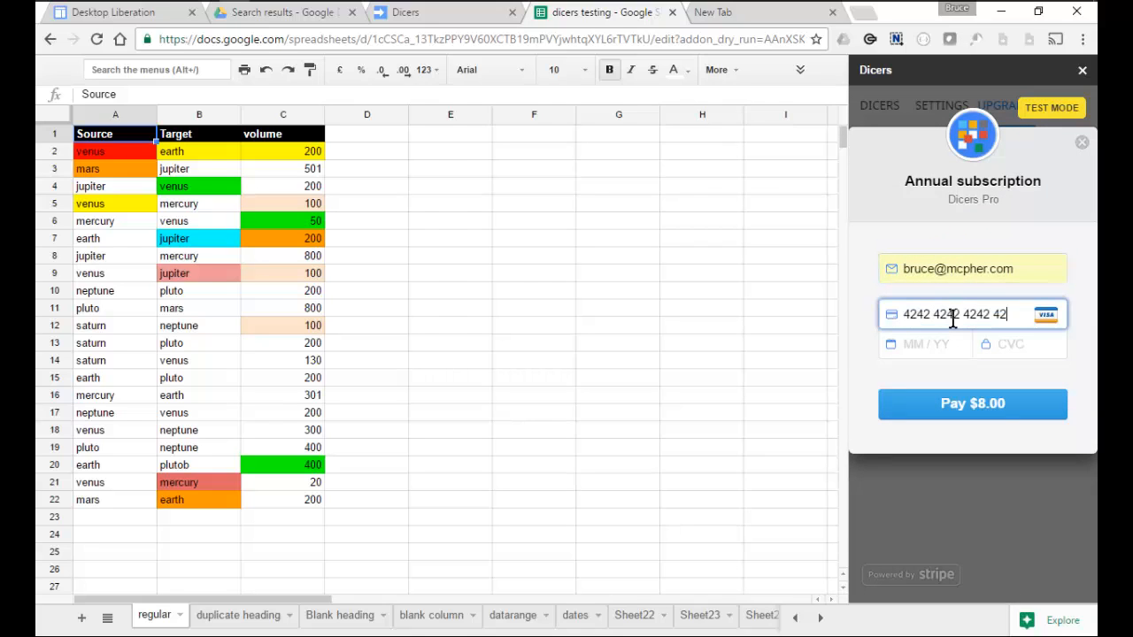
type("12/17")
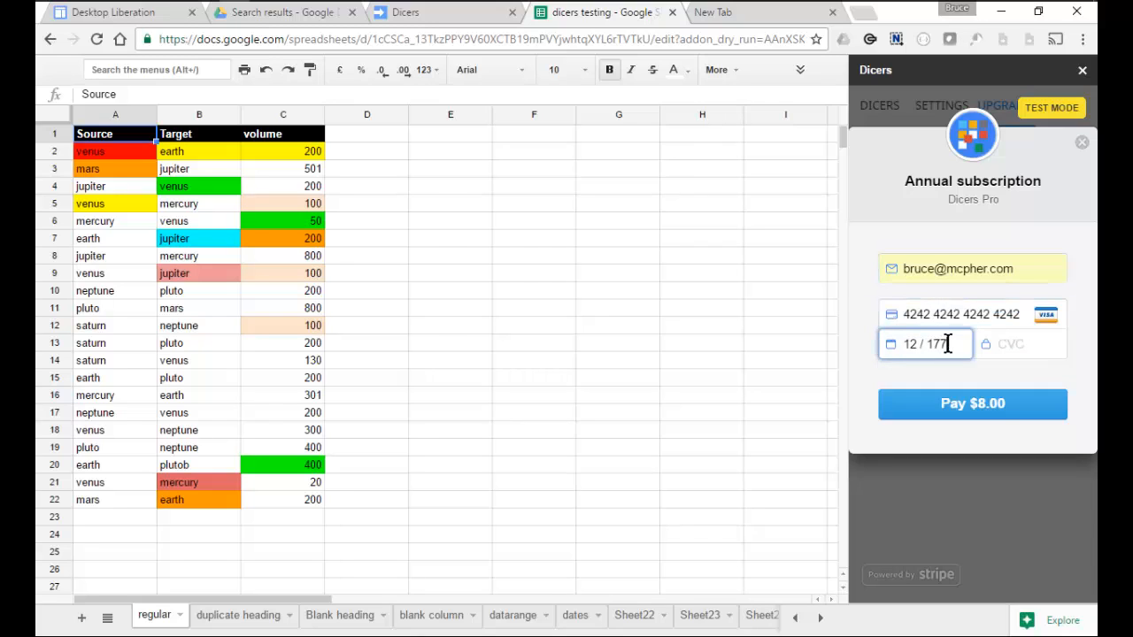
left_click(971, 404)
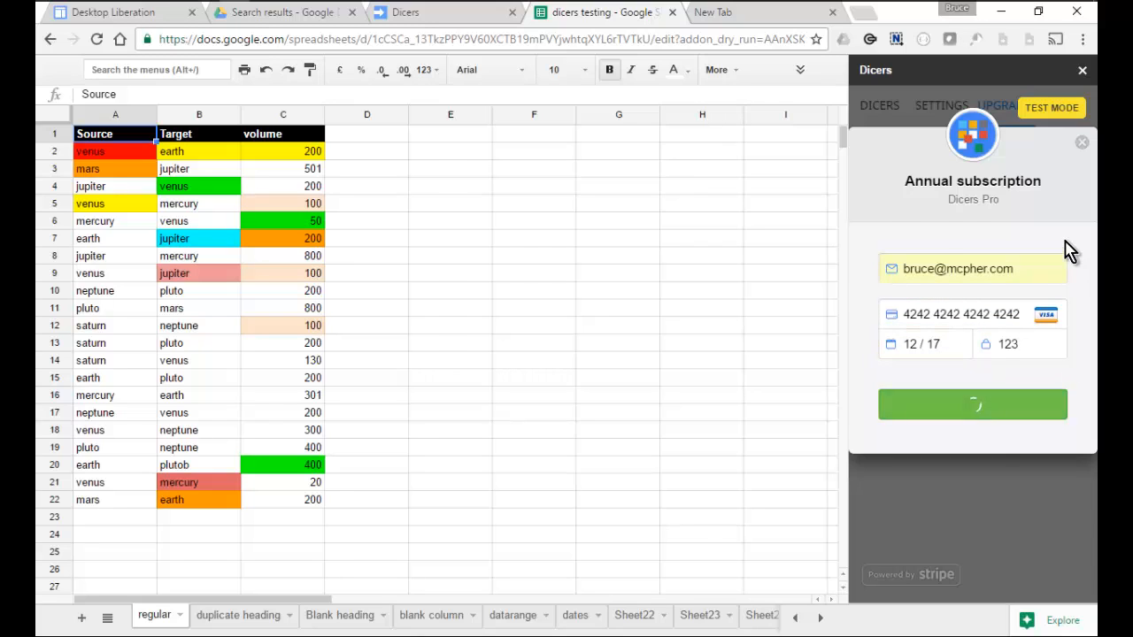
left_click(972, 403)
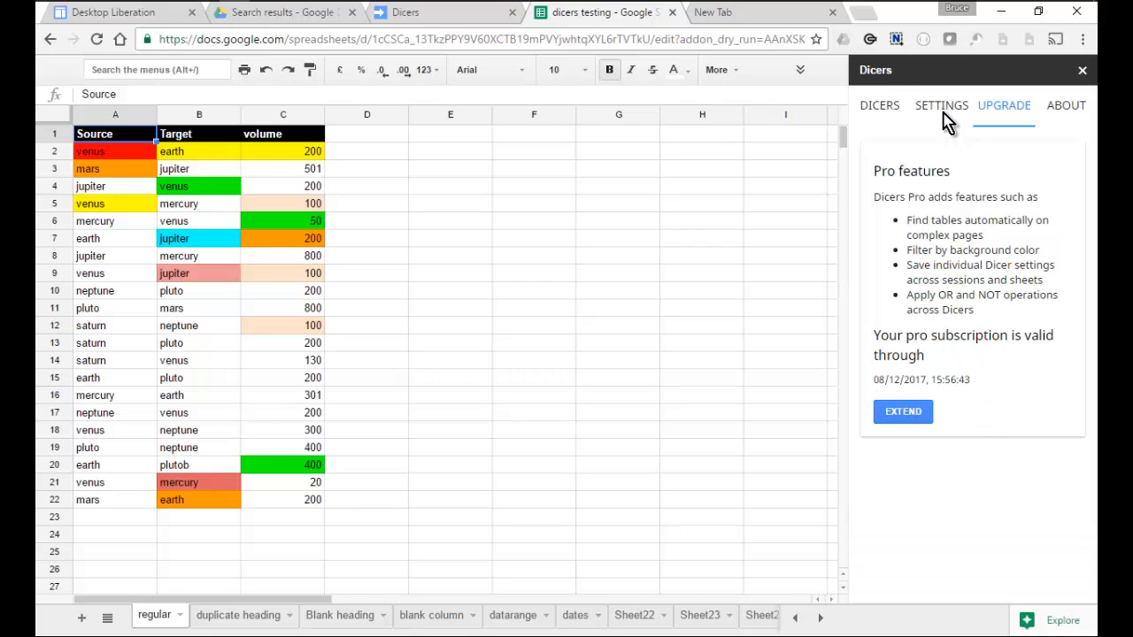
Review the Your Account details, turning Reminders off and back on, then go back to settings.
left_click(941, 105)
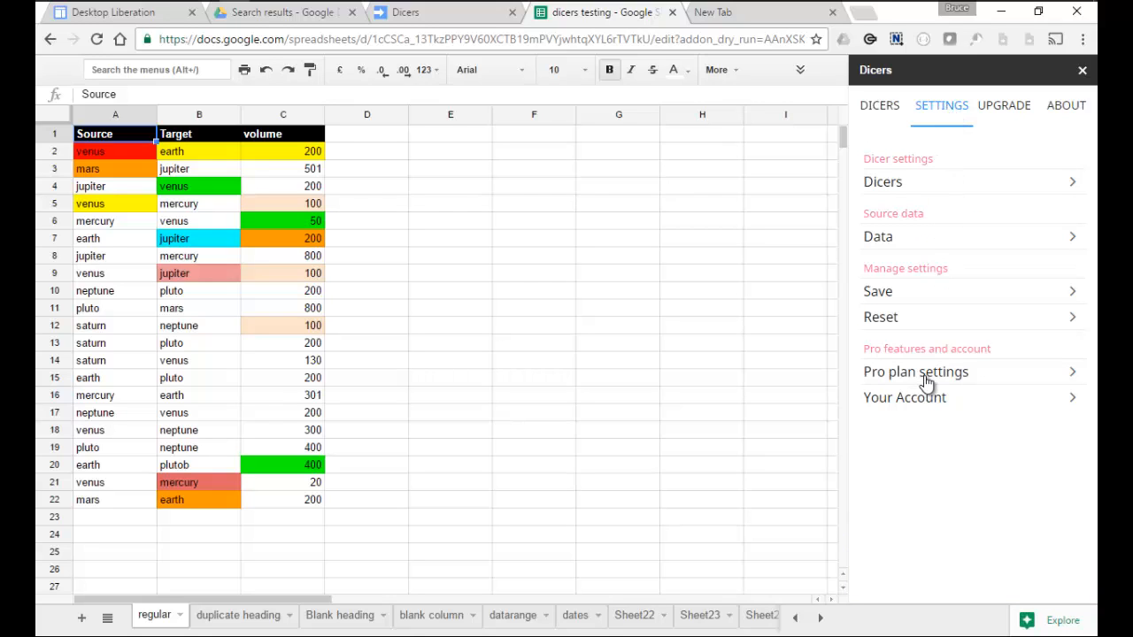
mouse_move(927, 404)
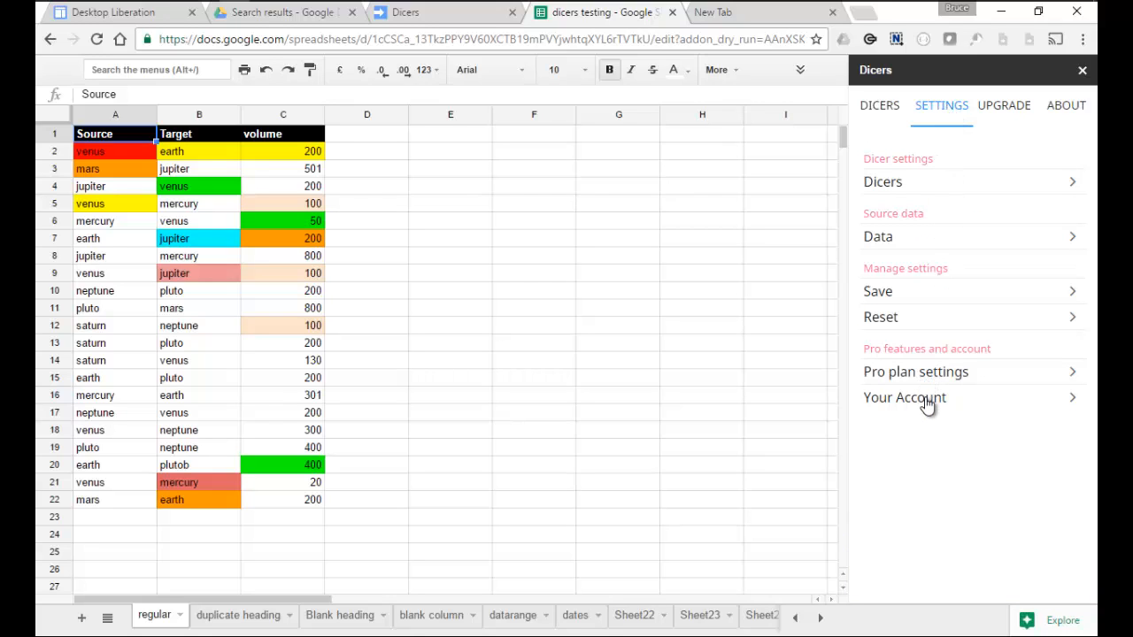
left_click(904, 396)
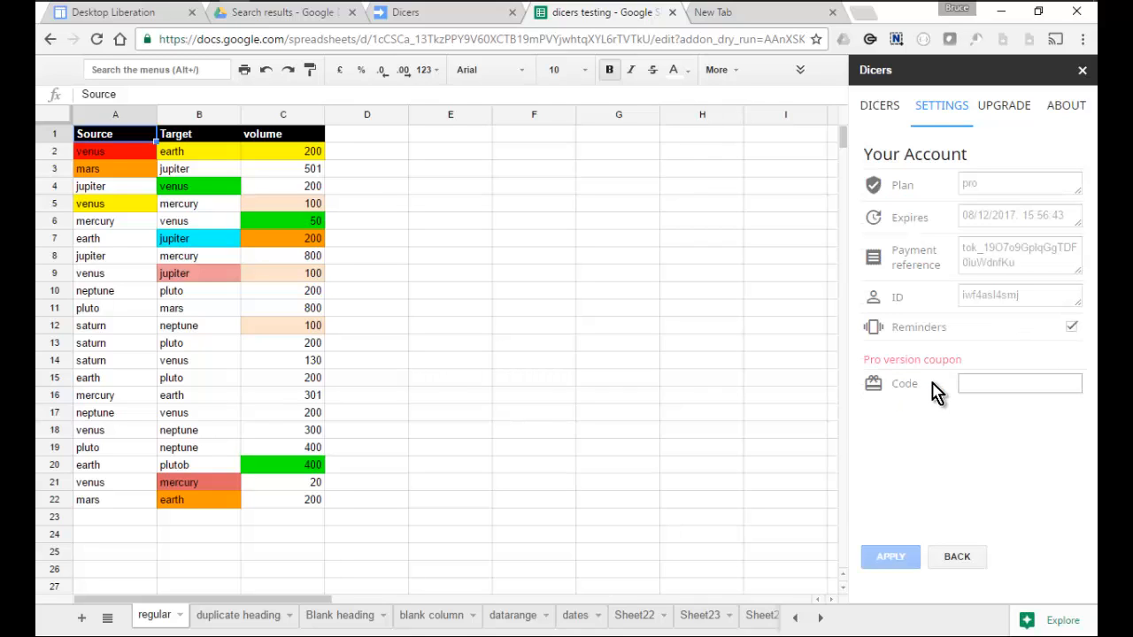
mouse_move(974, 220)
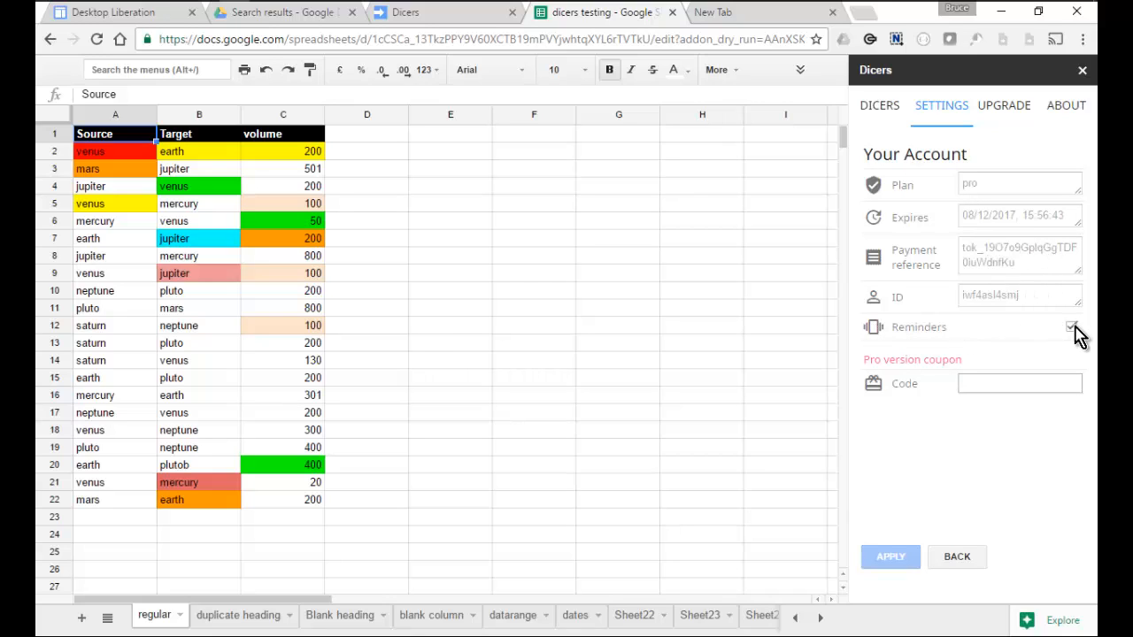
left_click(1072, 327)
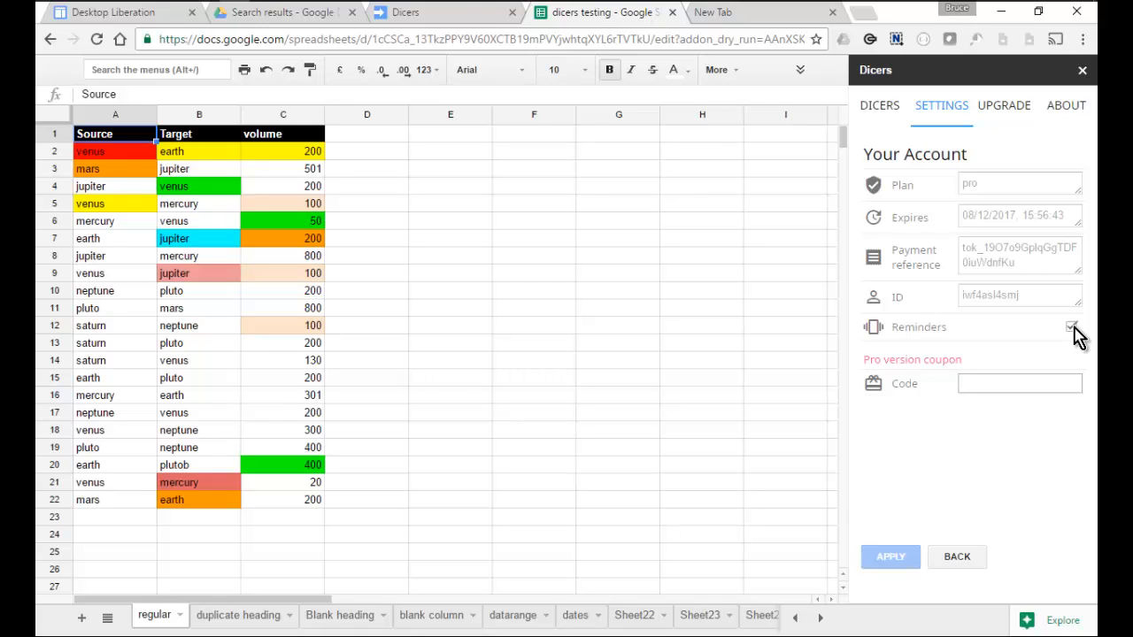
left_click(1071, 327)
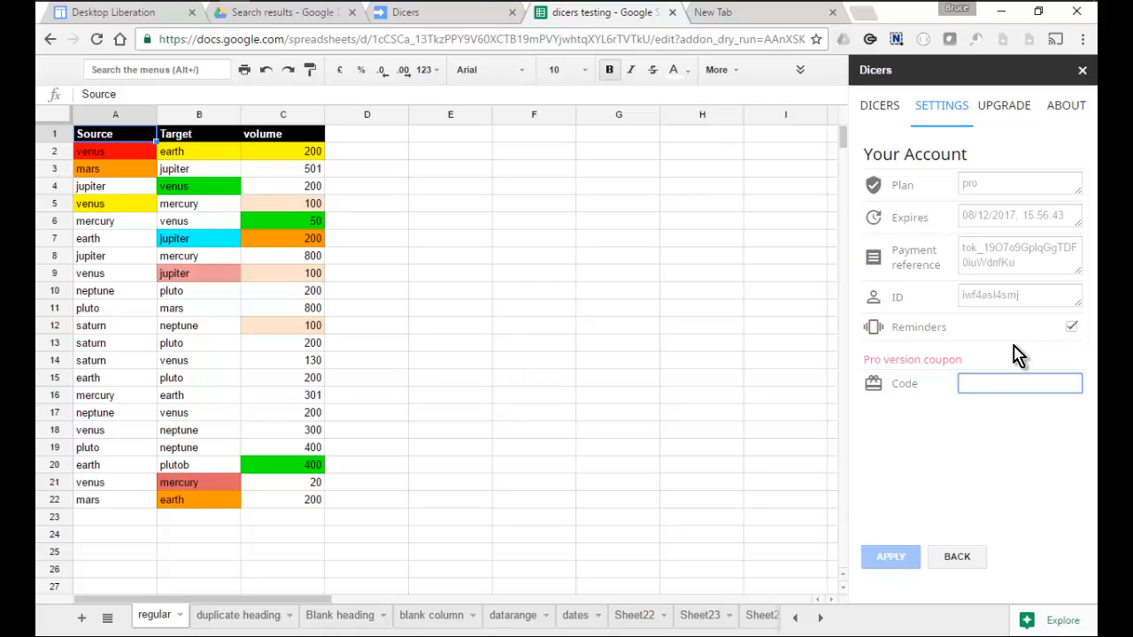
left_click(1018, 383)
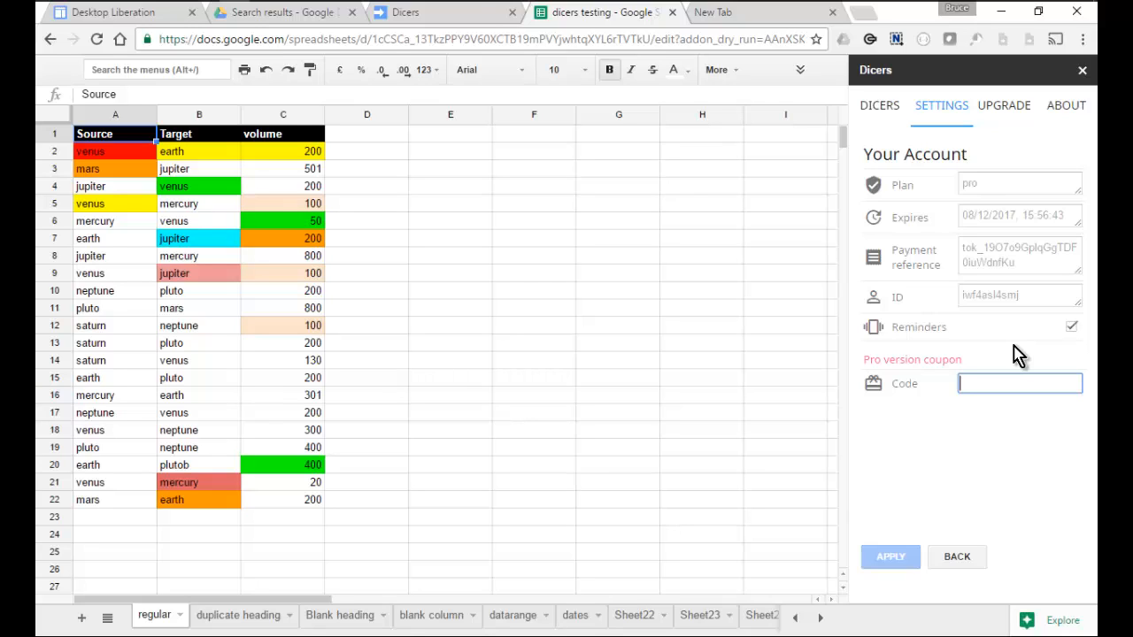
left_click(957, 555)
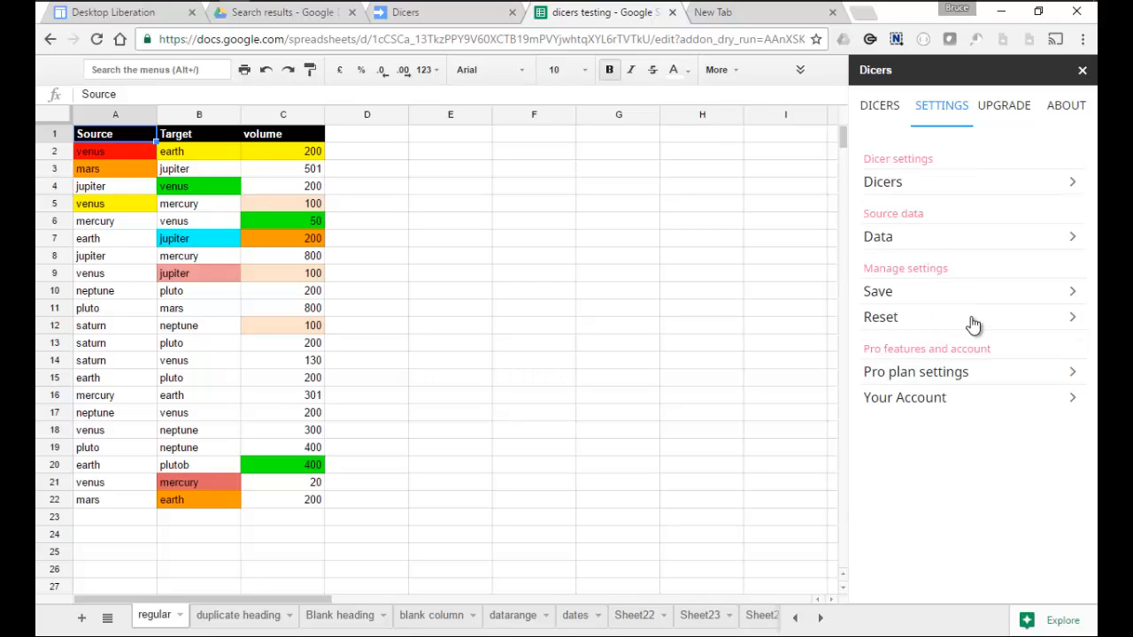
mouse_move(962, 379)
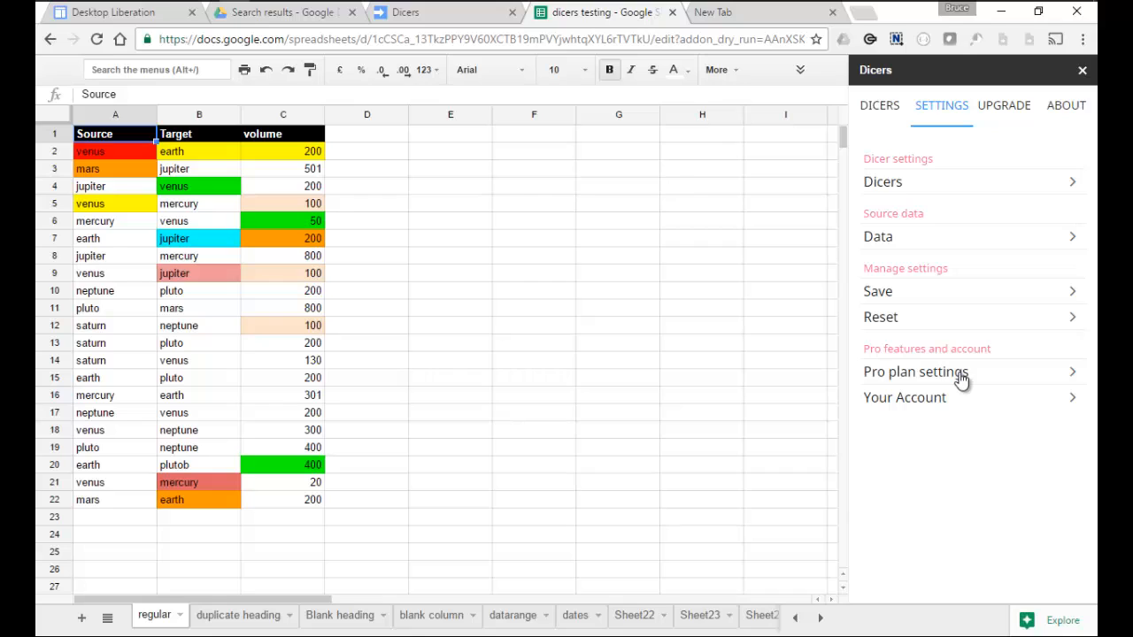
In Pro plan settings, tick and then untick Disable features so Pro stays enabled.
left_click(915, 371)
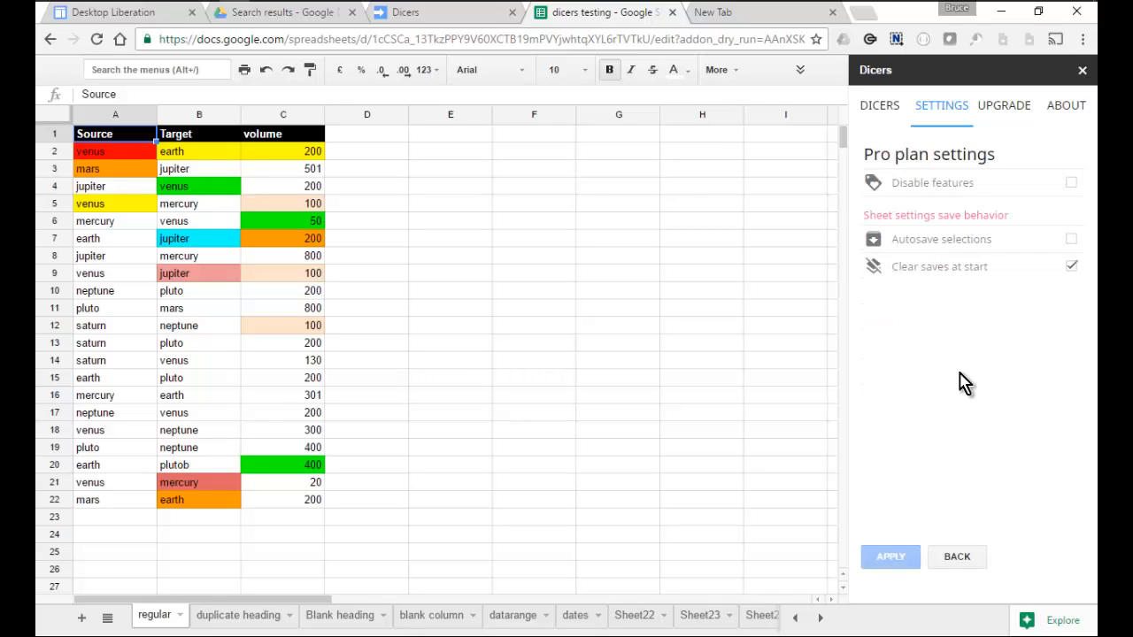
mouse_move(926, 193)
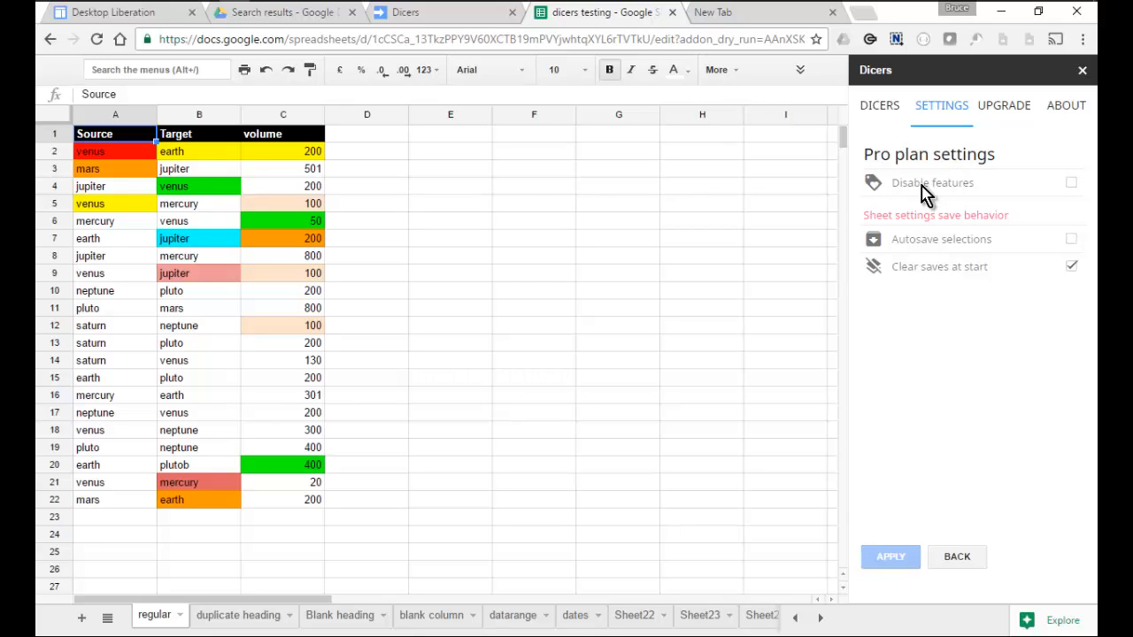
left_click(1071, 182)
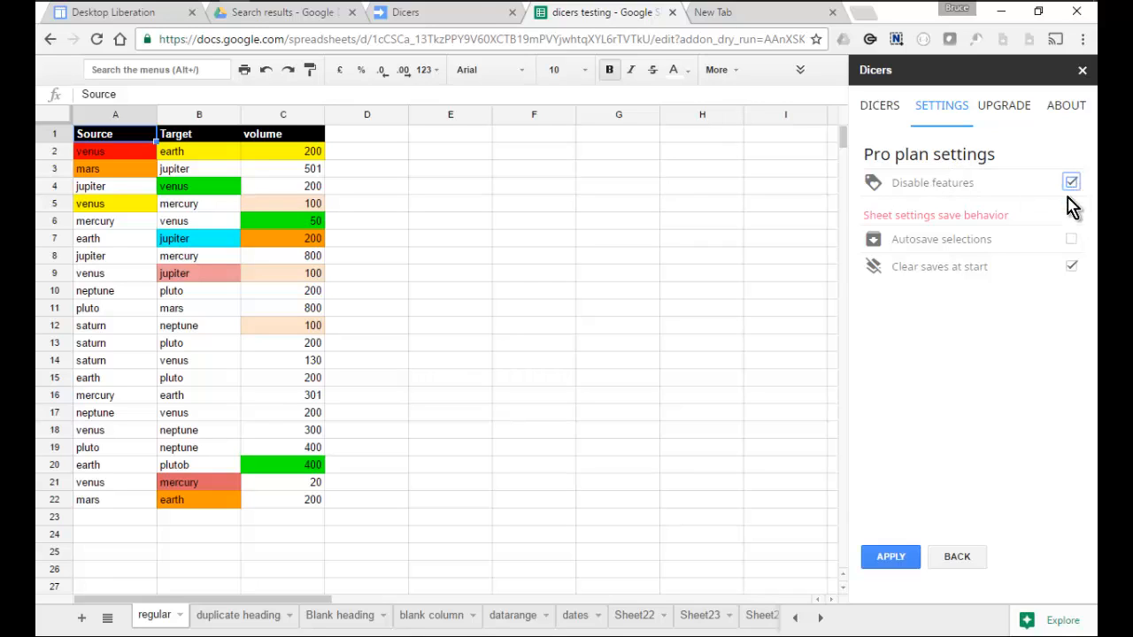
mouse_move(1009, 243)
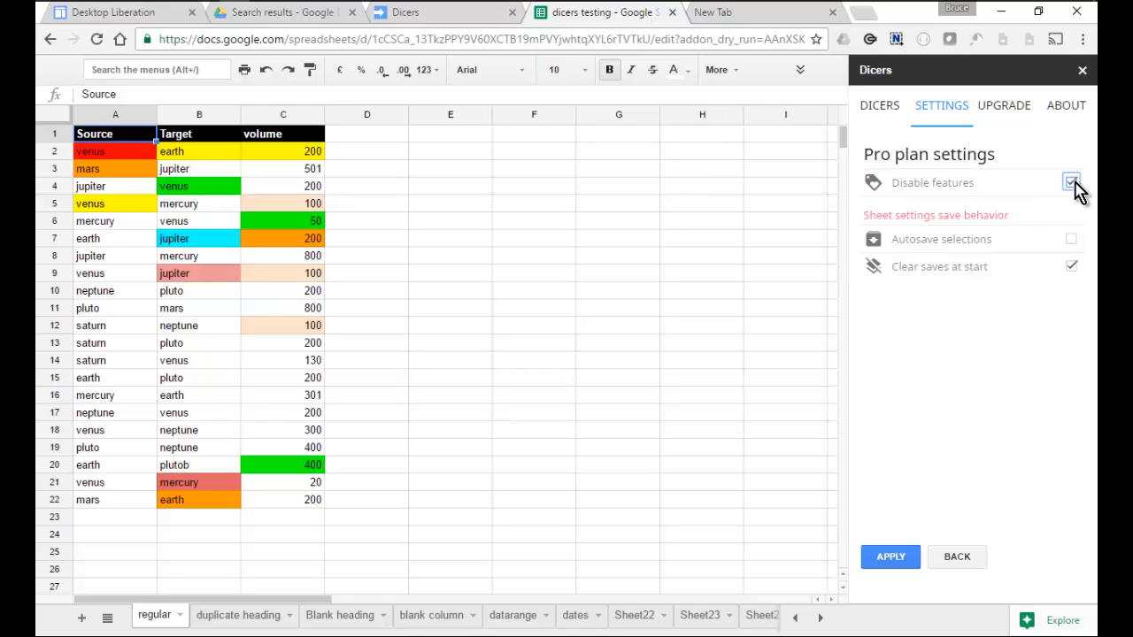
left_click(1072, 183)
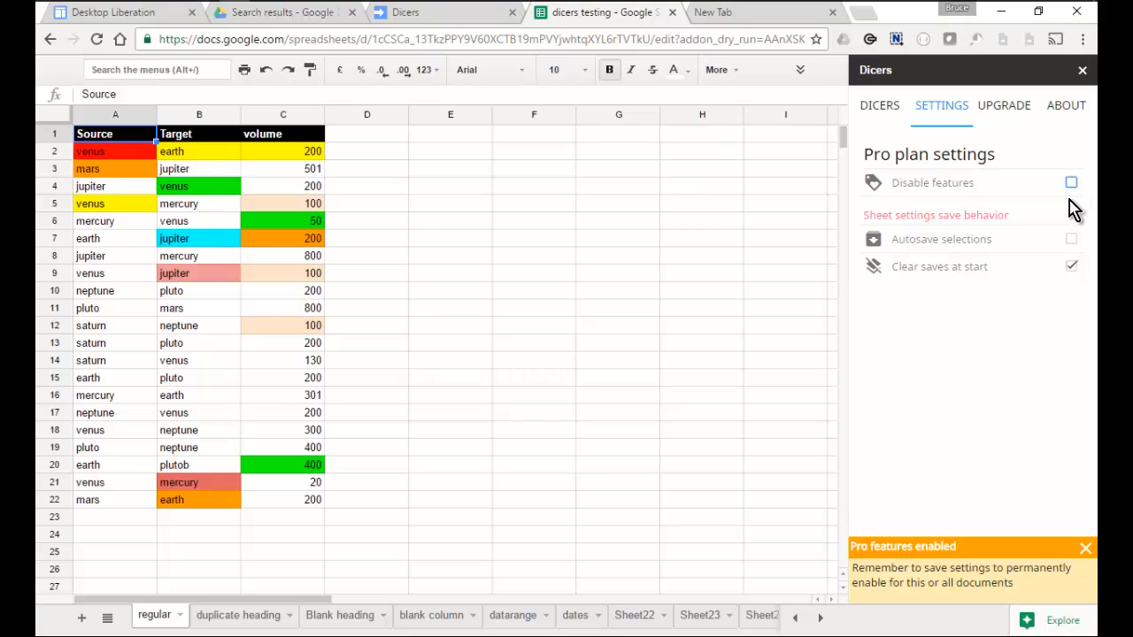
mouse_move(880, 137)
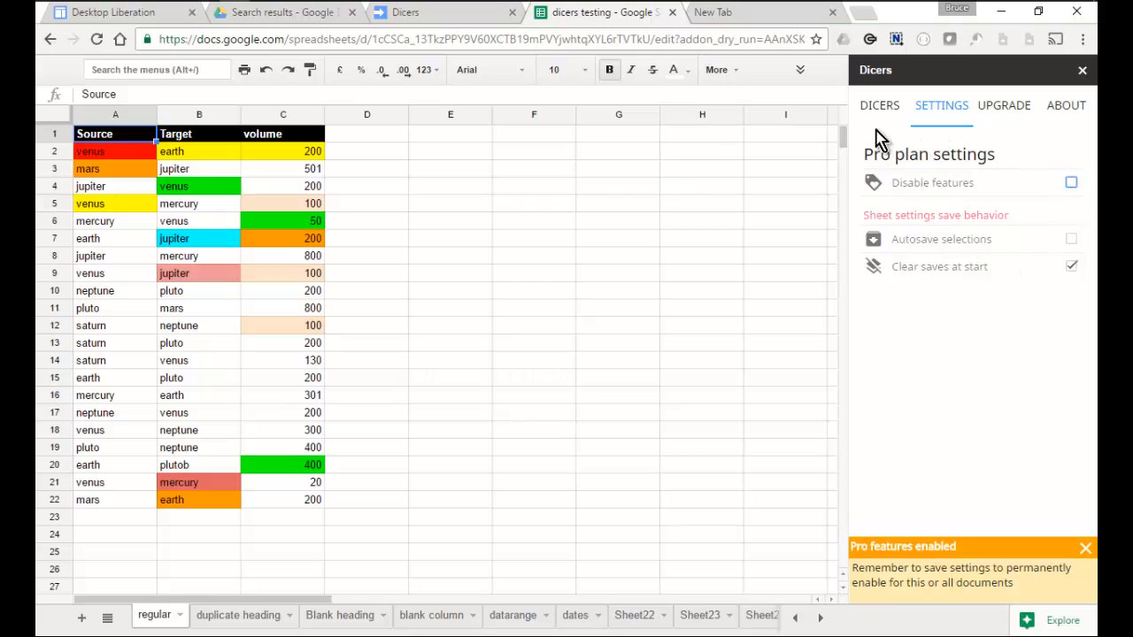
On the DICERS tab, filter to green, red and yellow Target colours with Source venus.
left_click(879, 104)
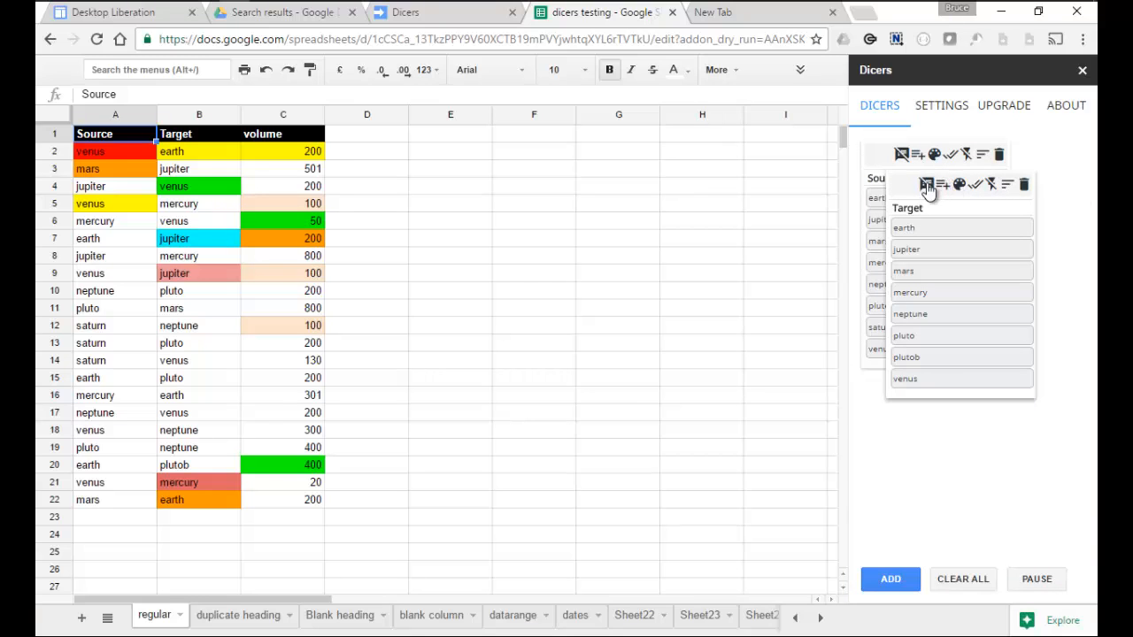
mouse_move(963, 187)
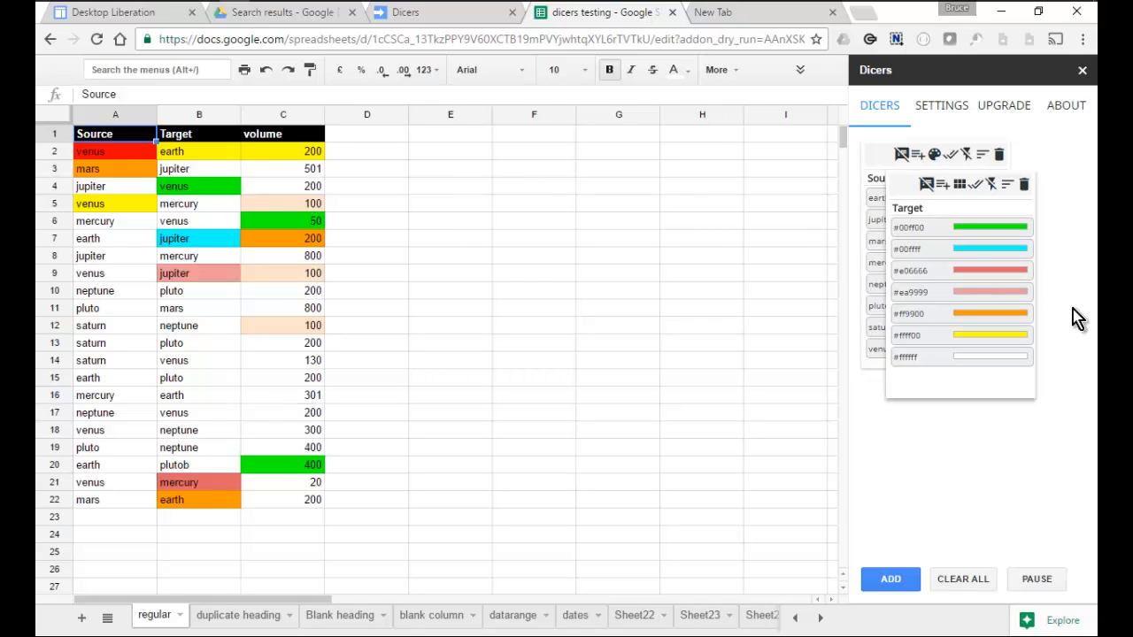
mouse_move(995, 270)
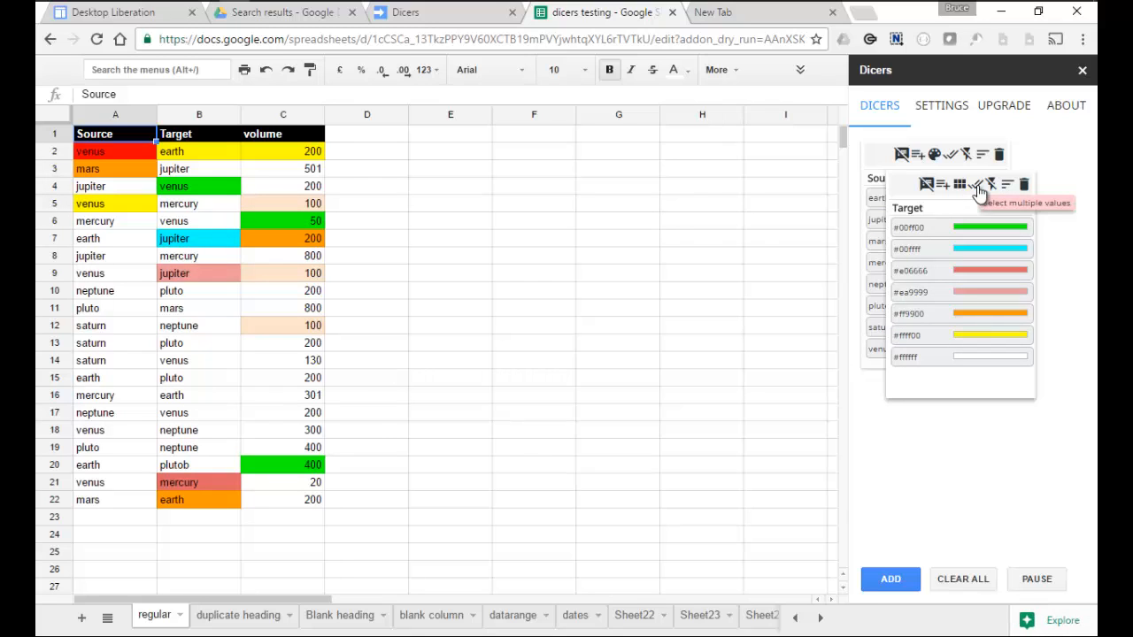
mouse_move(979, 196)
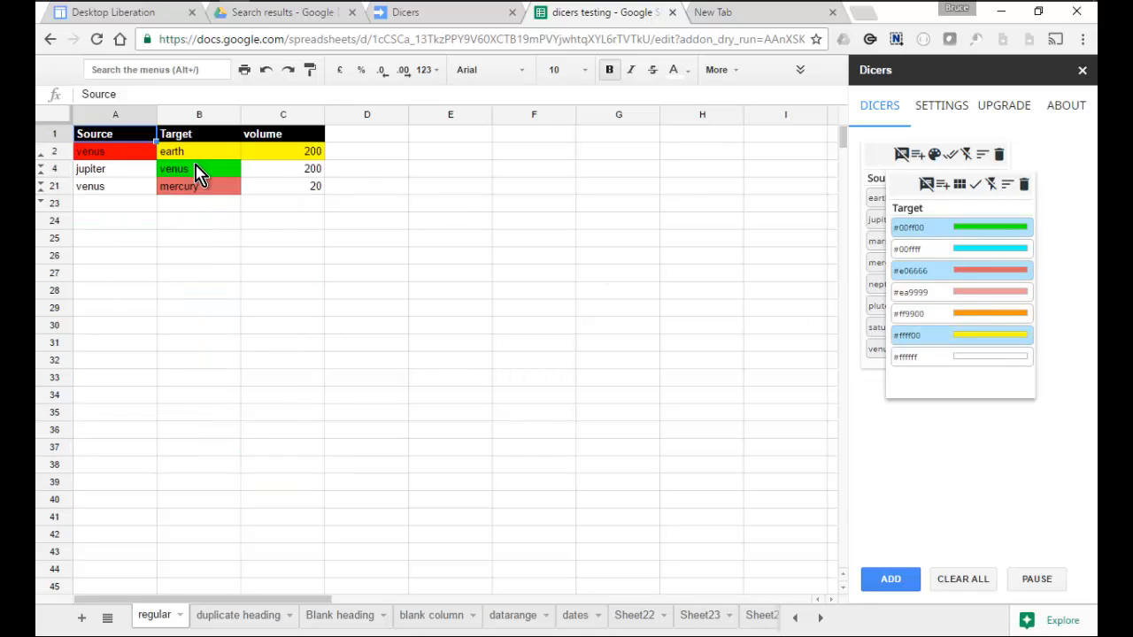
mouse_move(1085, 265)
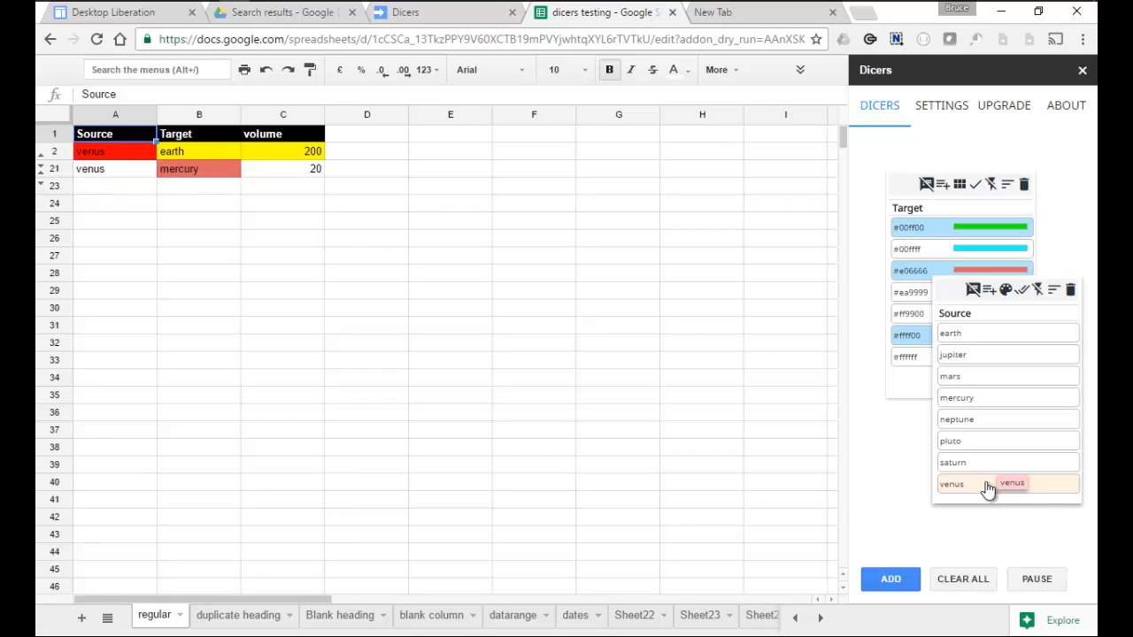
left_click(951, 484)
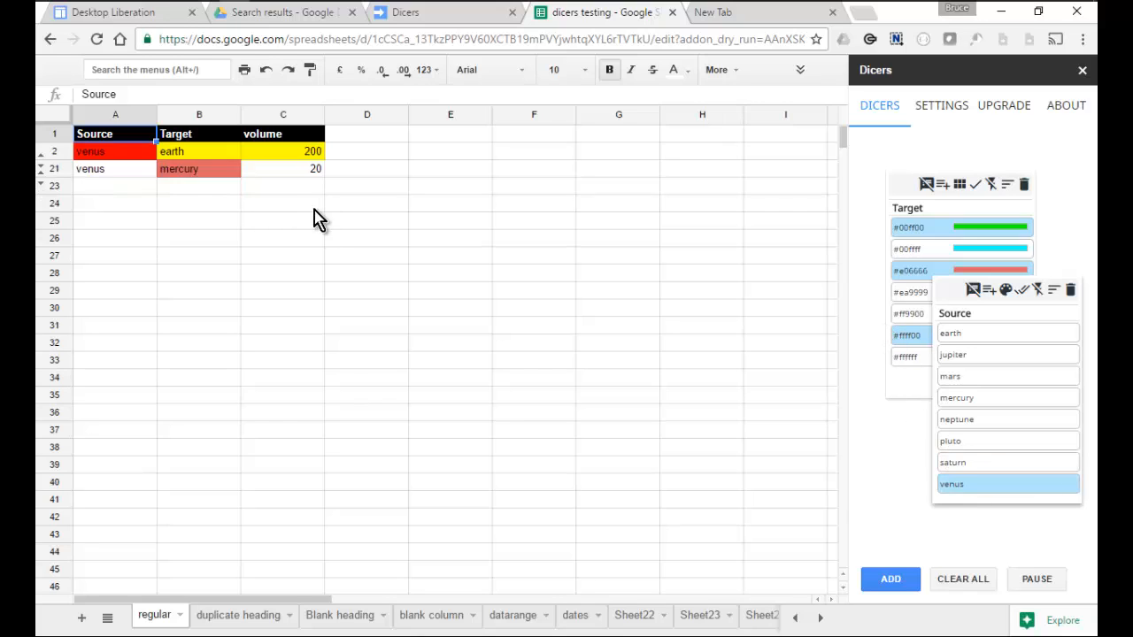
mouse_move(782, 329)
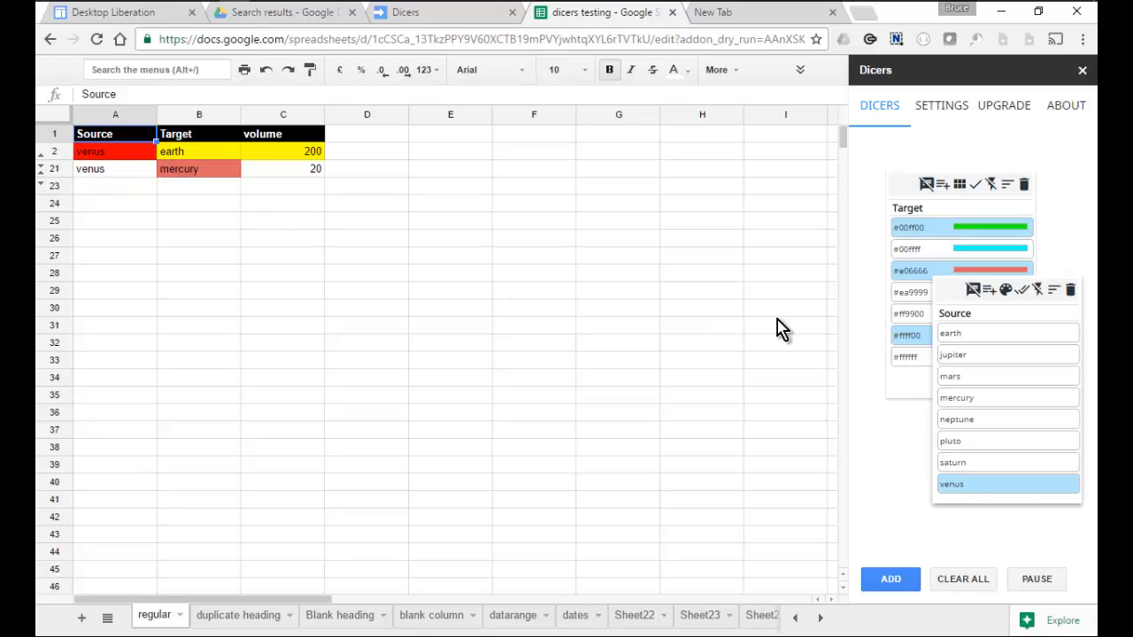
mouse_move(951, 289)
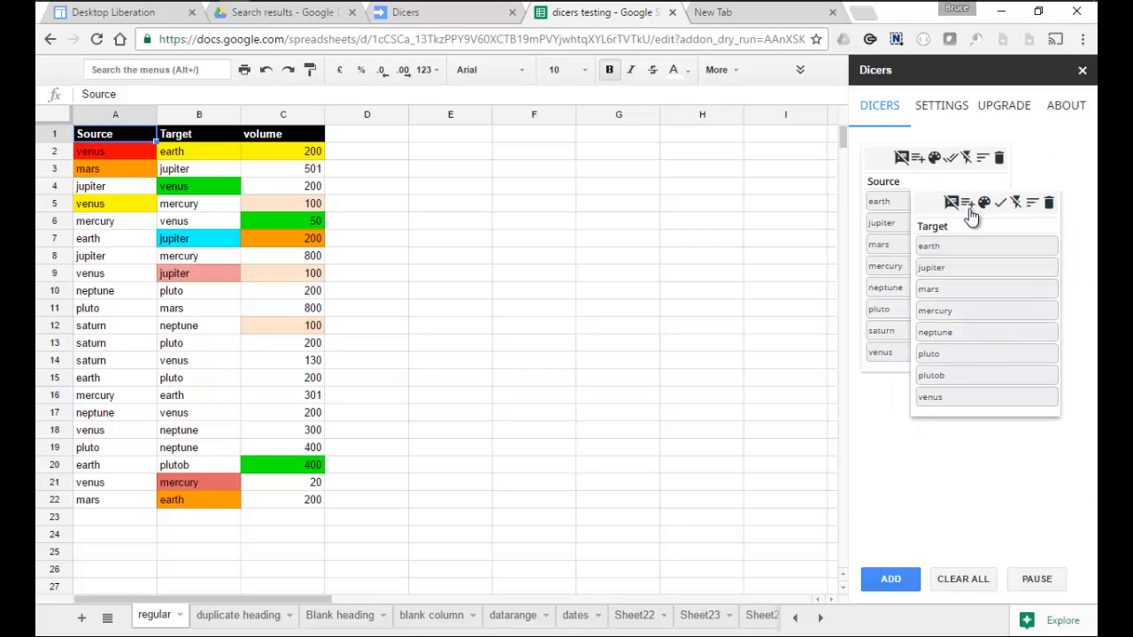
mouse_move(962, 203)
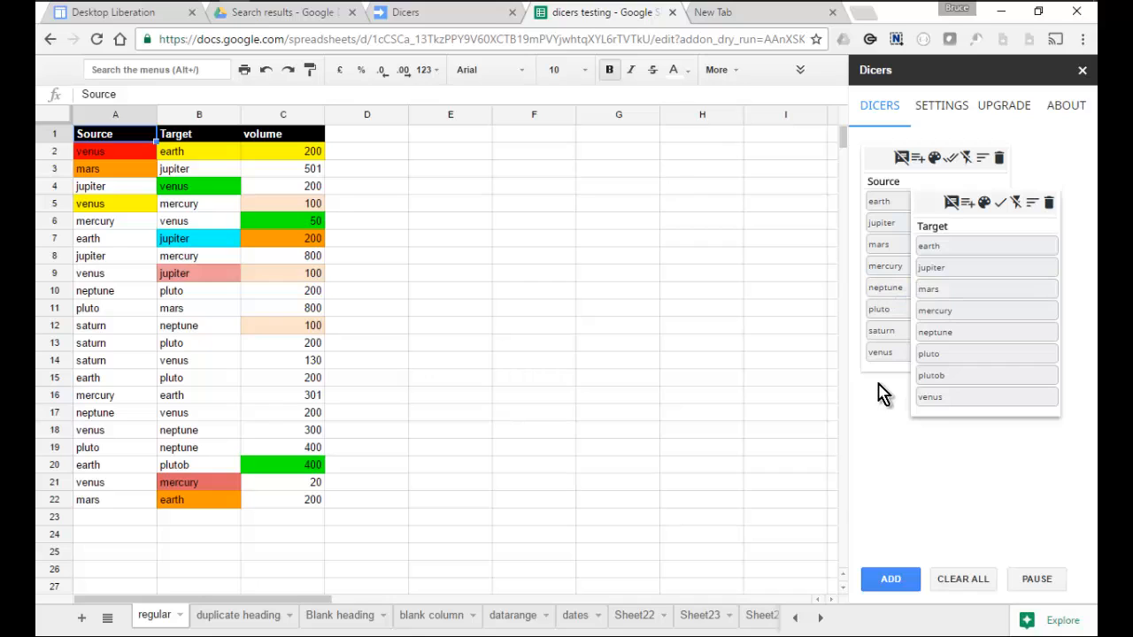
mouse_move(309, 290)
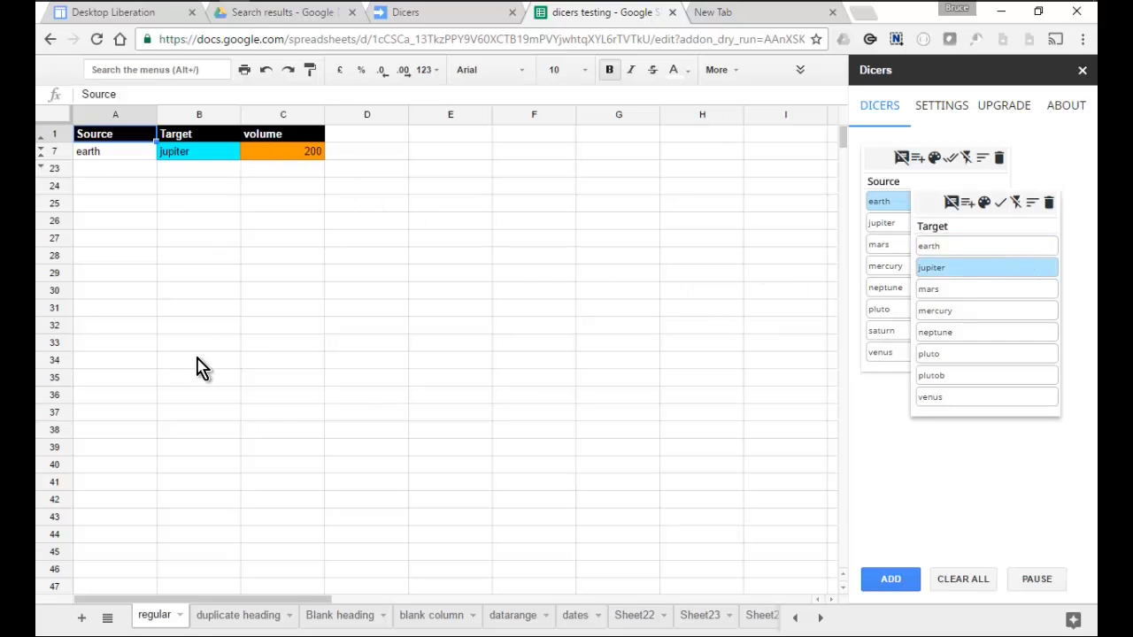
mouse_move(973, 210)
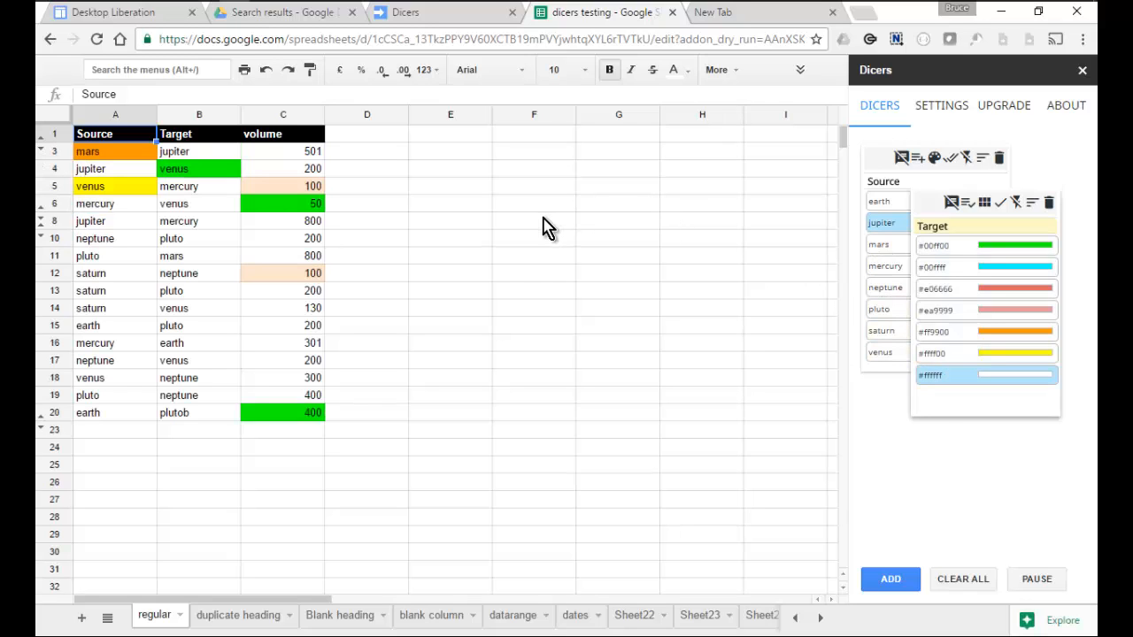
Switch the Target dicer to list fill colours instead of planet names, with nothing picked.
left_click(115, 134)
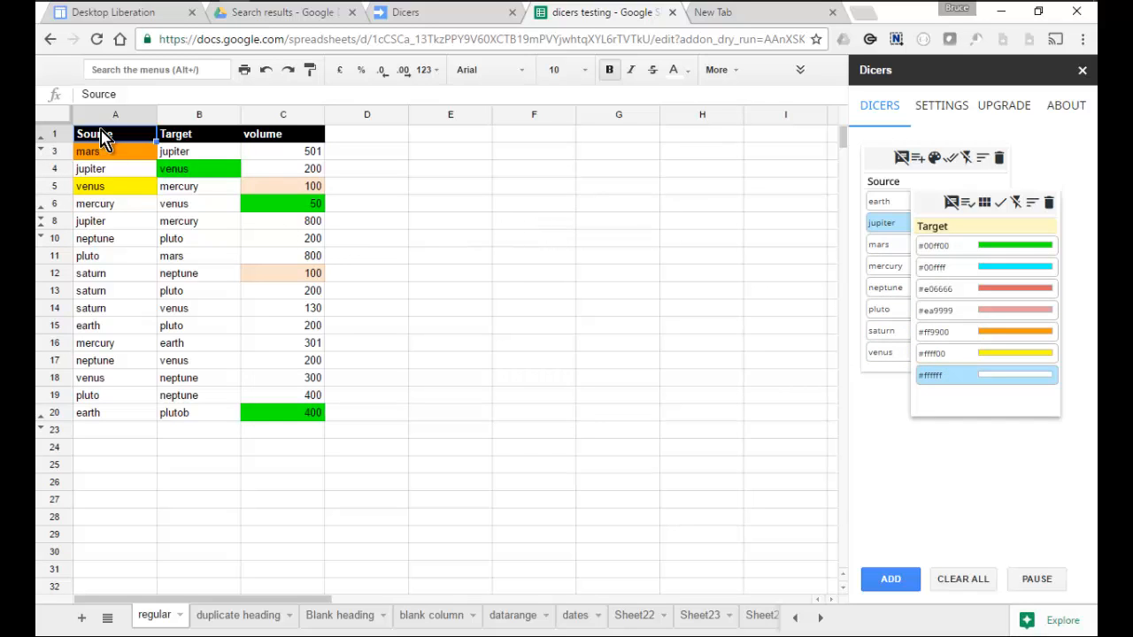
mouse_move(132, 203)
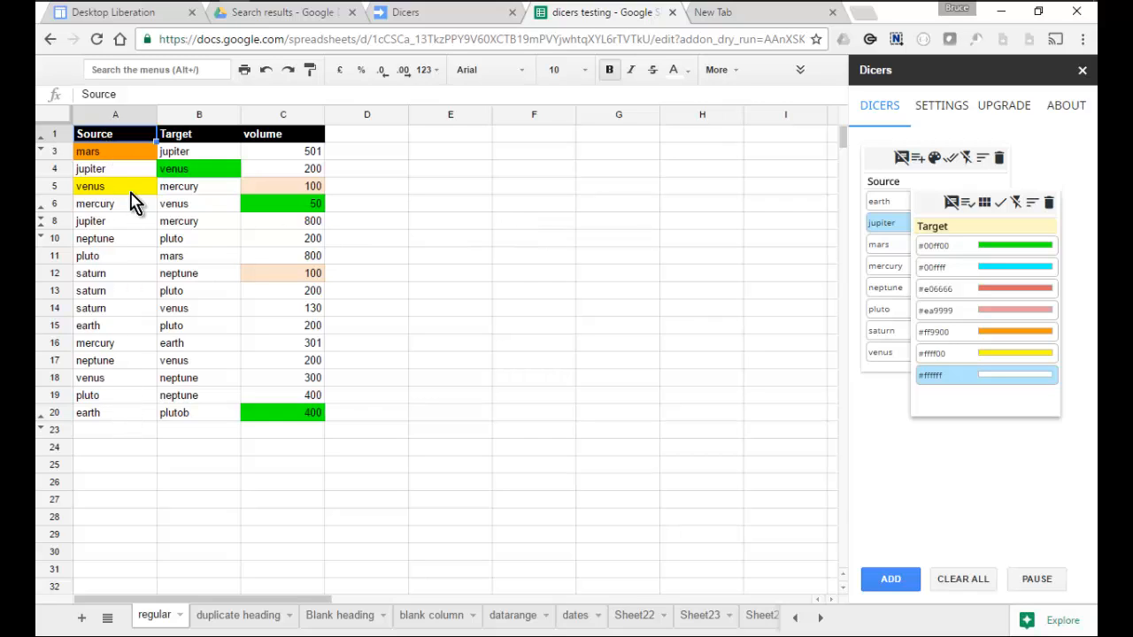
left_click(115, 220)
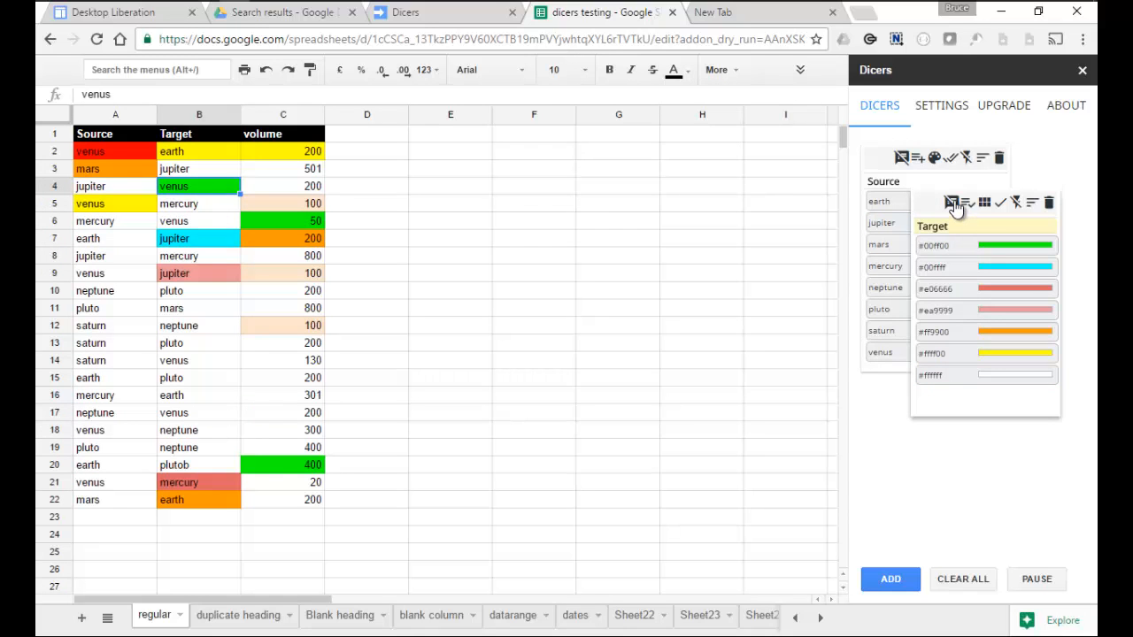
mouse_move(965, 211)
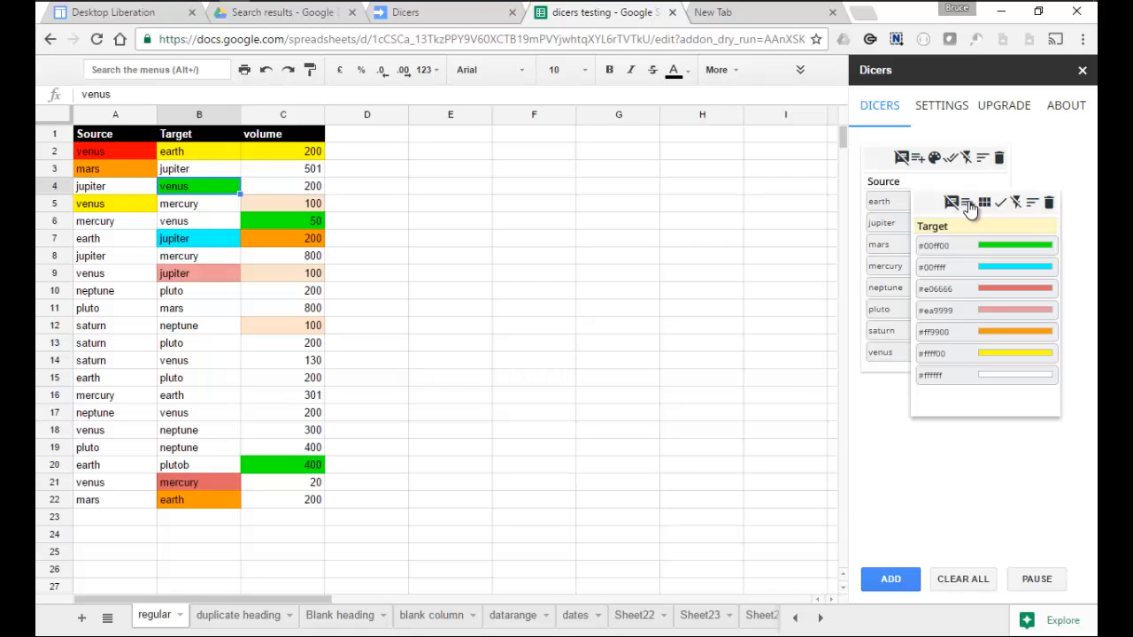
mouse_move(951, 202)
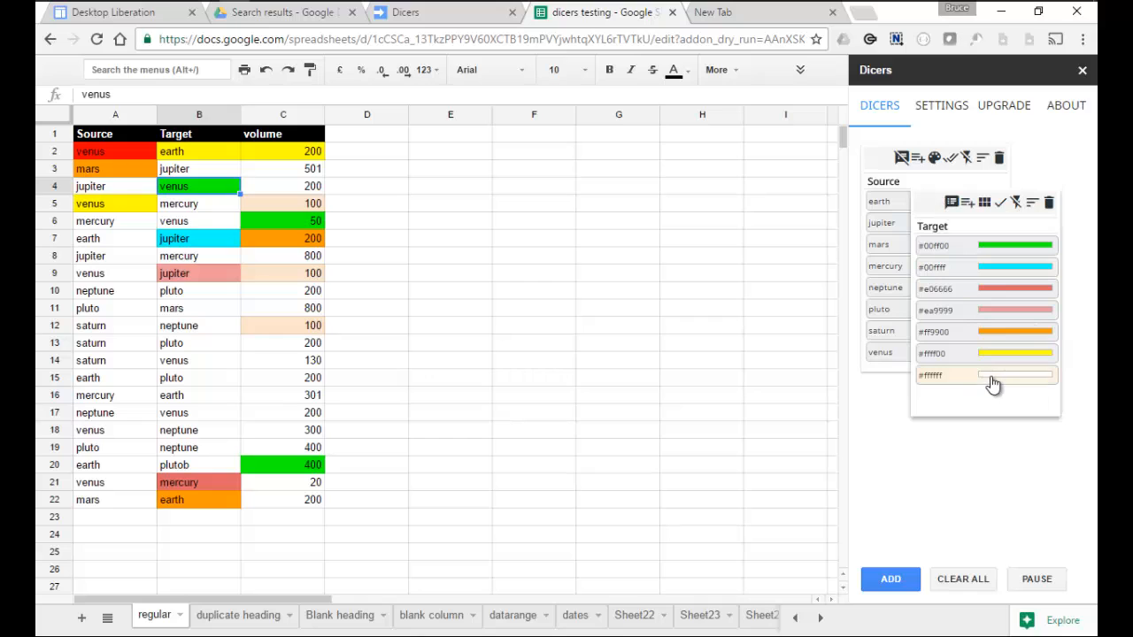
mouse_move(1024, 381)
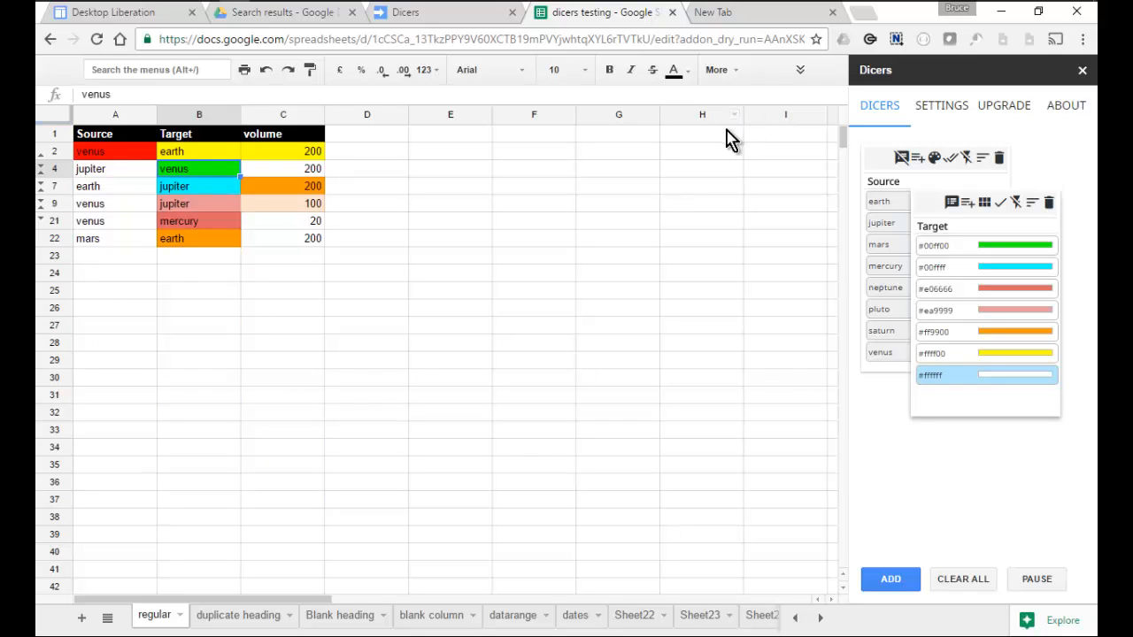
mouse_move(706, 267)
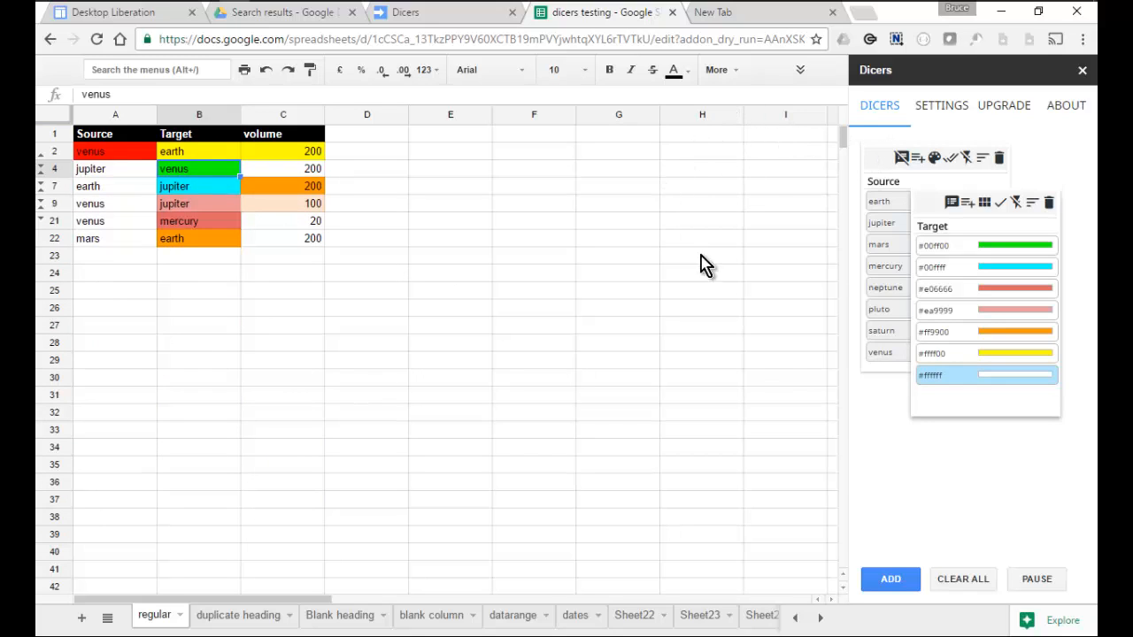
mouse_move(879, 352)
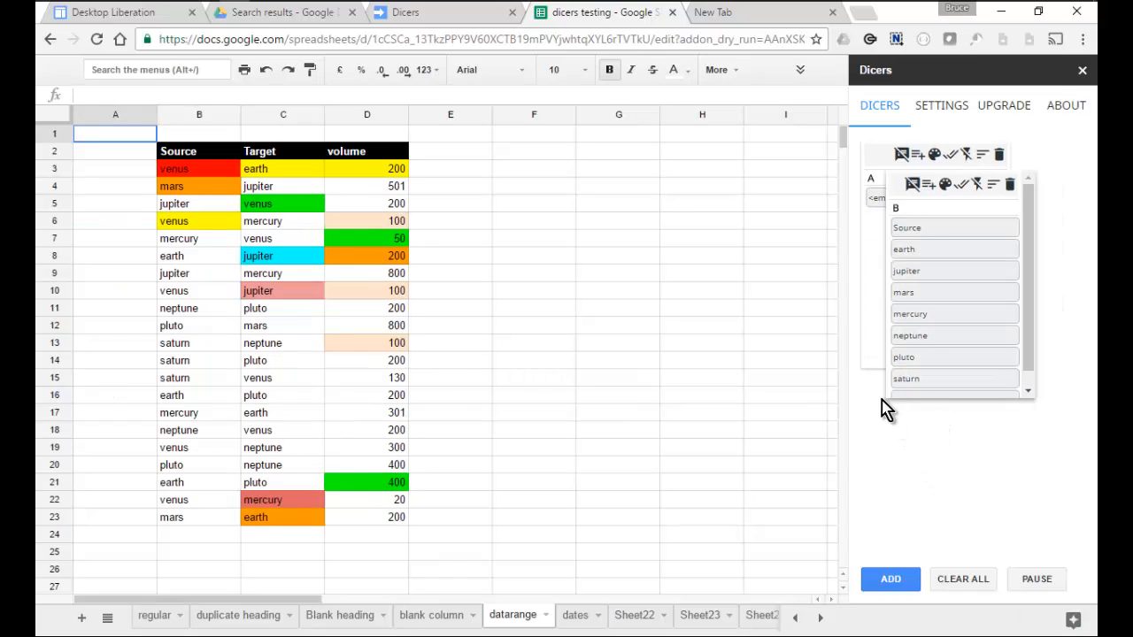
mouse_move(546, 205)
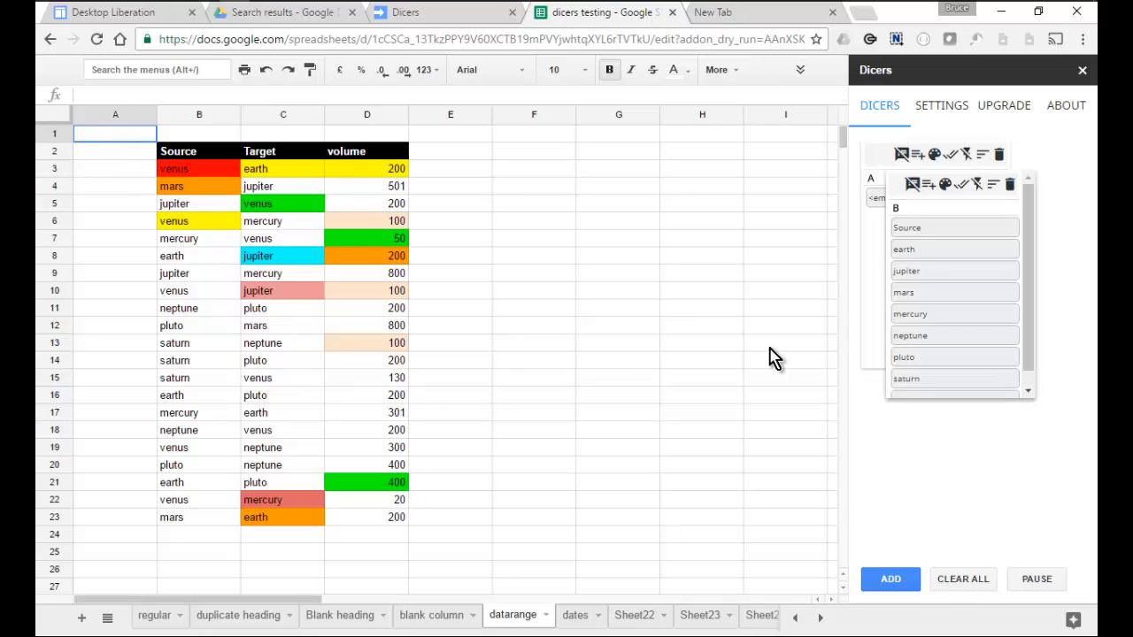
mouse_move(962, 579)
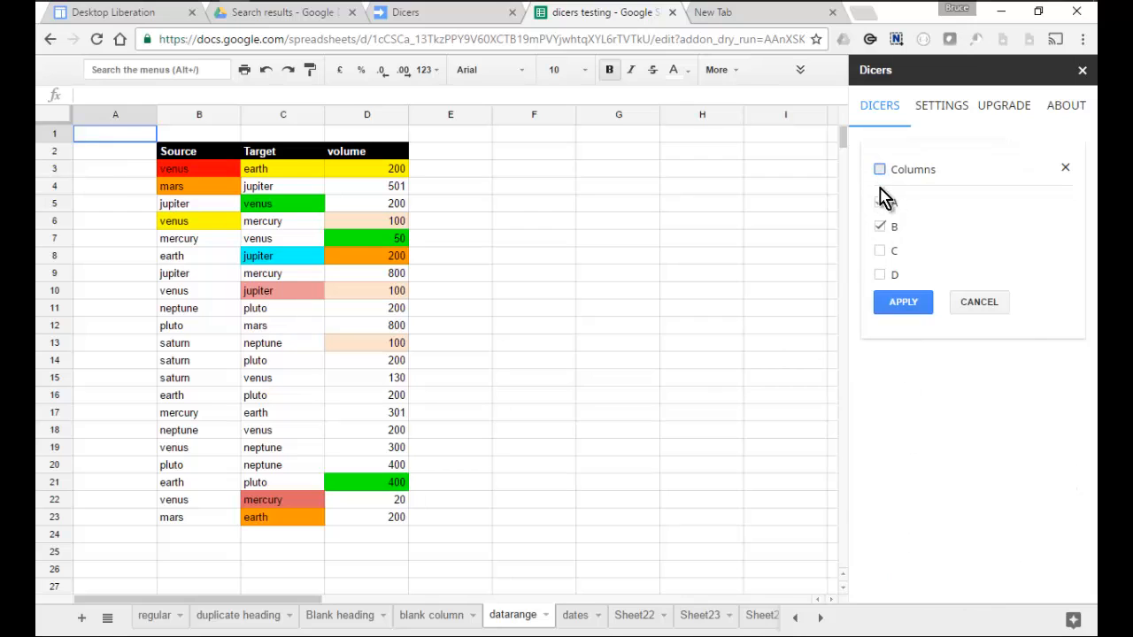
Add dicers for columns C and D on the datarange sheet, then show the settings list.
left_click(902, 302)
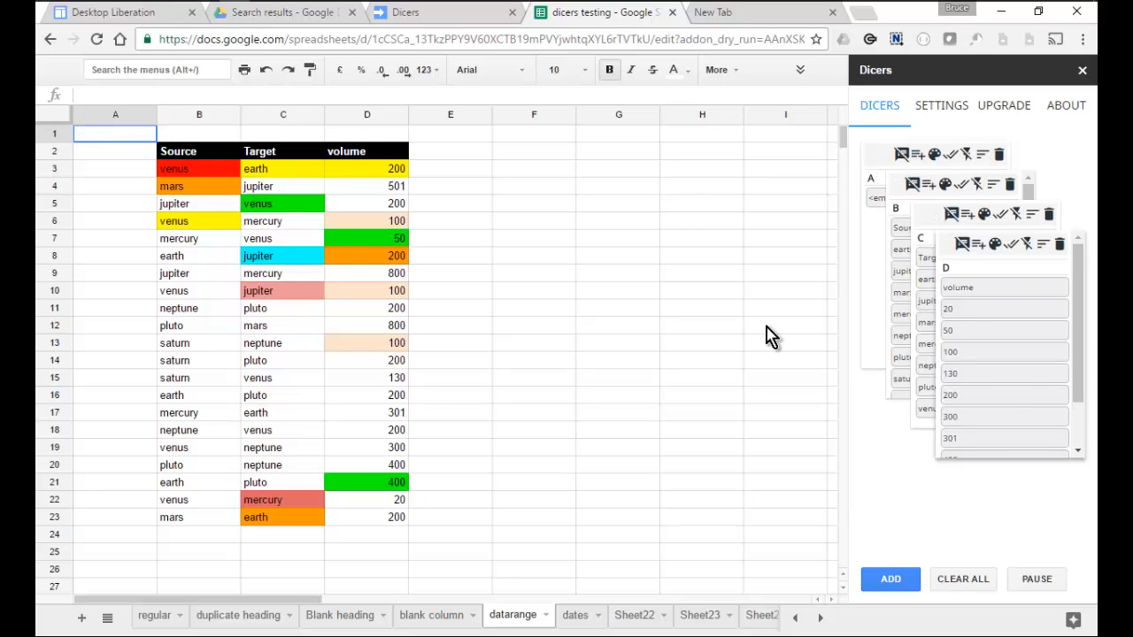
left_click(940, 105)
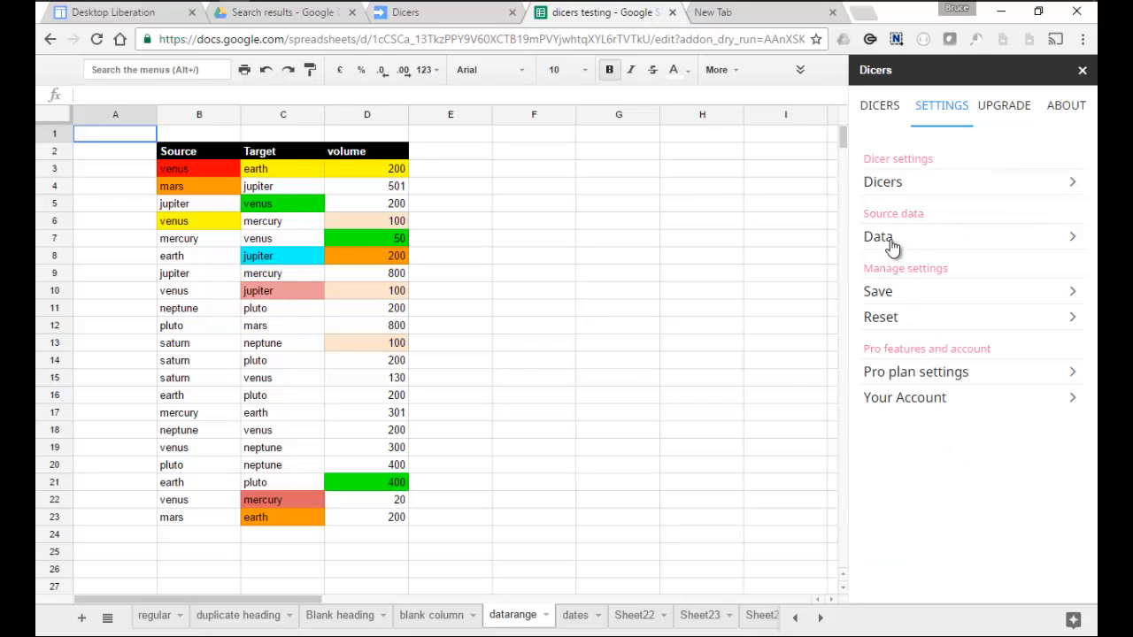
Restrict Dicers data to range b2:D23 (Source, Target, volume) and tick Autofind tables.
left_click(877, 236)
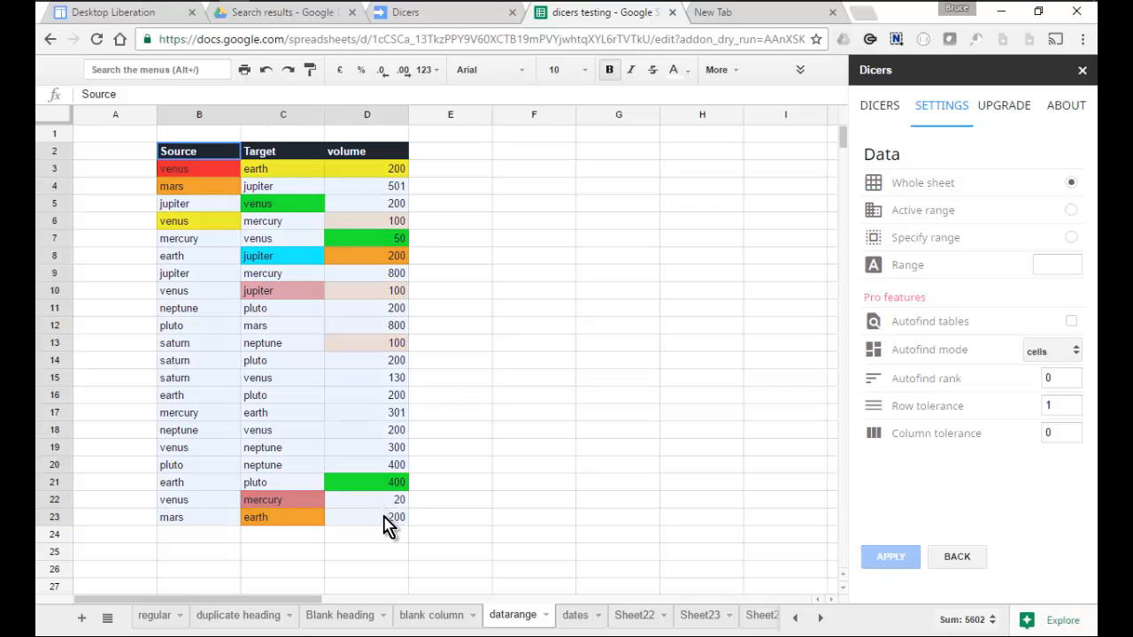
left_click(1071, 237)
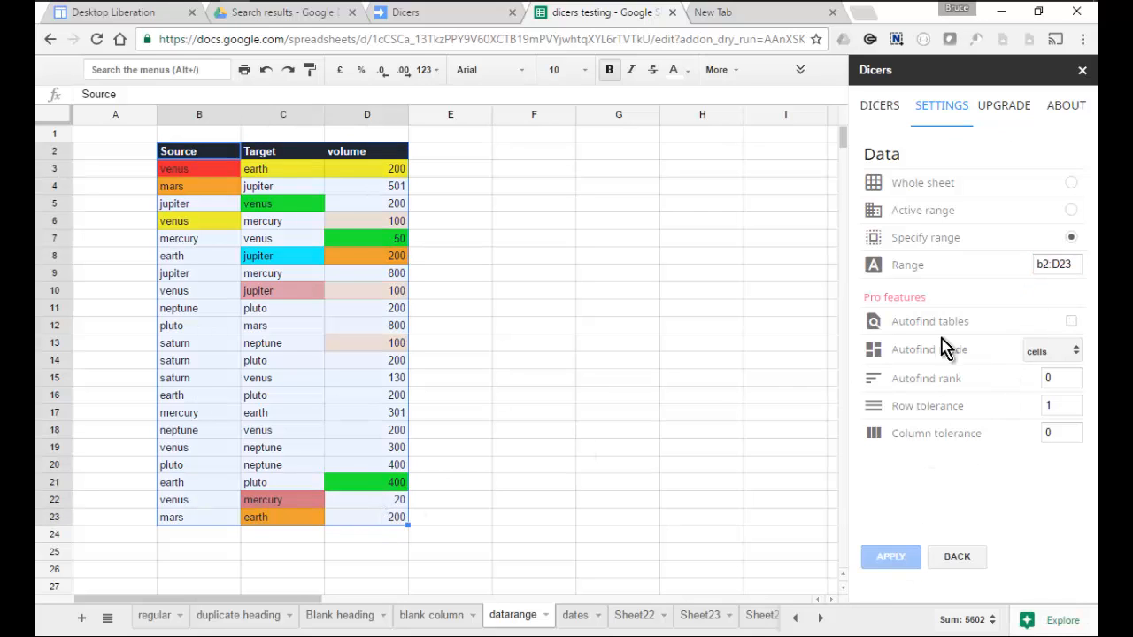
left_click(879, 105)
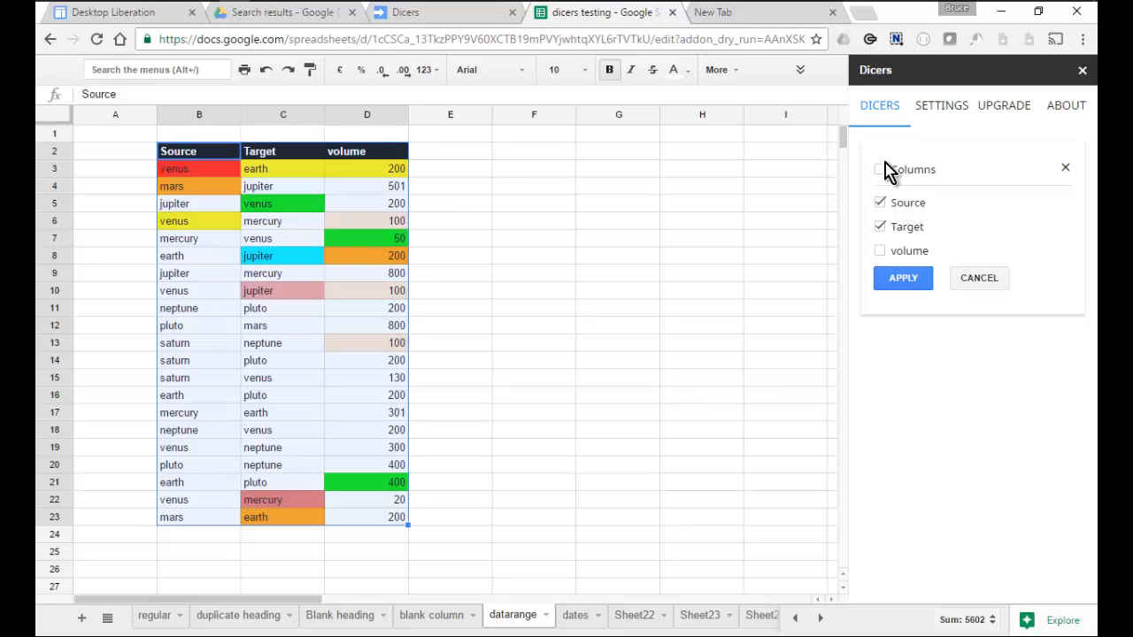
left_click(941, 106)
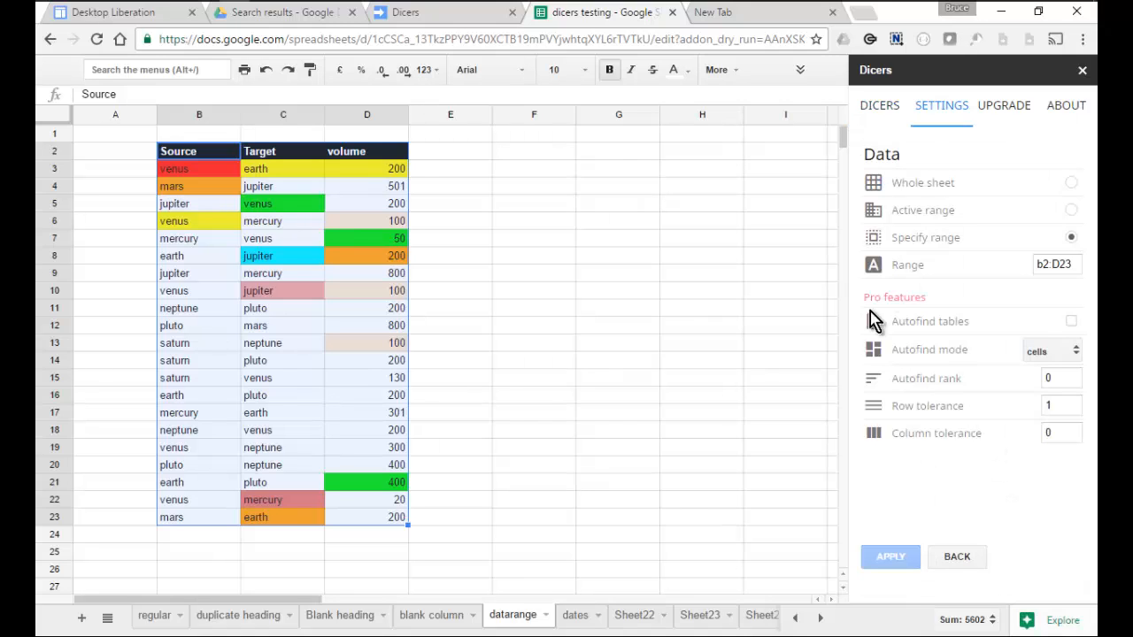
left_click(1070, 320)
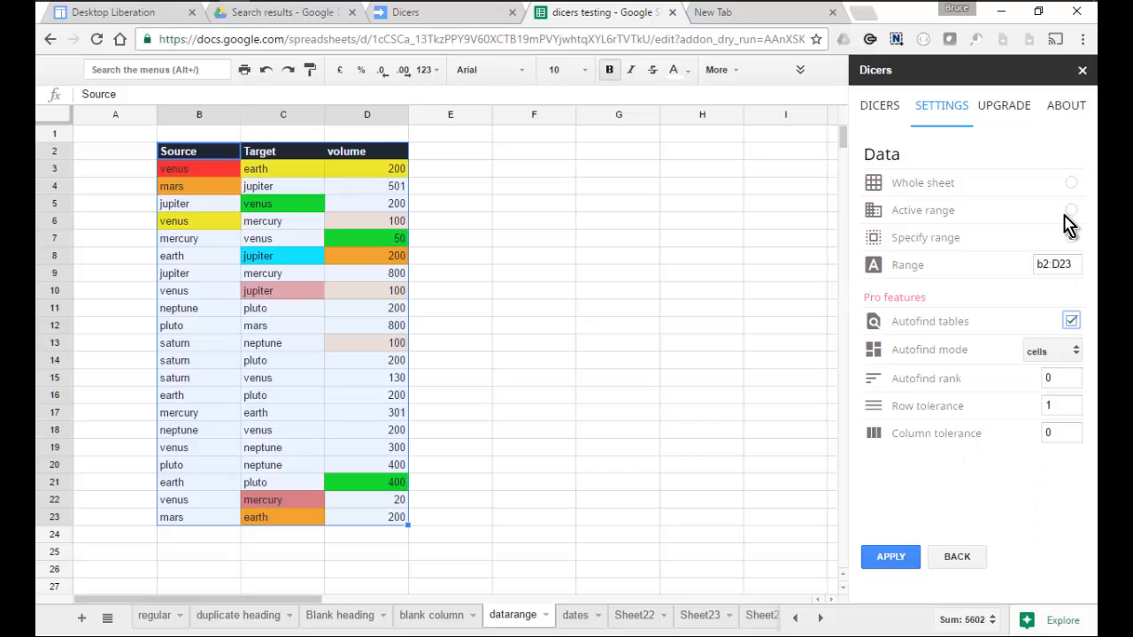
Use the whole sheet with autofind, apply, and move to the multiple sheet.
left_click(1070, 183)
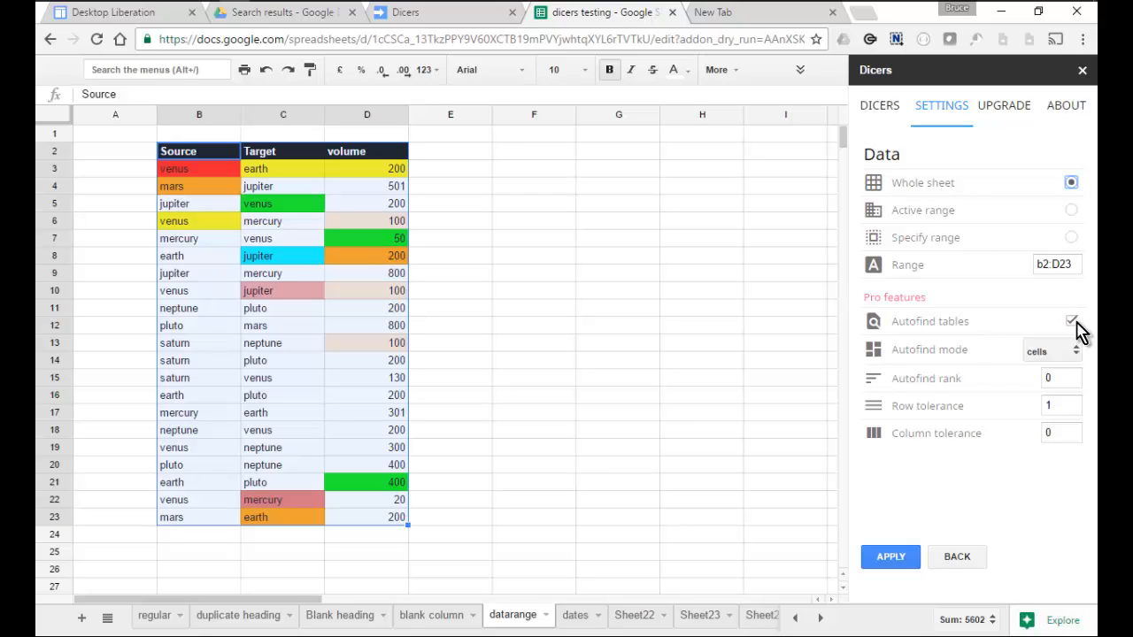
left_click(878, 105)
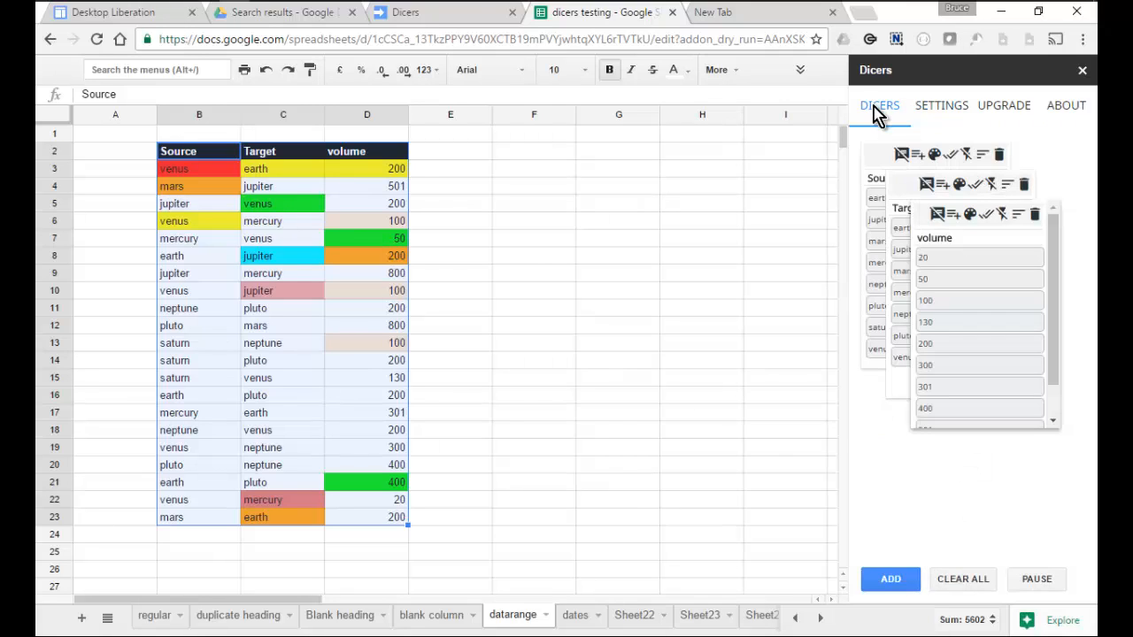
mouse_move(989, 459)
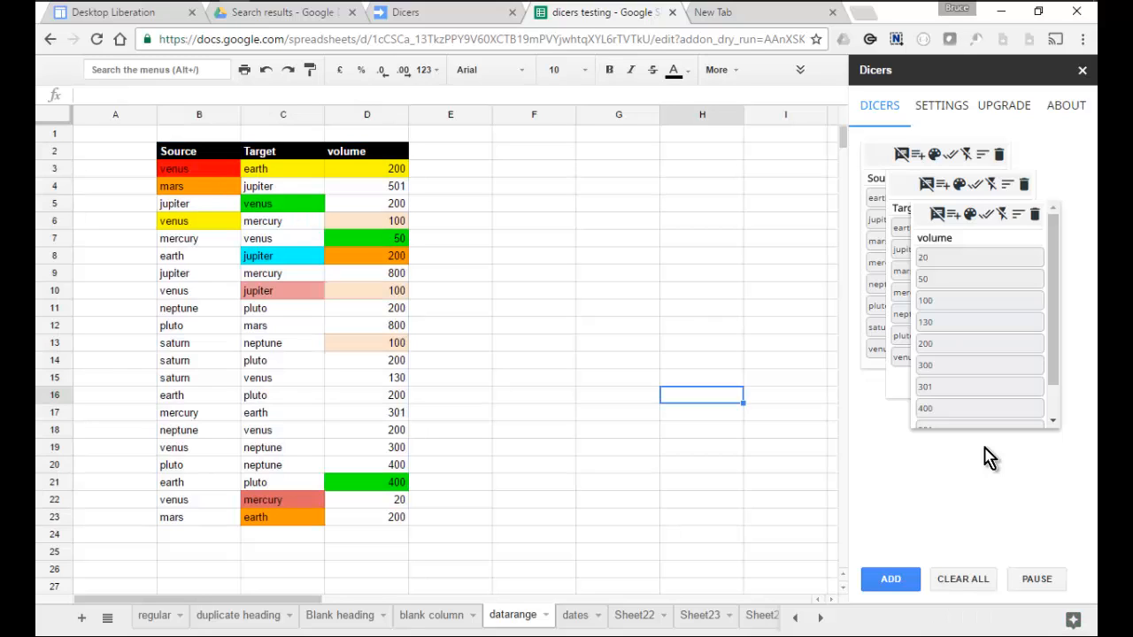
left_click(366, 615)
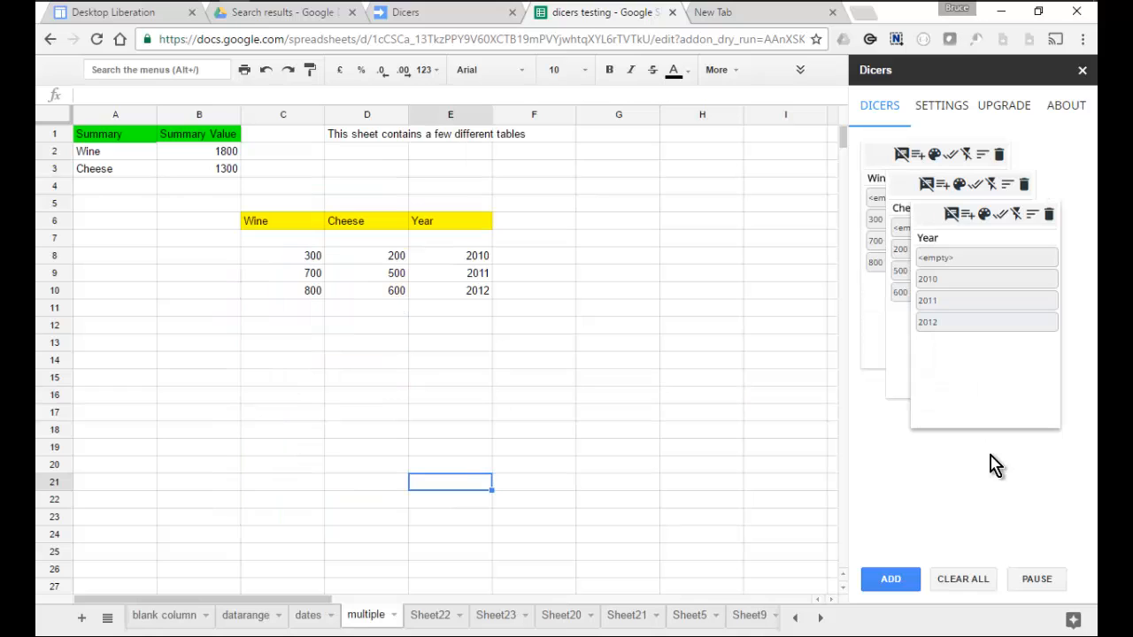
mouse_move(296, 163)
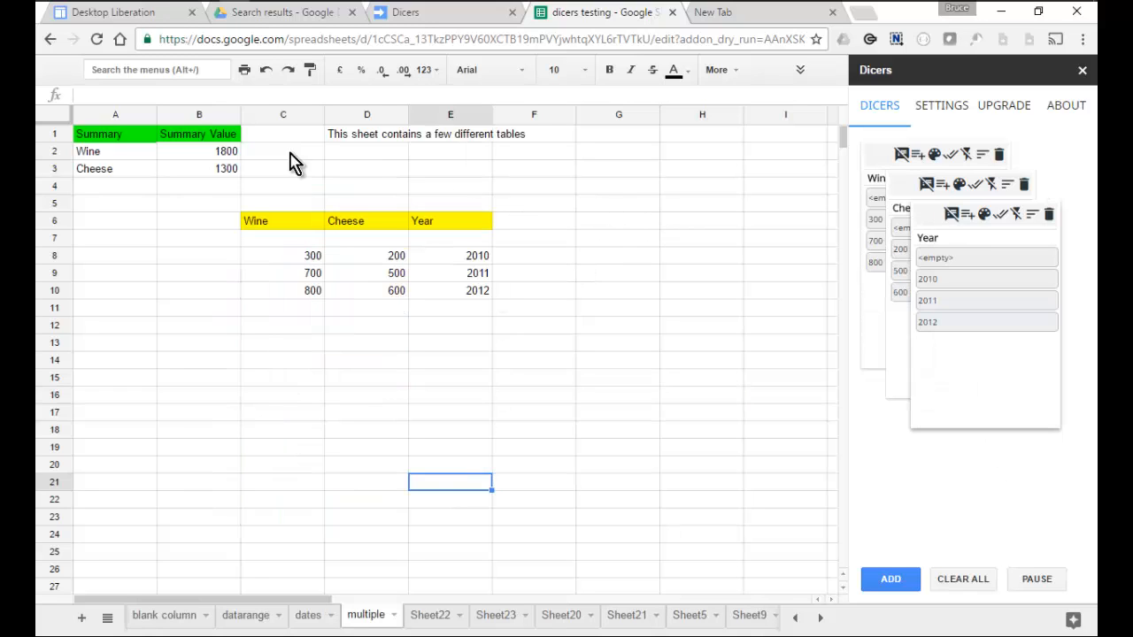
mouse_move(127, 193)
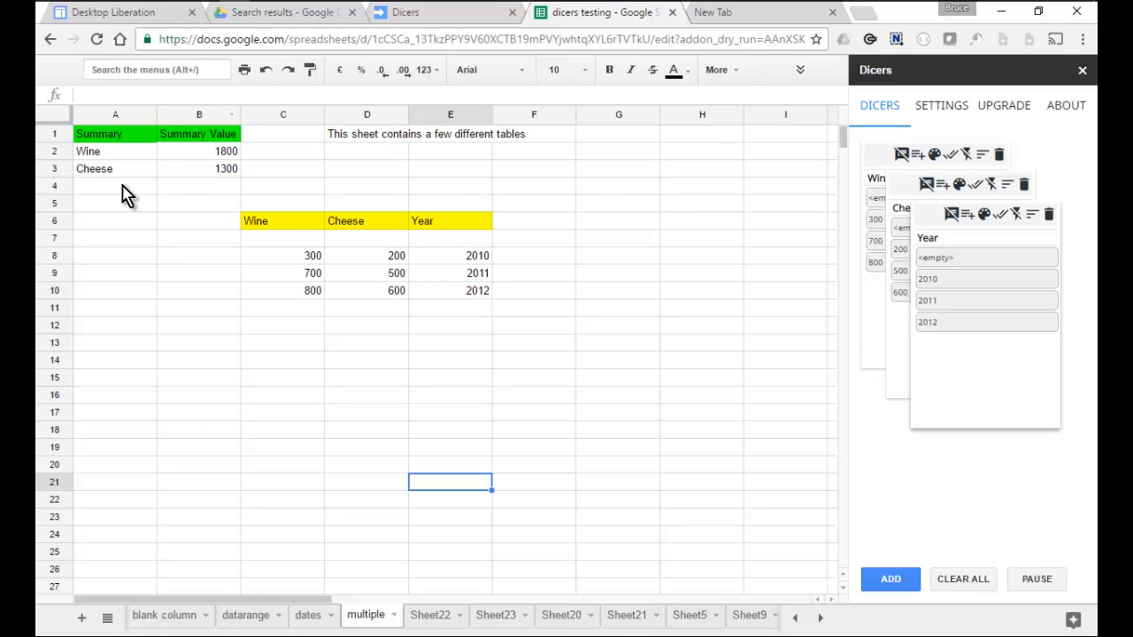
Check the multiple-tables note, then reopen the Data settings showing whole sheet with autofind.
left_click(366, 133)
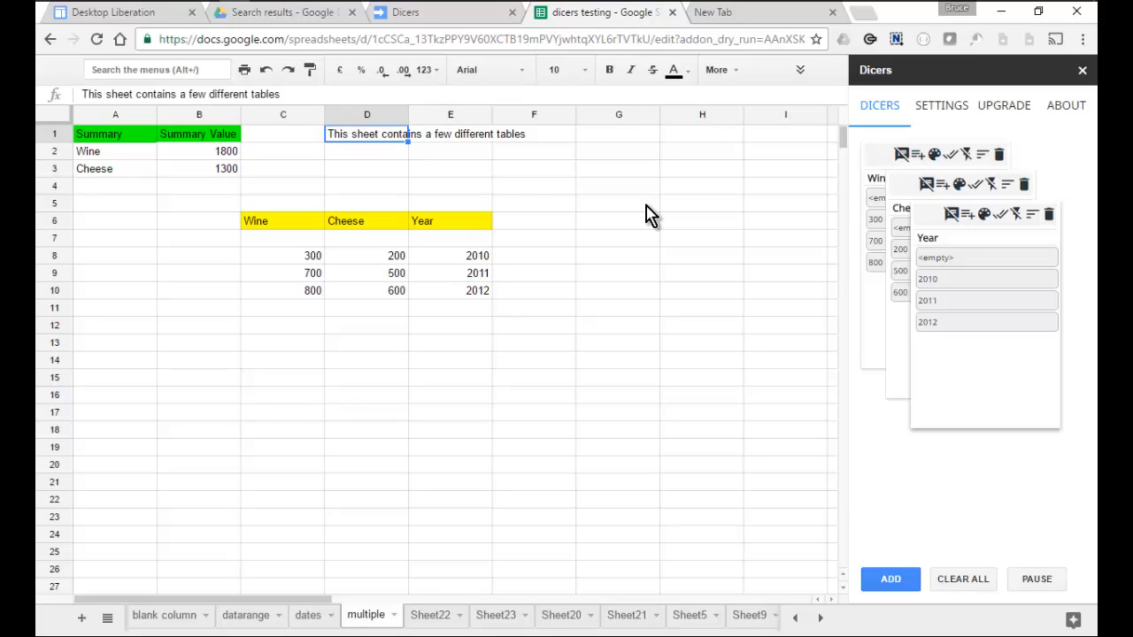
mouse_move(584, 190)
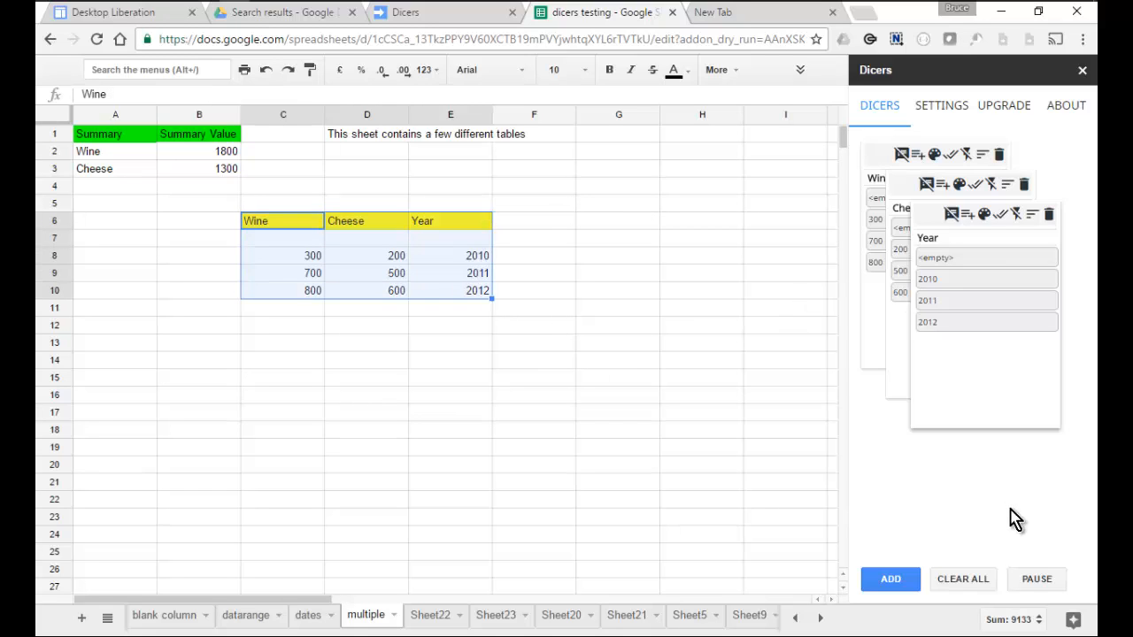
left_click(940, 105)
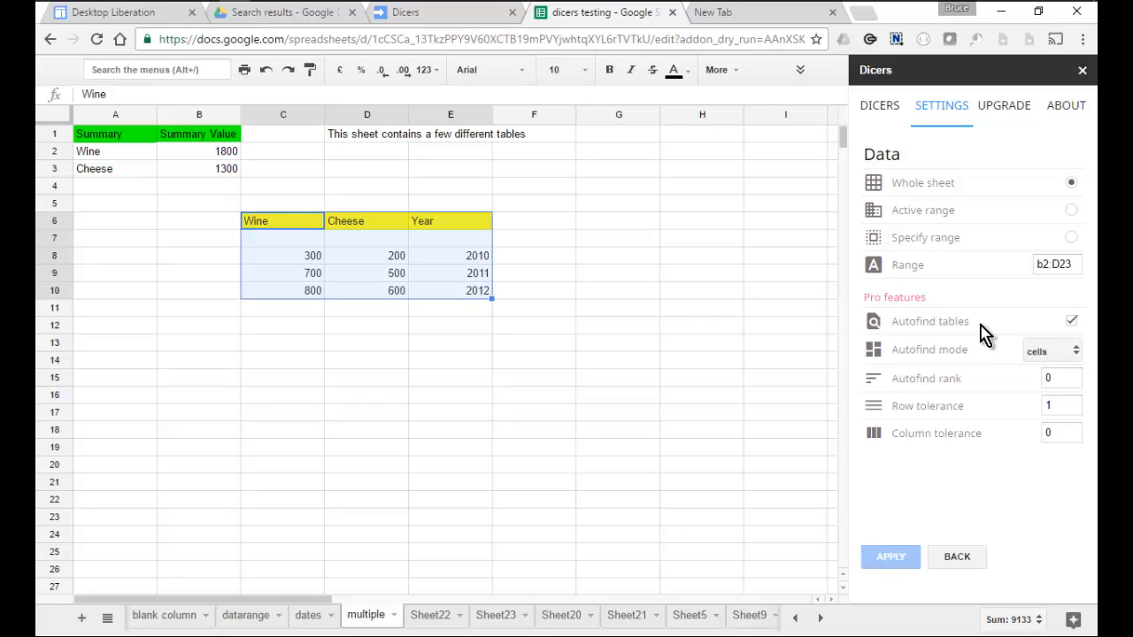
mouse_move(1084, 363)
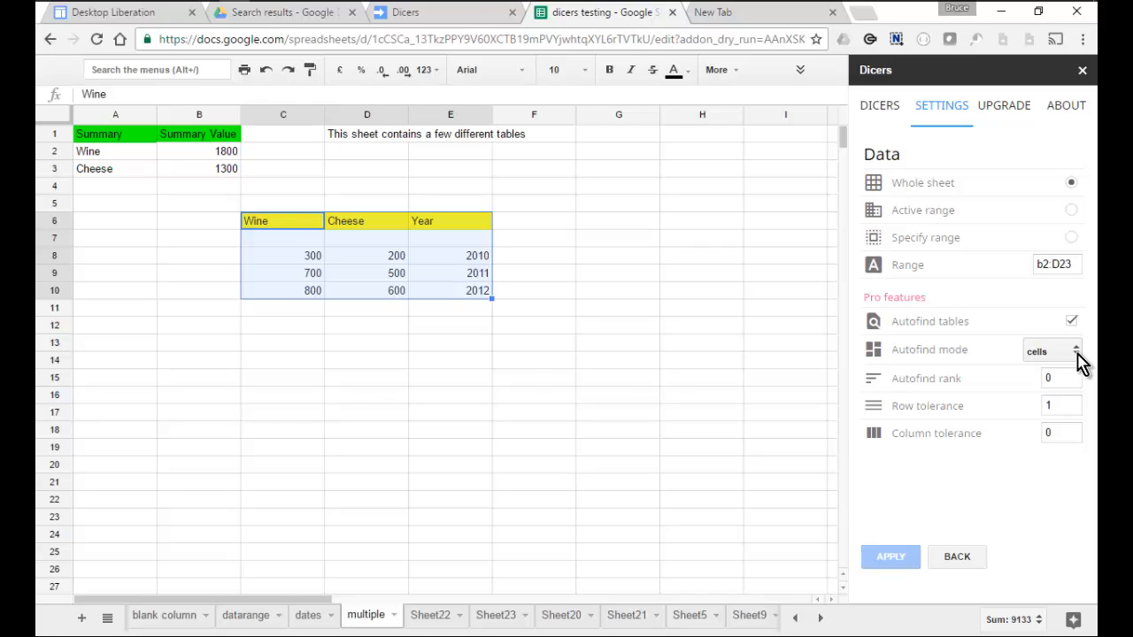
mouse_move(672, 190)
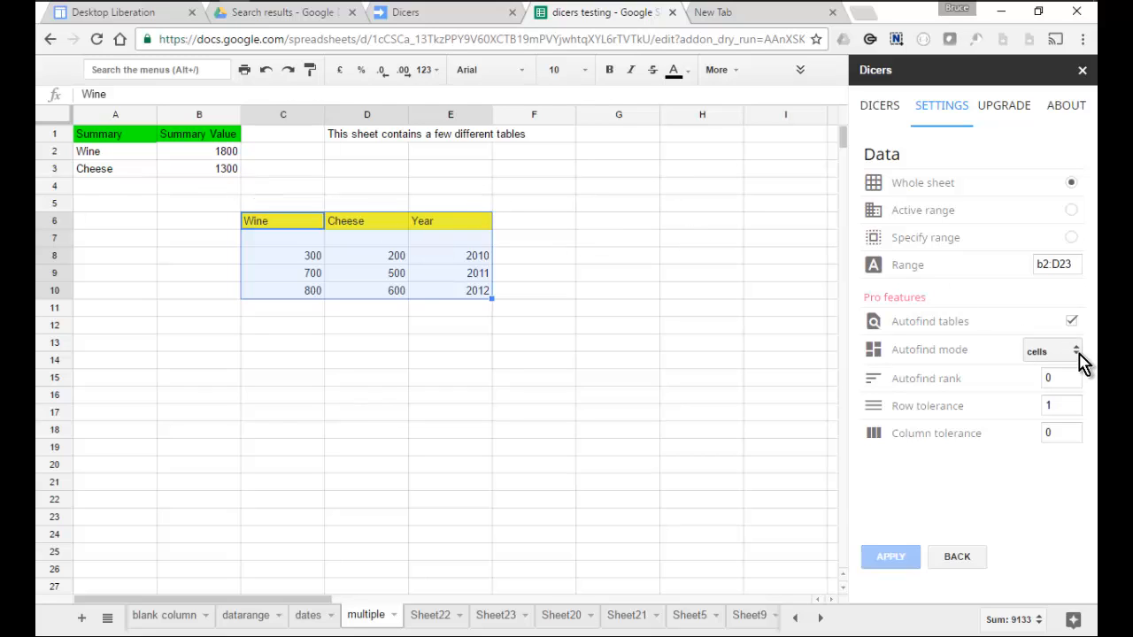
Set autofind mode to position and apply, giving Summary and Summary Value (1300, 1800) dicers.
left_click(1052, 350)
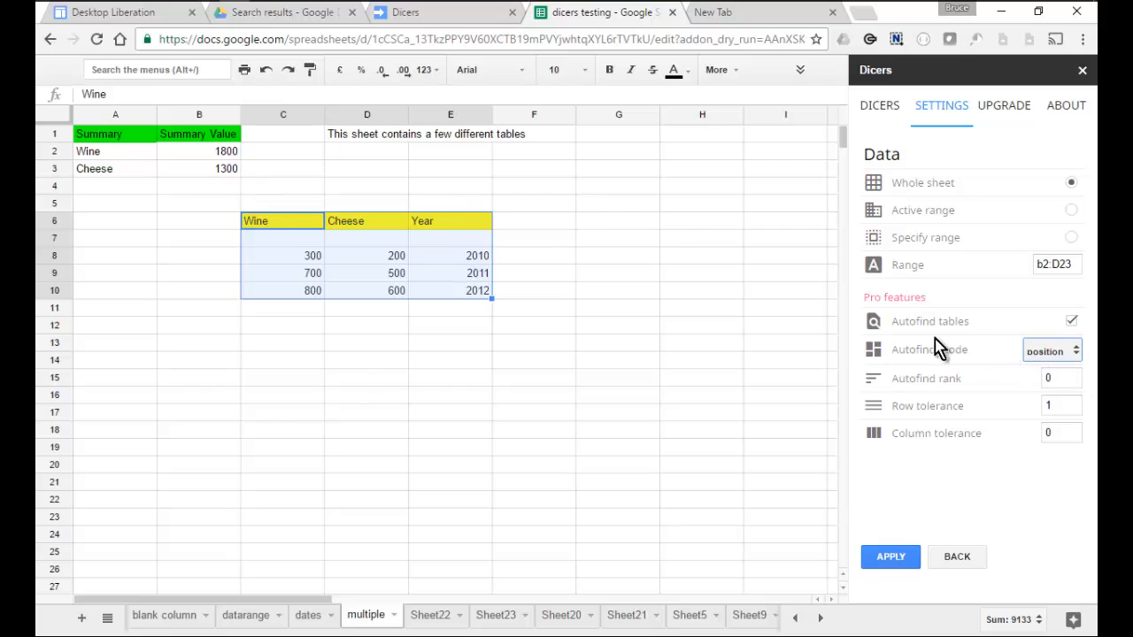
left_click(1057, 378)
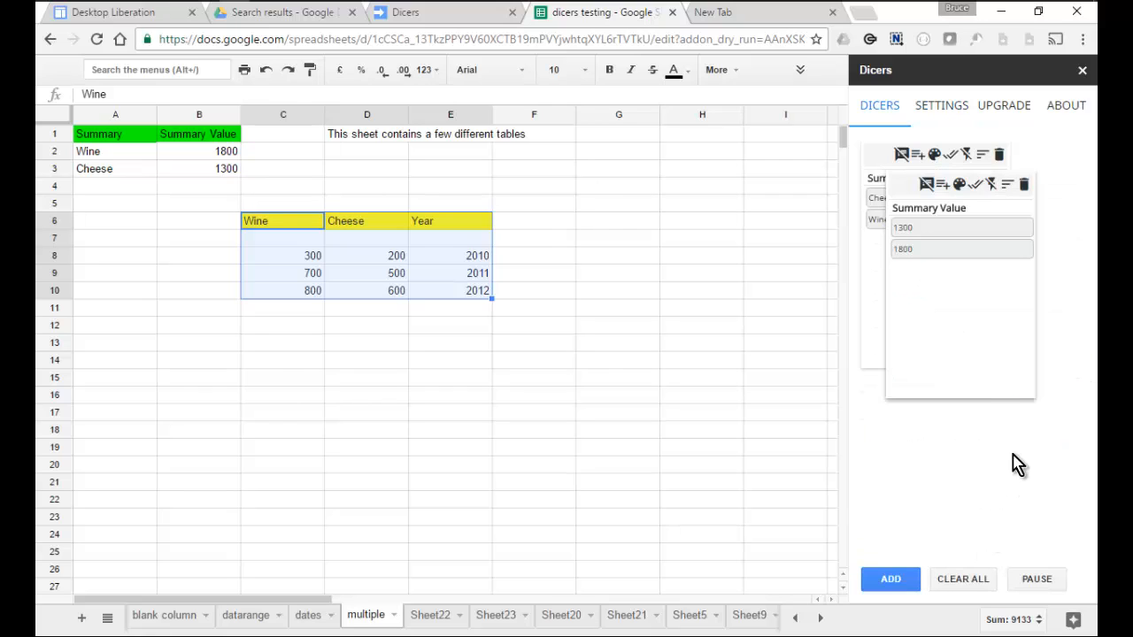
mouse_move(168, 159)
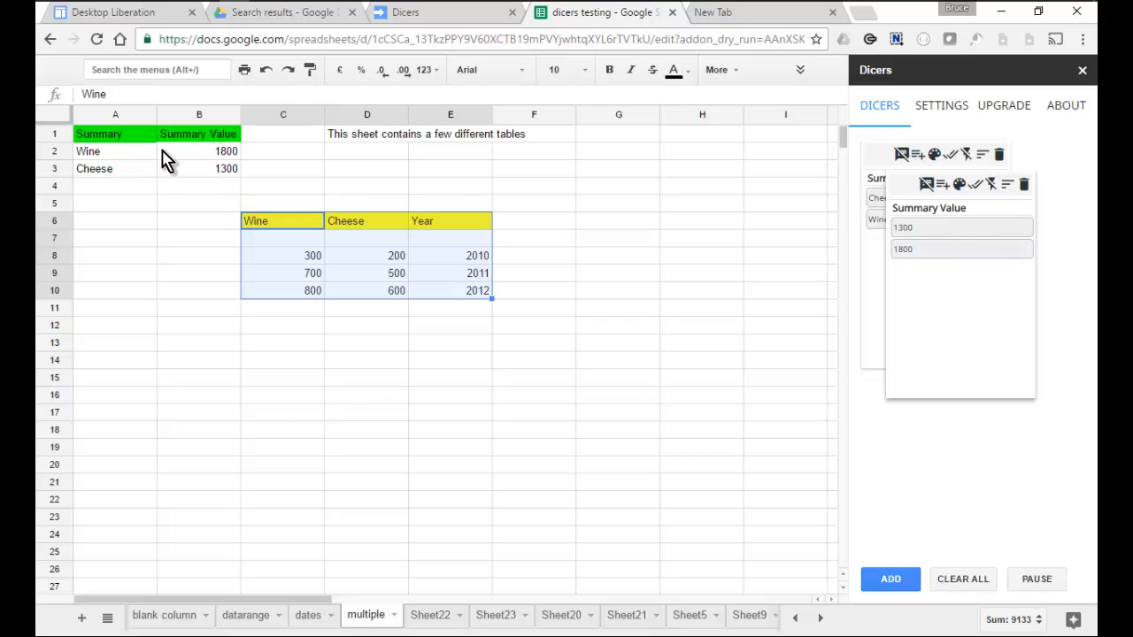
mouse_move(1002, 372)
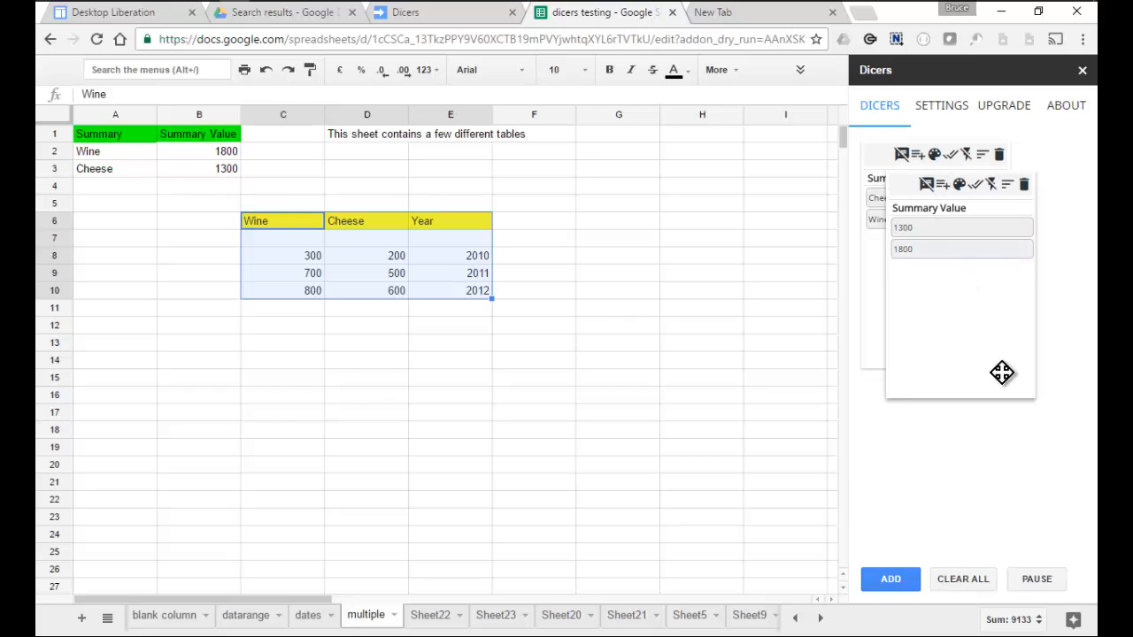
mouse_move(1001, 354)
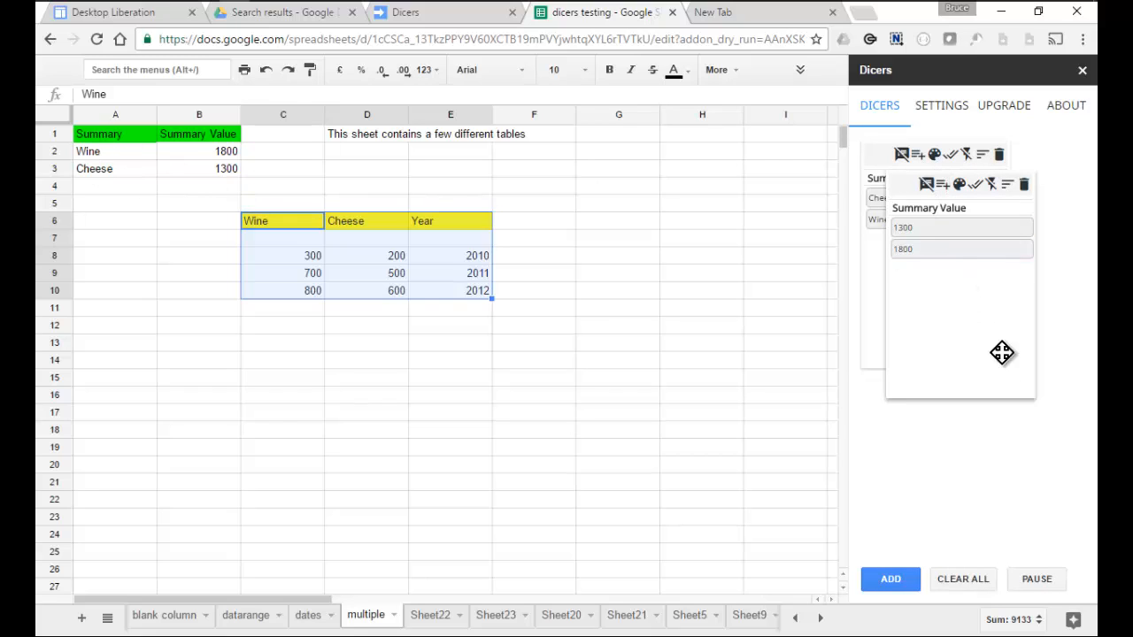
Check the Wine and Cheese dicers, then return to the whole-sheet, autofind data source settings.
left_click(941, 105)
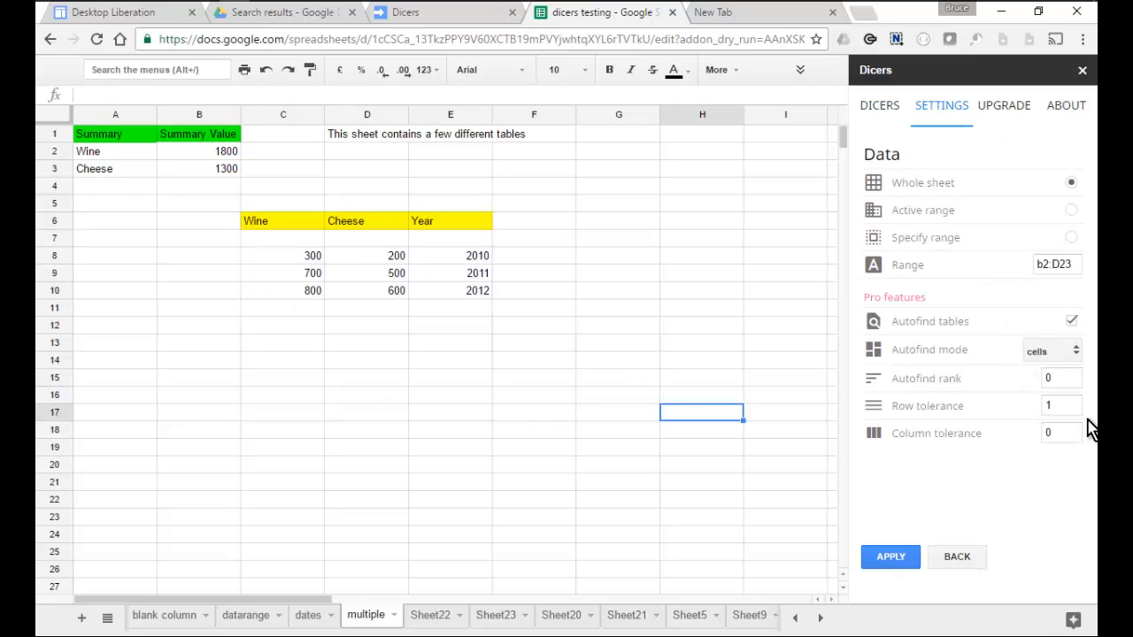
mouse_move(1067, 440)
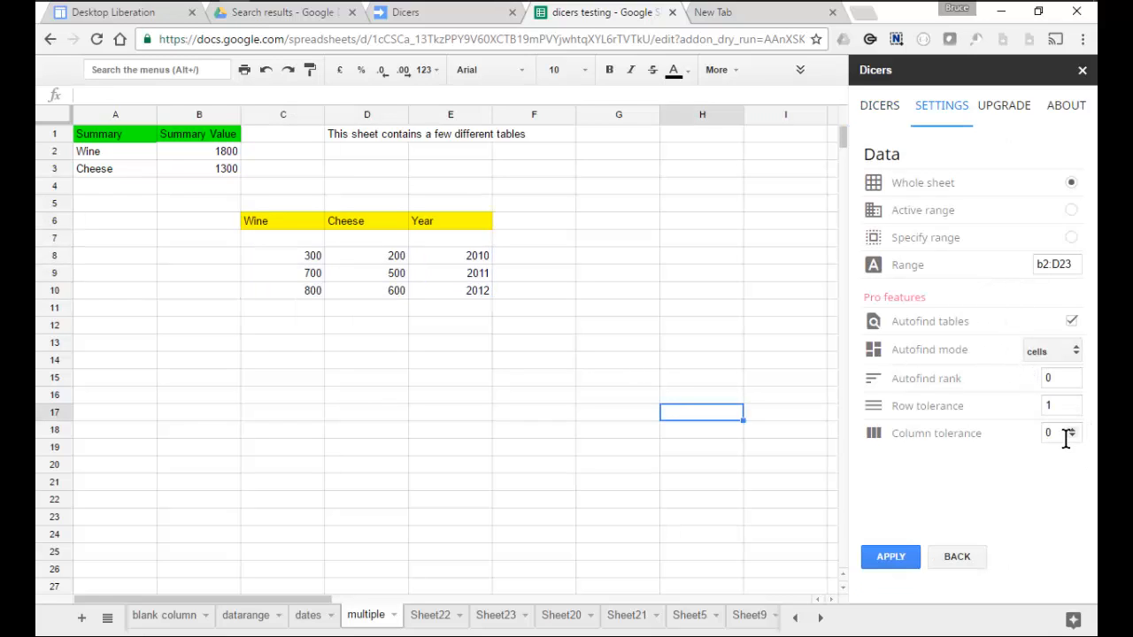
mouse_move(1022, 441)
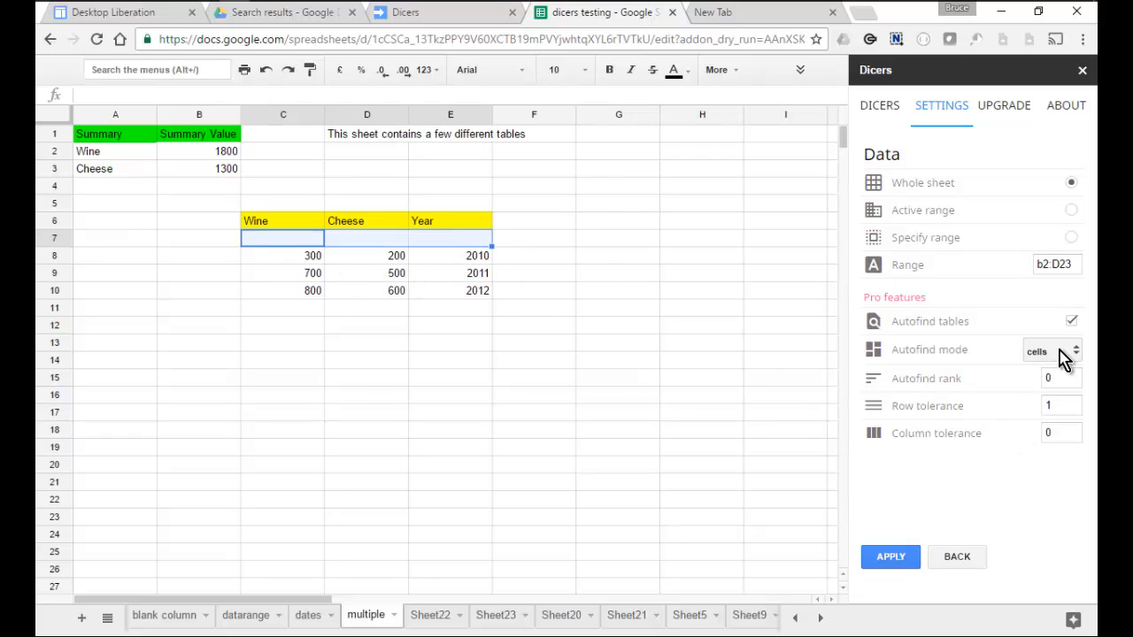
left_click(879, 104)
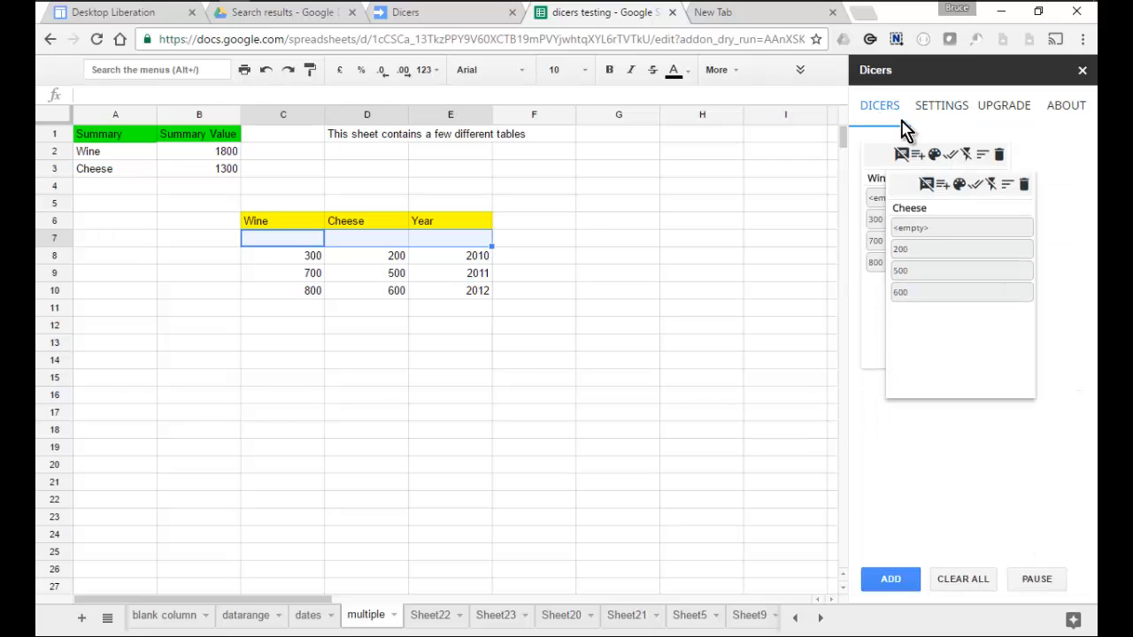
mouse_move(730, 234)
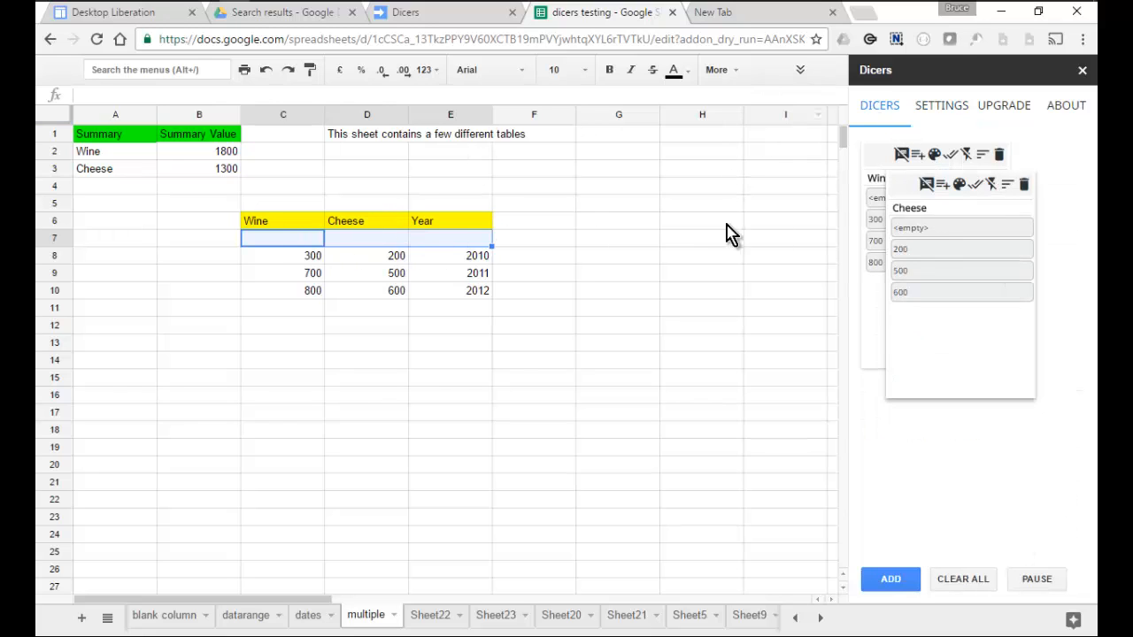
left_click(940, 105)
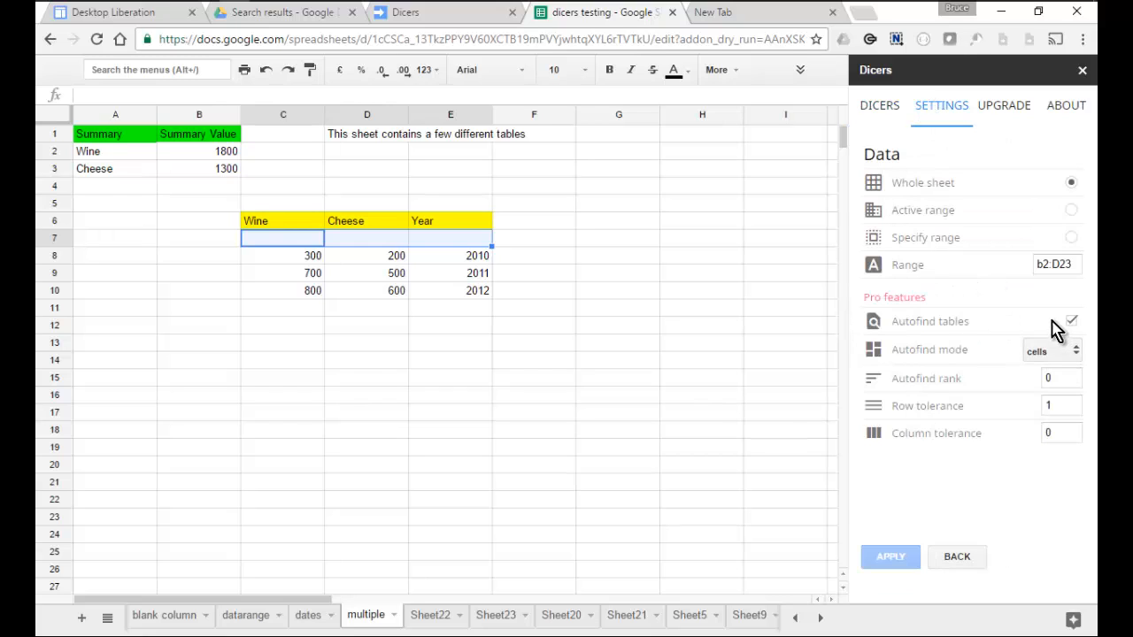
mouse_move(987, 324)
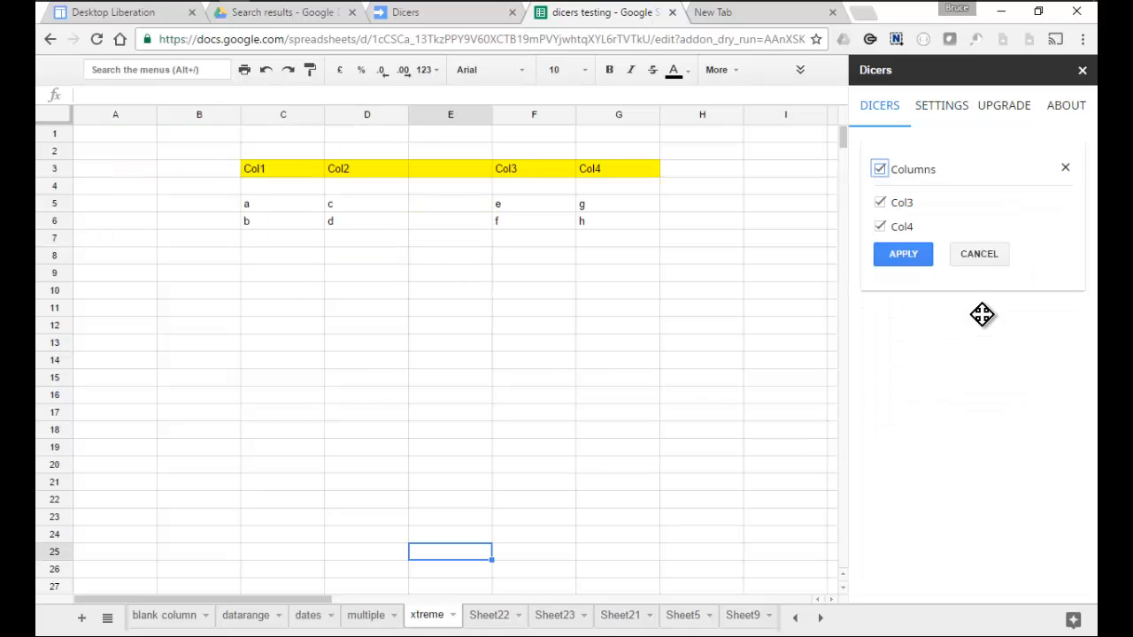
mouse_move(791, 469)
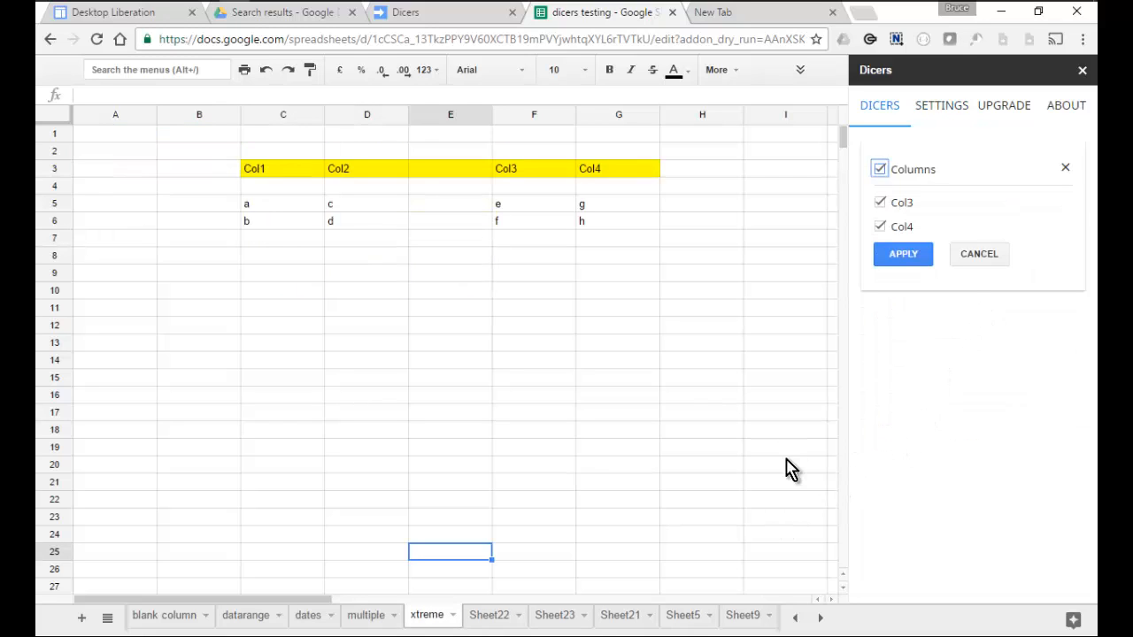
mouse_move(252, 197)
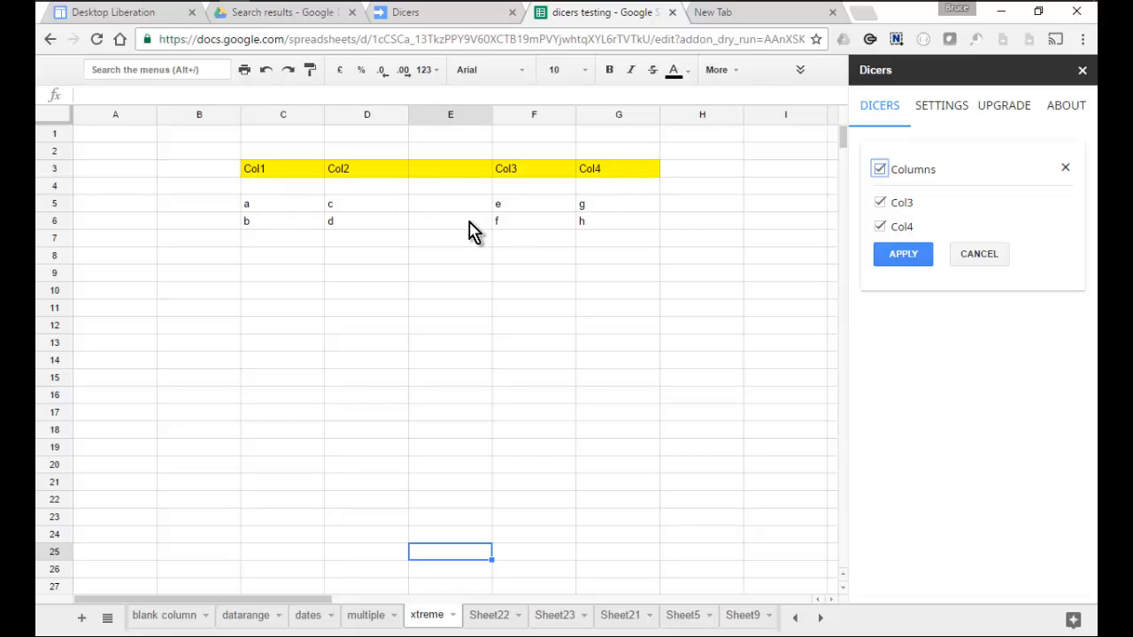
mouse_move(442, 199)
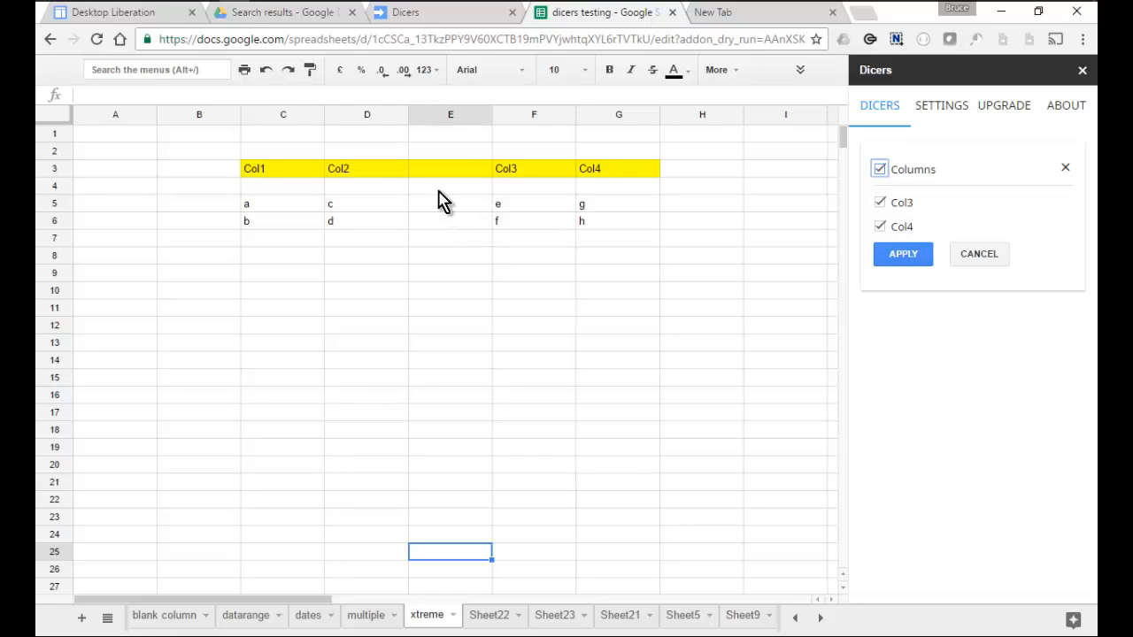
mouse_move(421, 181)
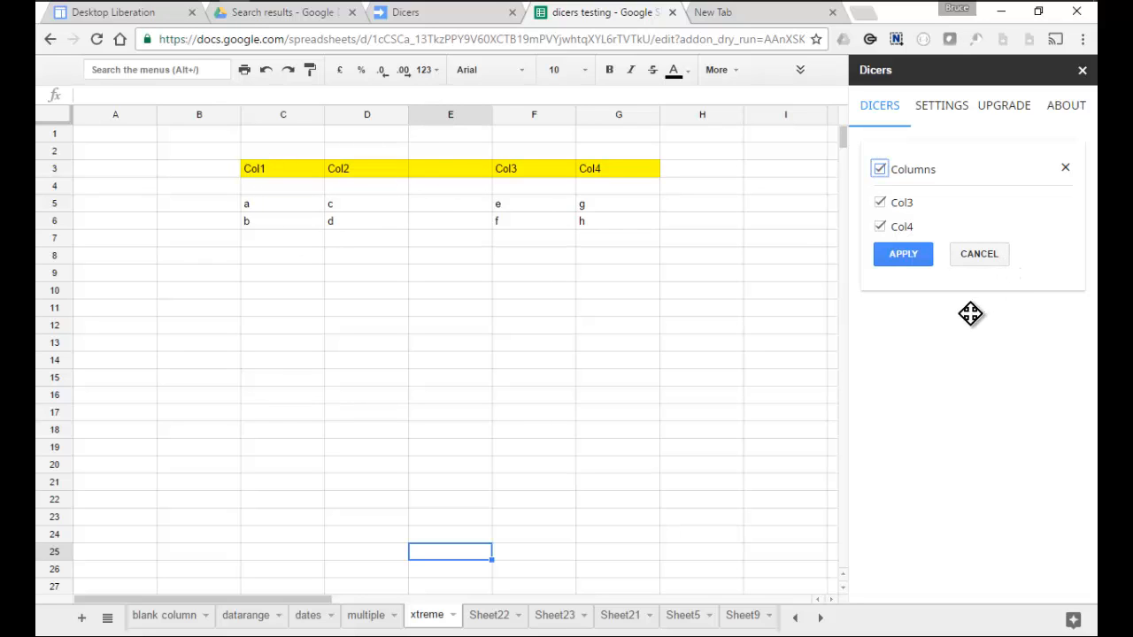
mouse_move(919, 191)
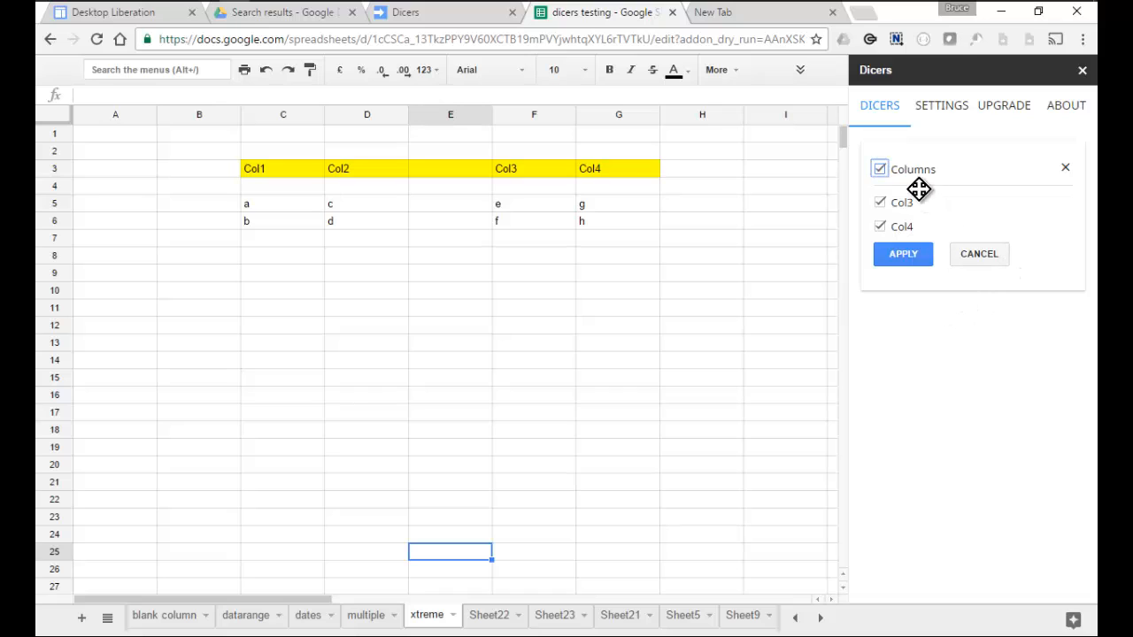
mouse_move(722, 177)
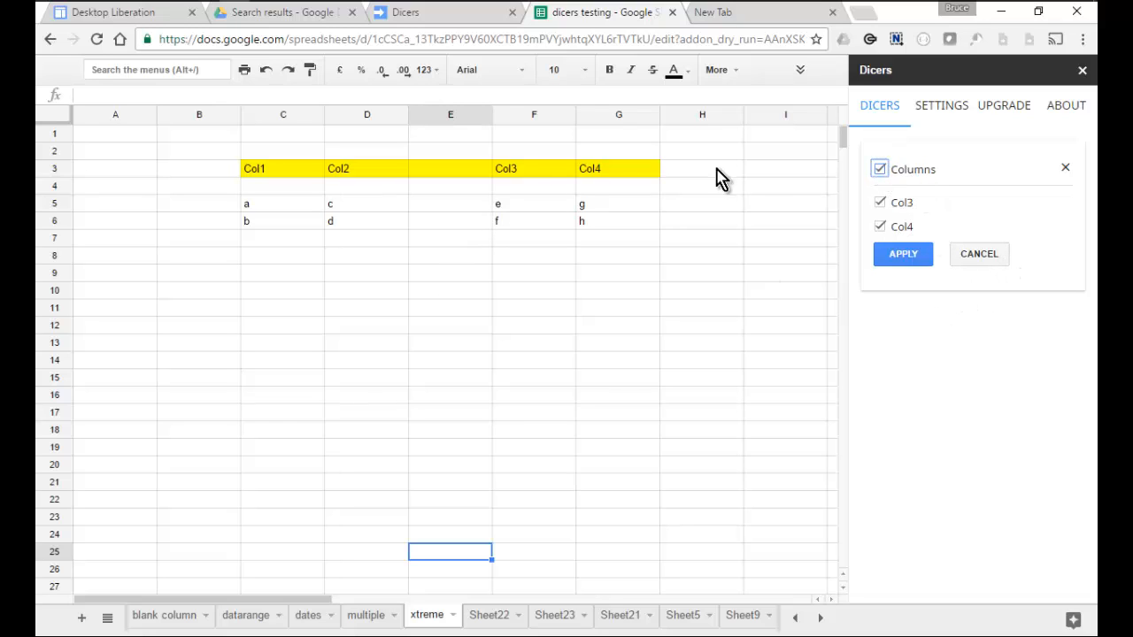
Apply Col3 and Col4 dicers on the xtreme sheet and view the tolerance settings.
left_click(902, 254)
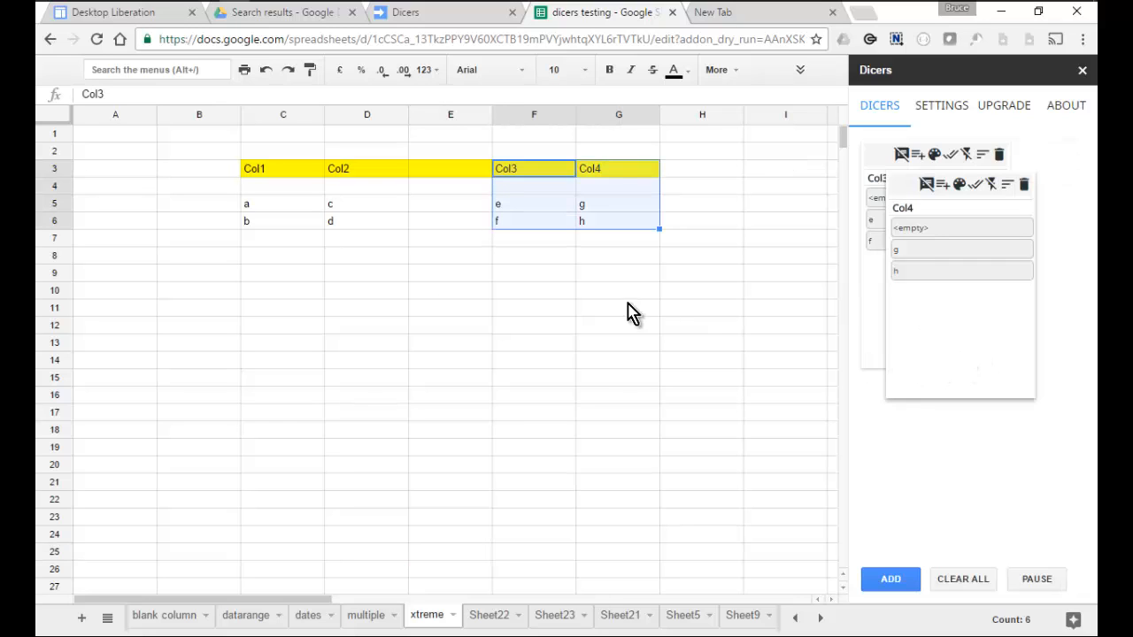
mouse_move(461, 228)
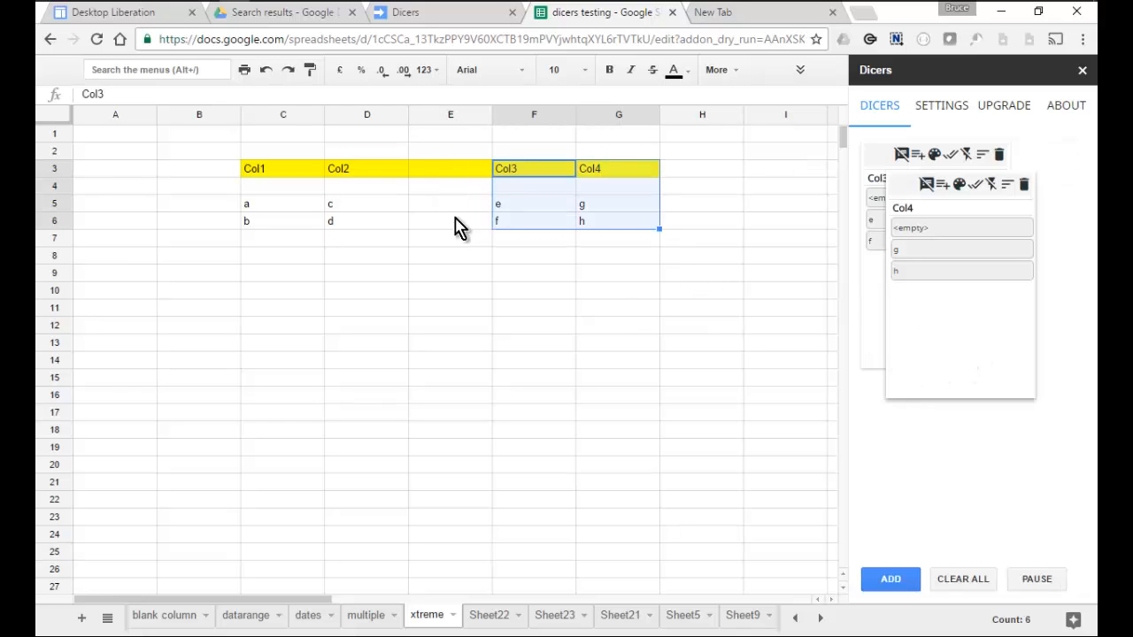
mouse_move(473, 193)
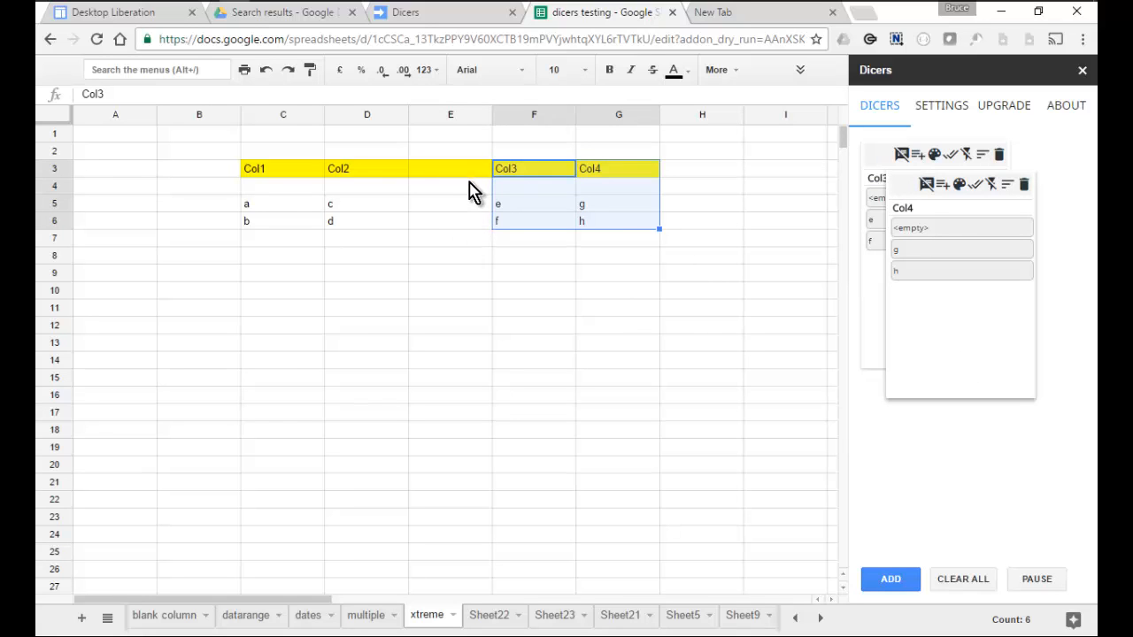
left_click(941, 106)
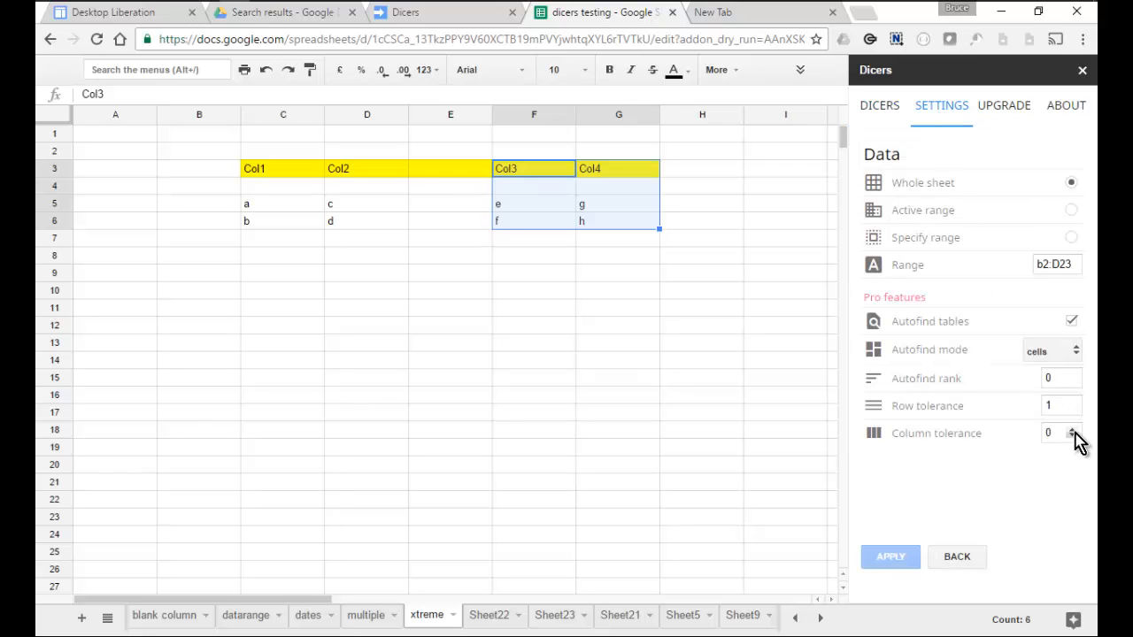
Select all columns in the Columns picker and apply, giving Col1, Col2, E, Col3, Col4 dicers.
left_click(1070, 429)
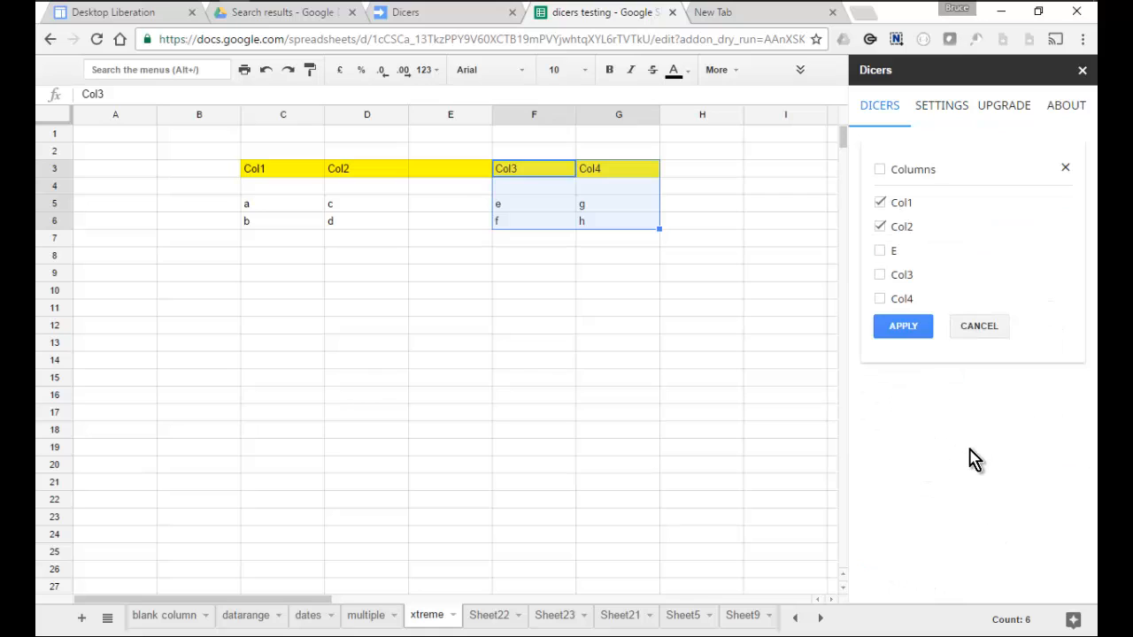
mouse_move(926, 433)
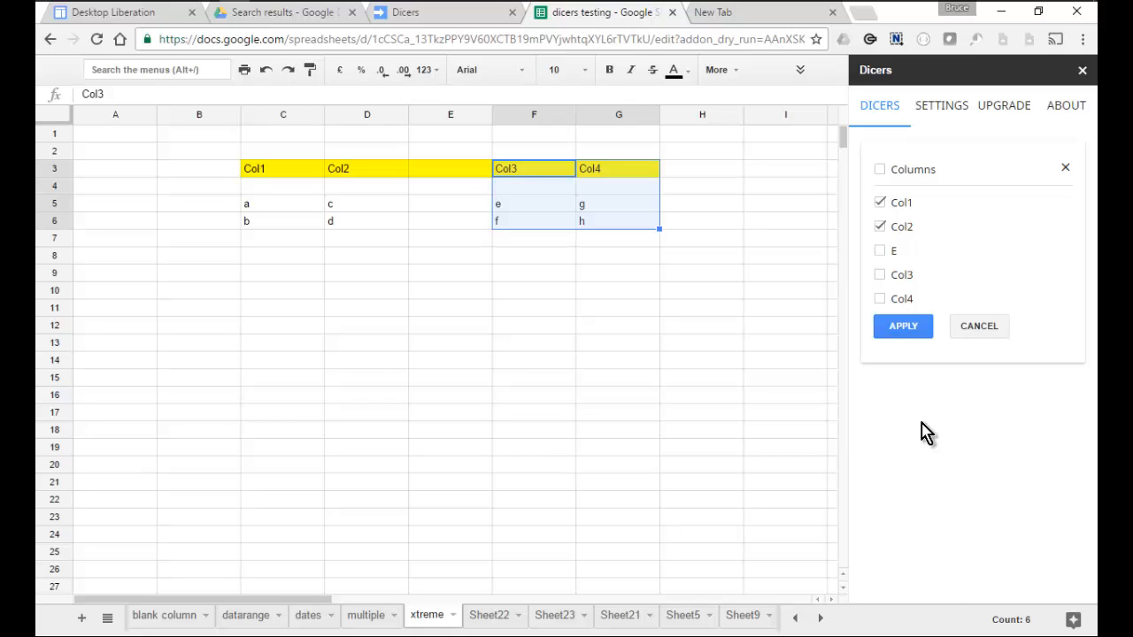
left_click(880, 168)
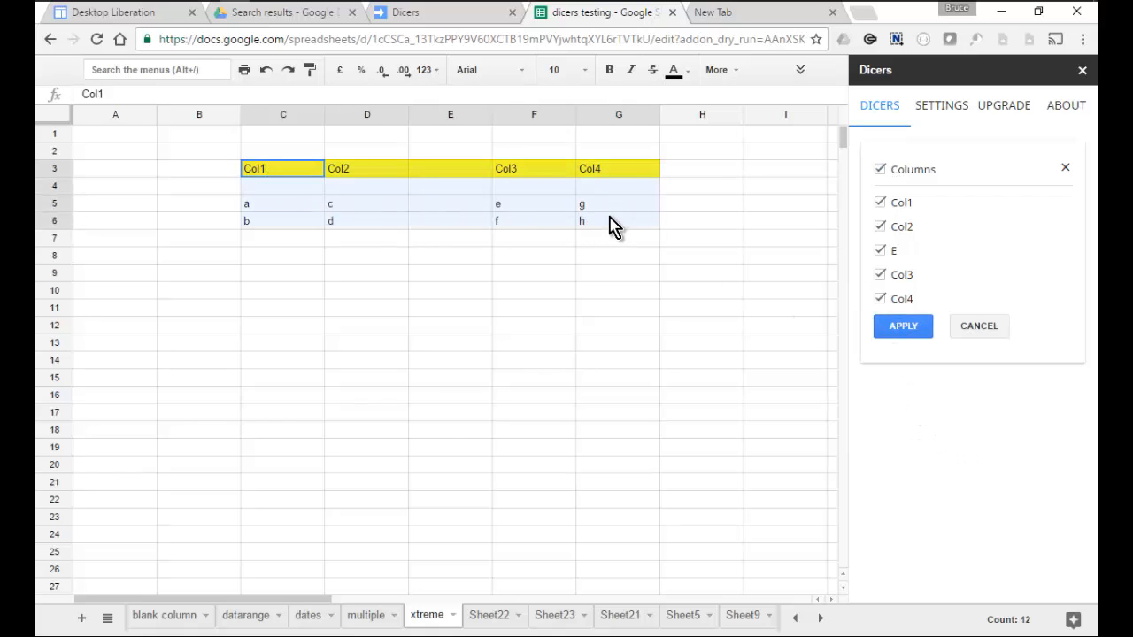
left_click(902, 325)
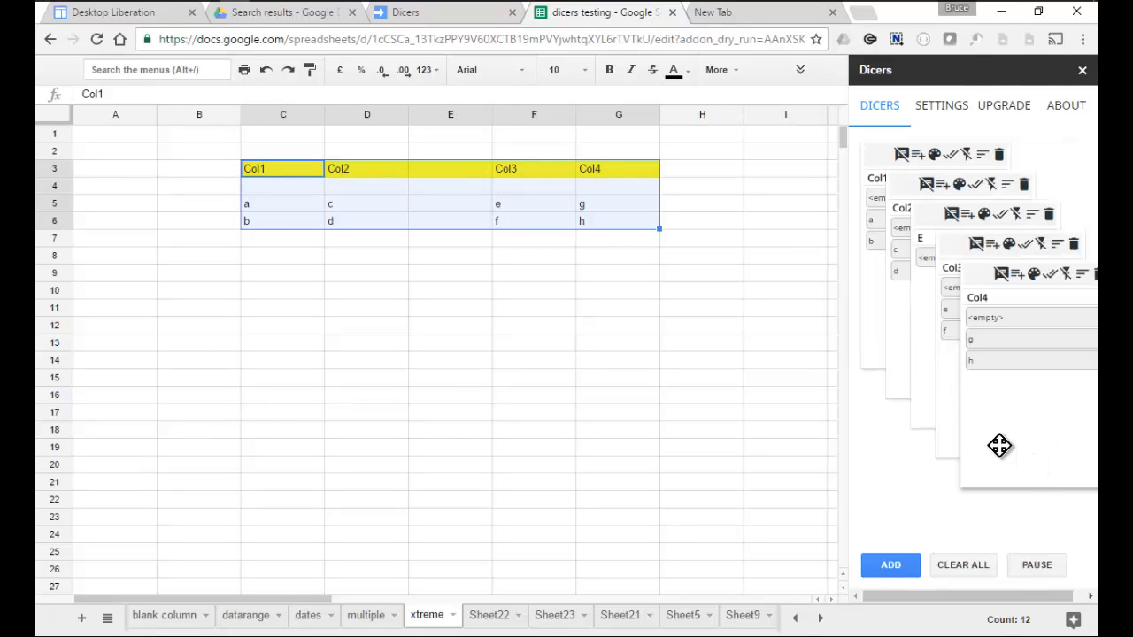
left_click(941, 106)
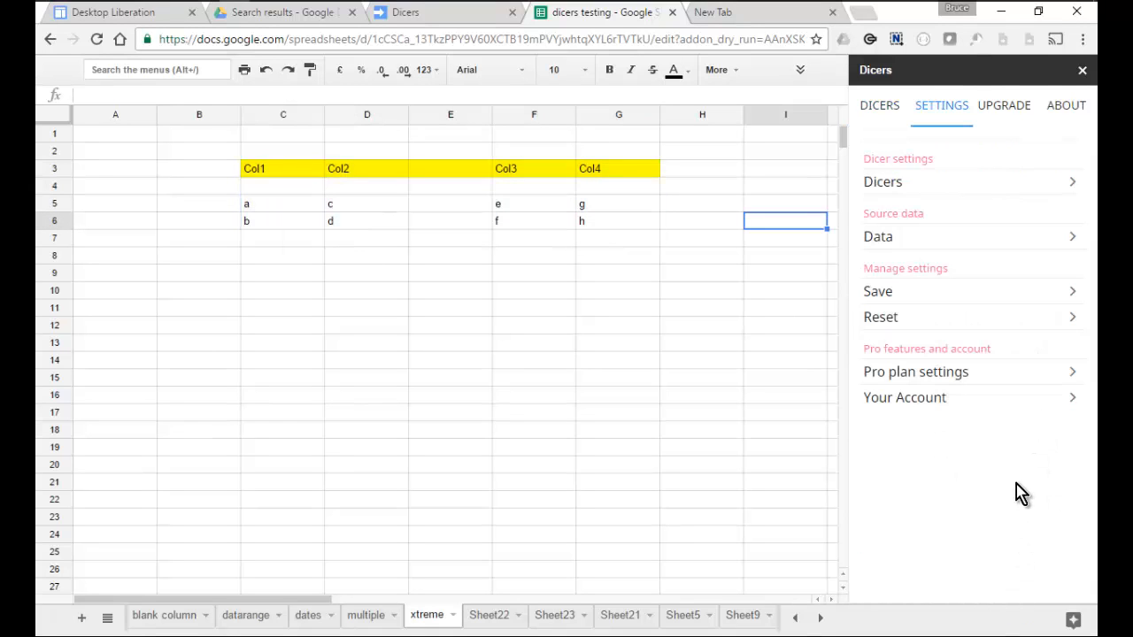
mouse_move(948, 381)
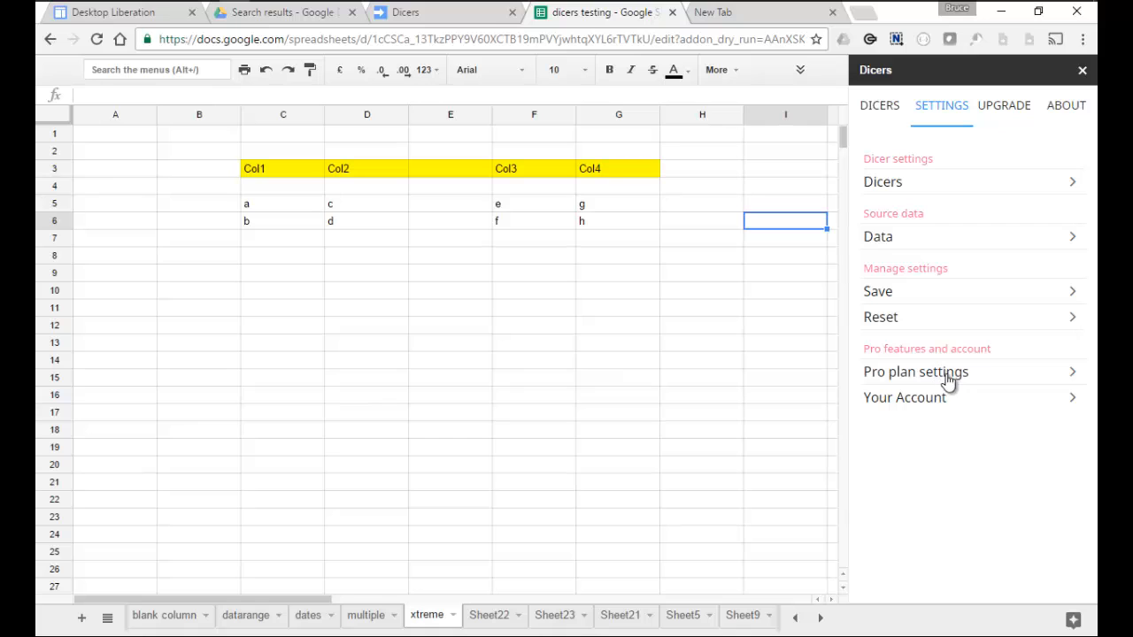
mouse_move(252, 624)
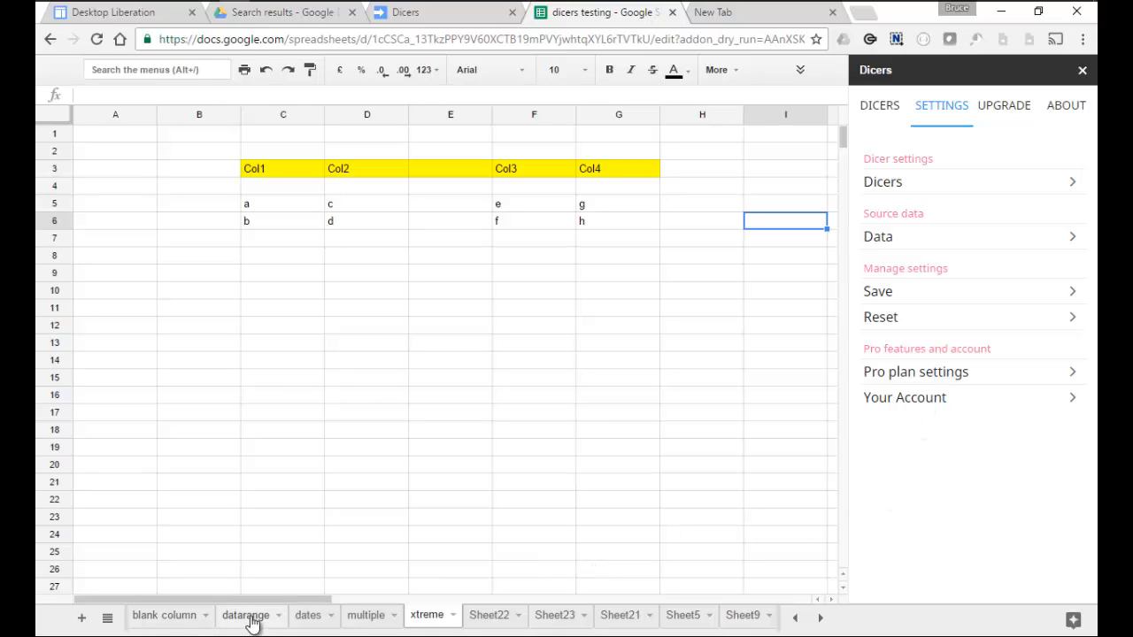
left_click(164, 615)
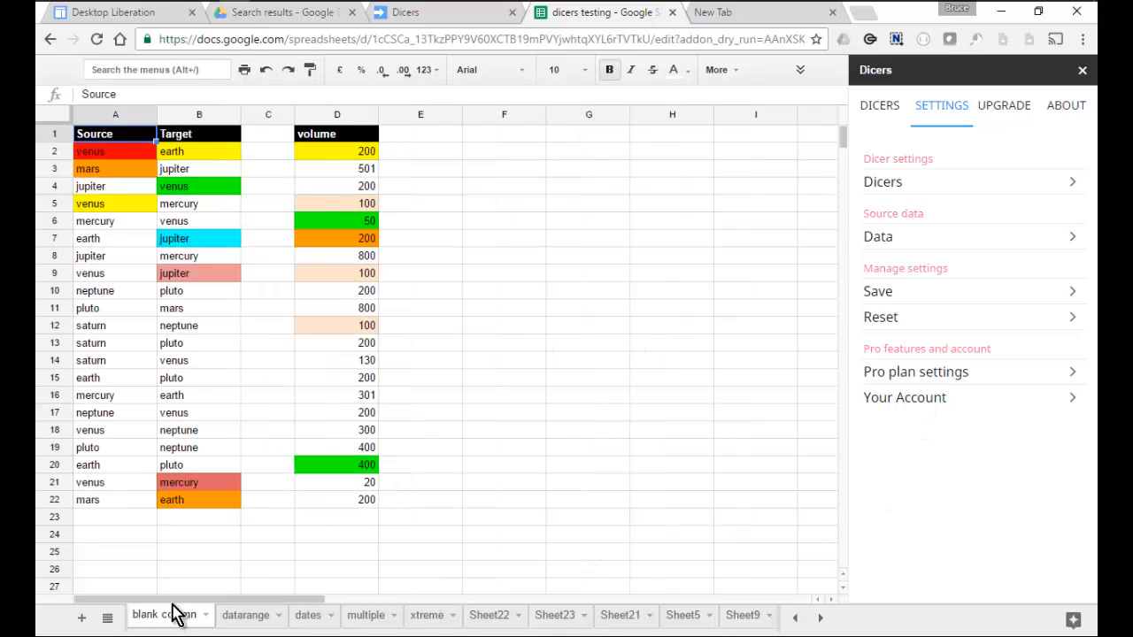
mouse_move(307, 617)
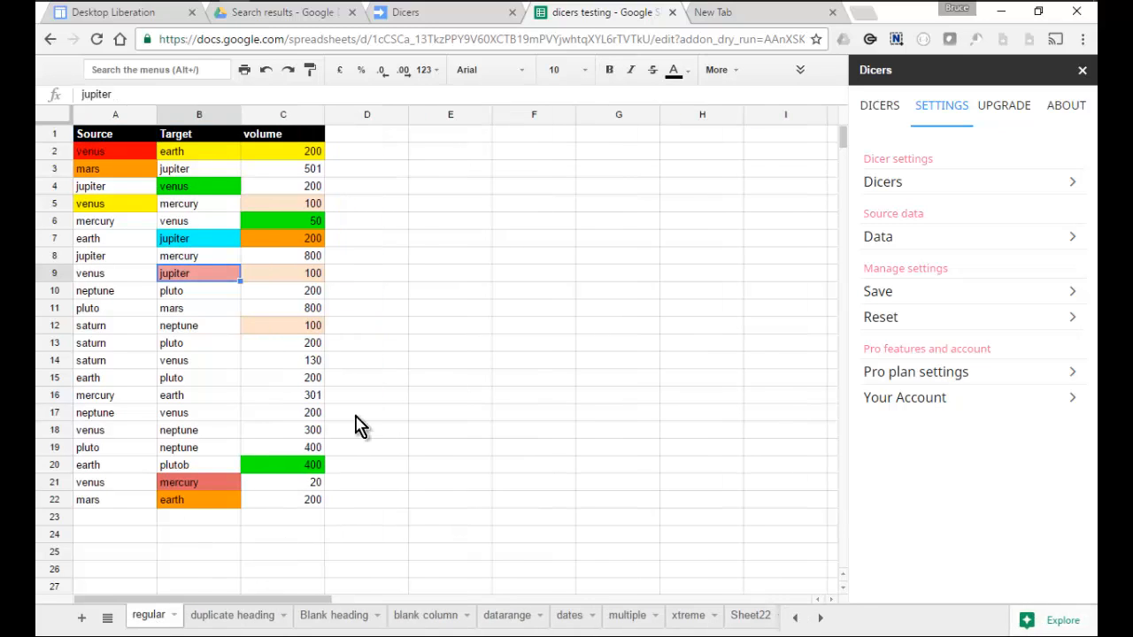
left_click(879, 105)
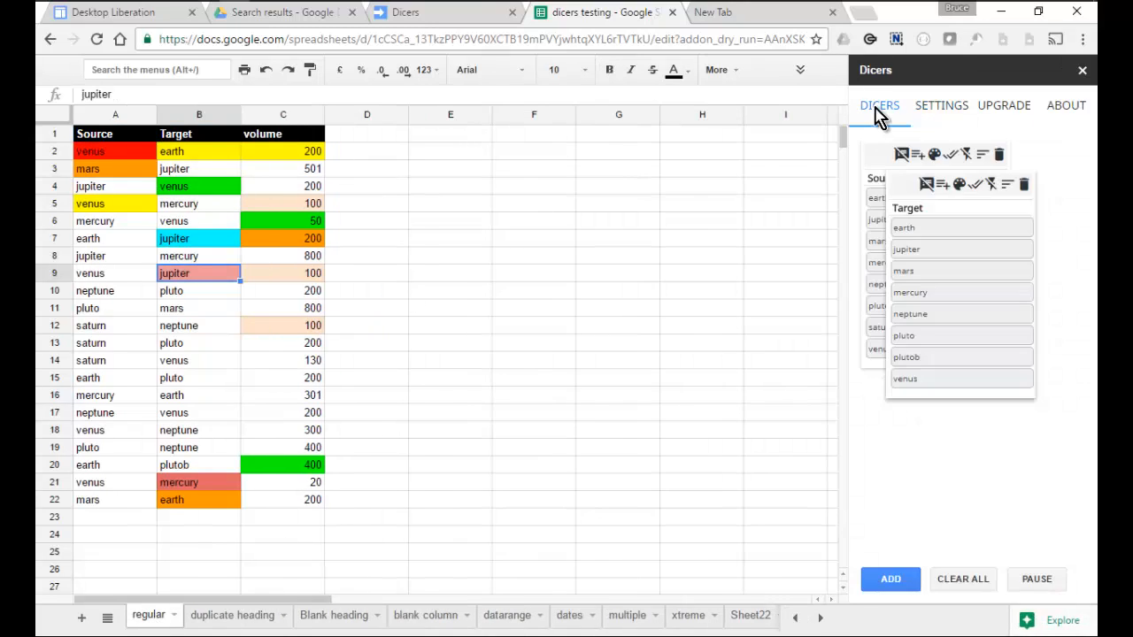
mouse_move(920, 227)
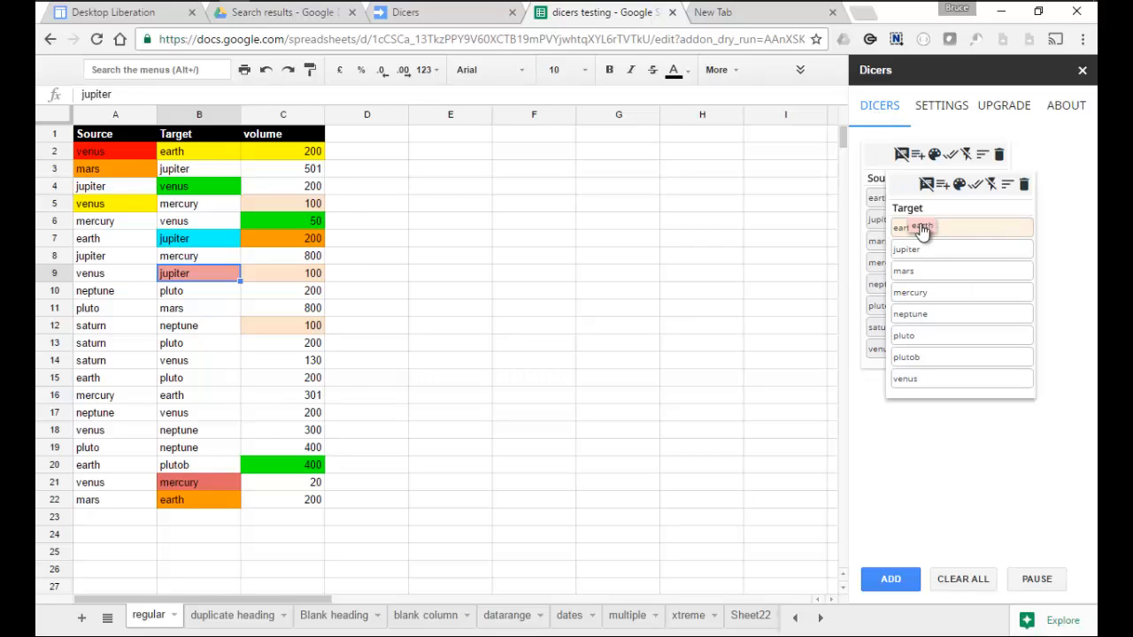
left_click(903, 228)
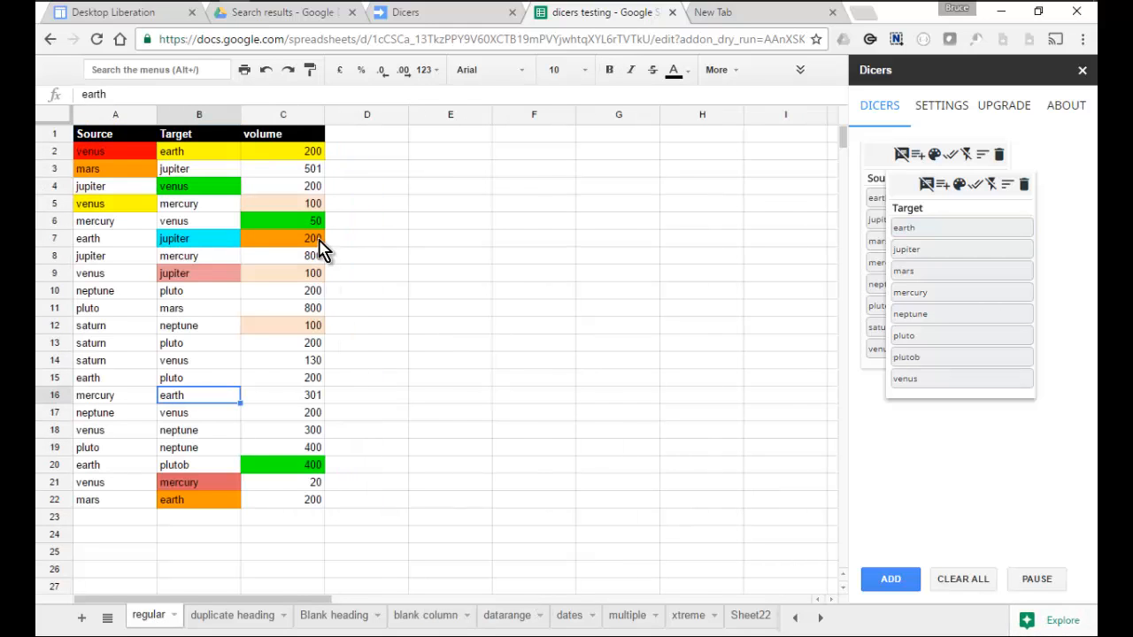
mouse_move(392, 256)
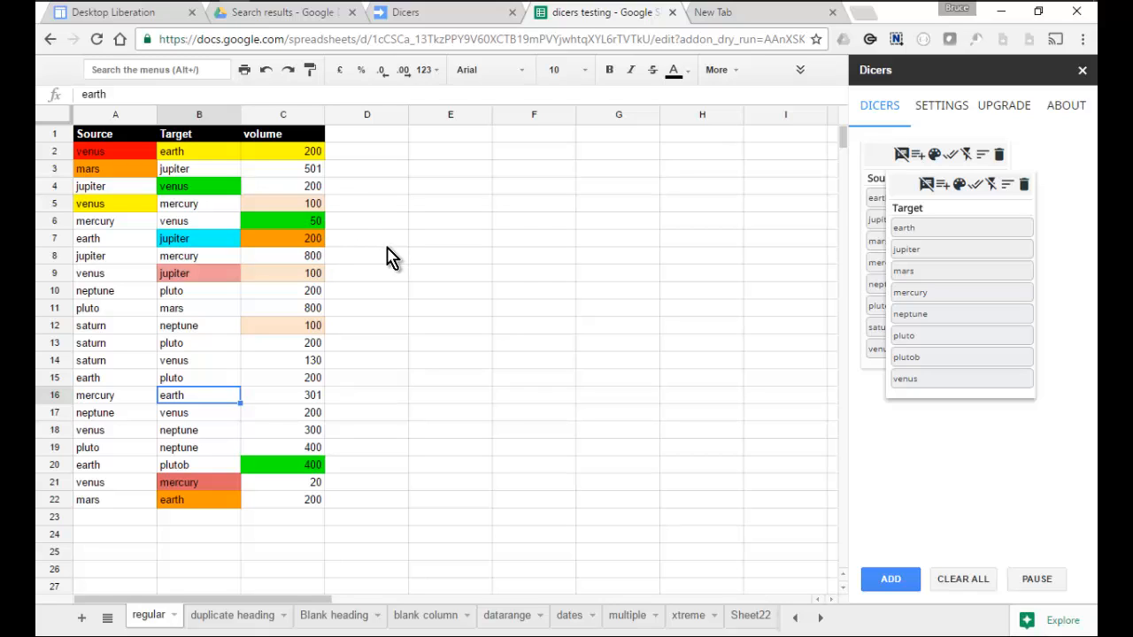
mouse_move(938, 119)
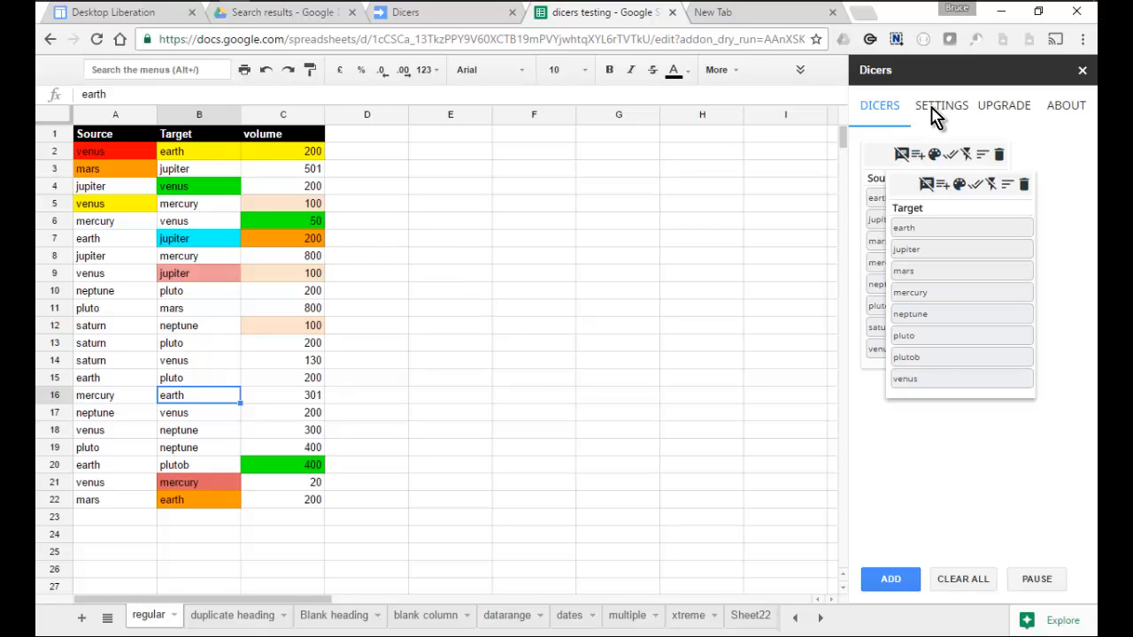
Enable Autosave selections in Pro plan settings, then filter Target to earth.
left_click(941, 104)
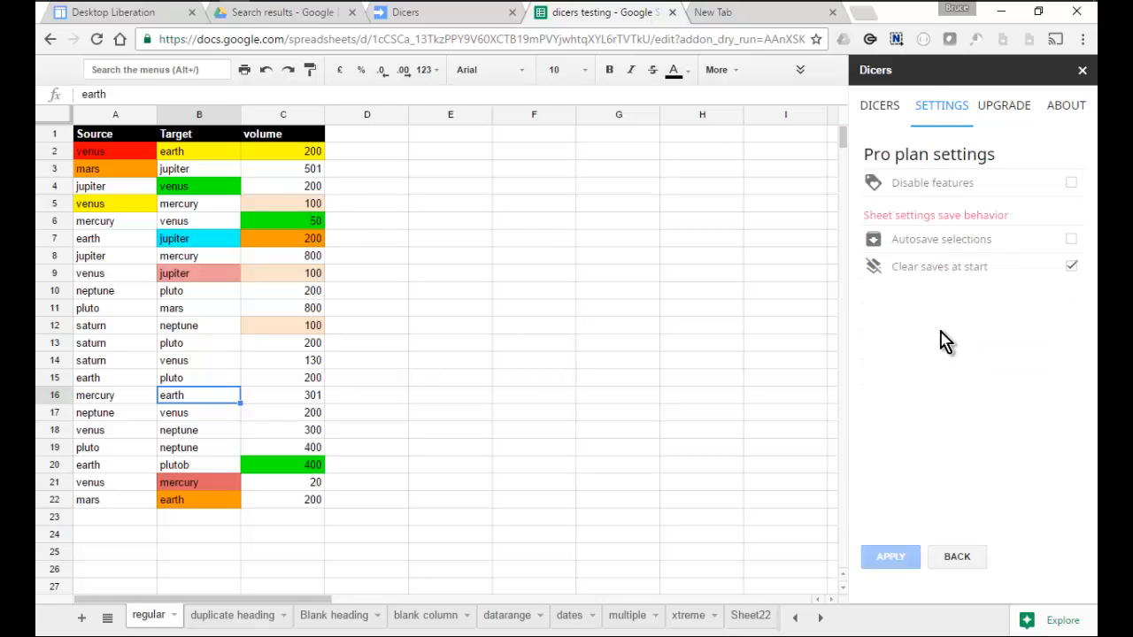
left_click(1072, 239)
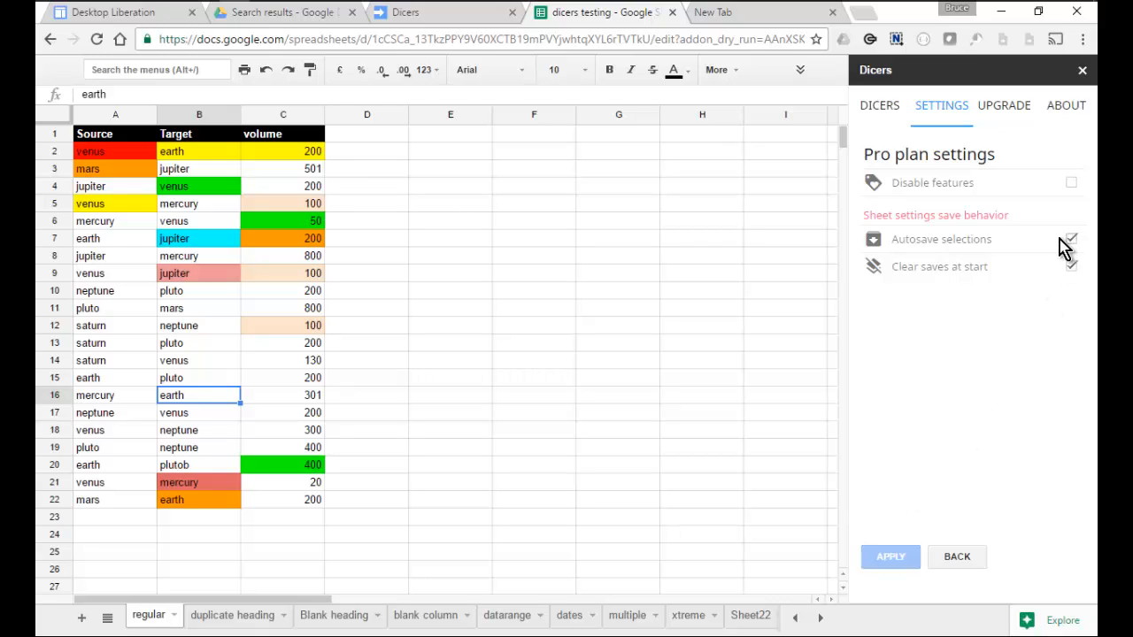
left_click(879, 106)
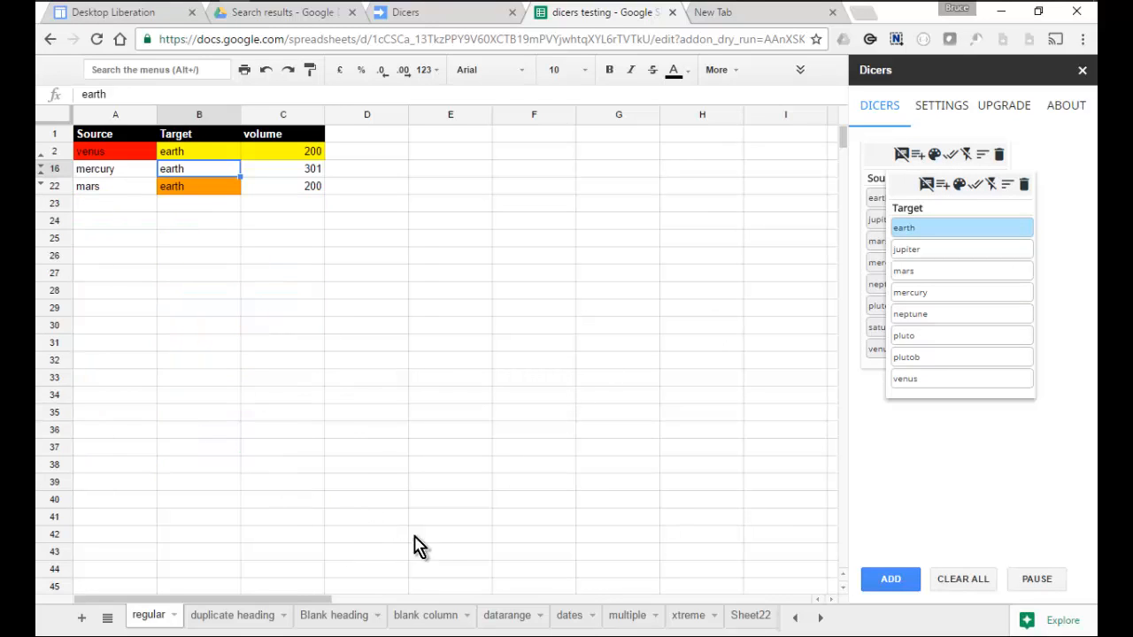
left_click(569, 615)
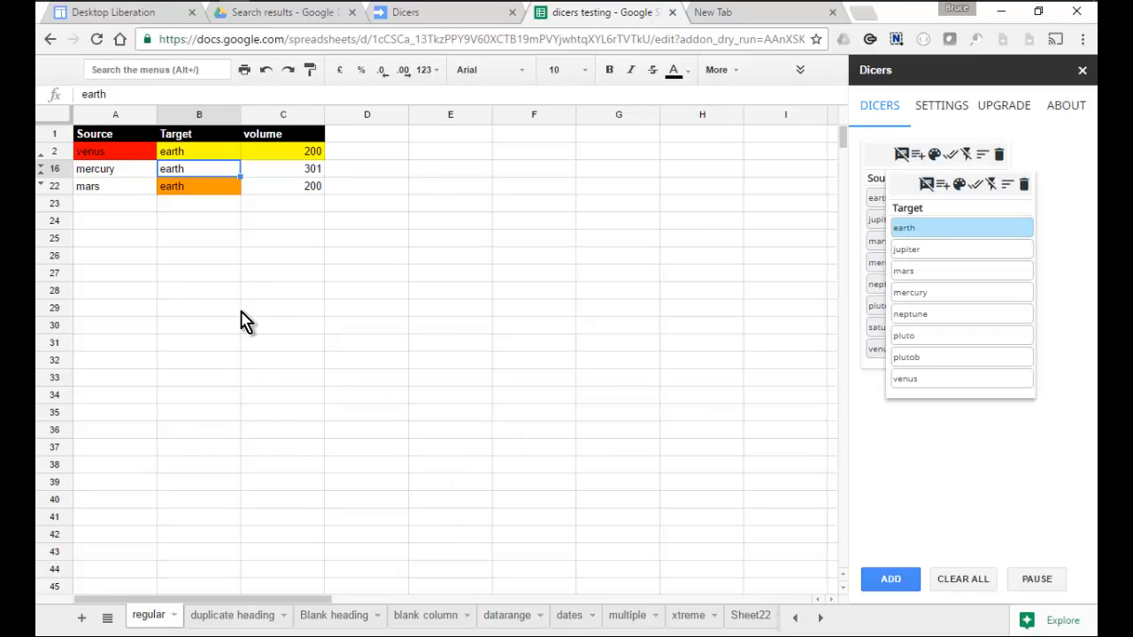
mouse_move(420, 383)
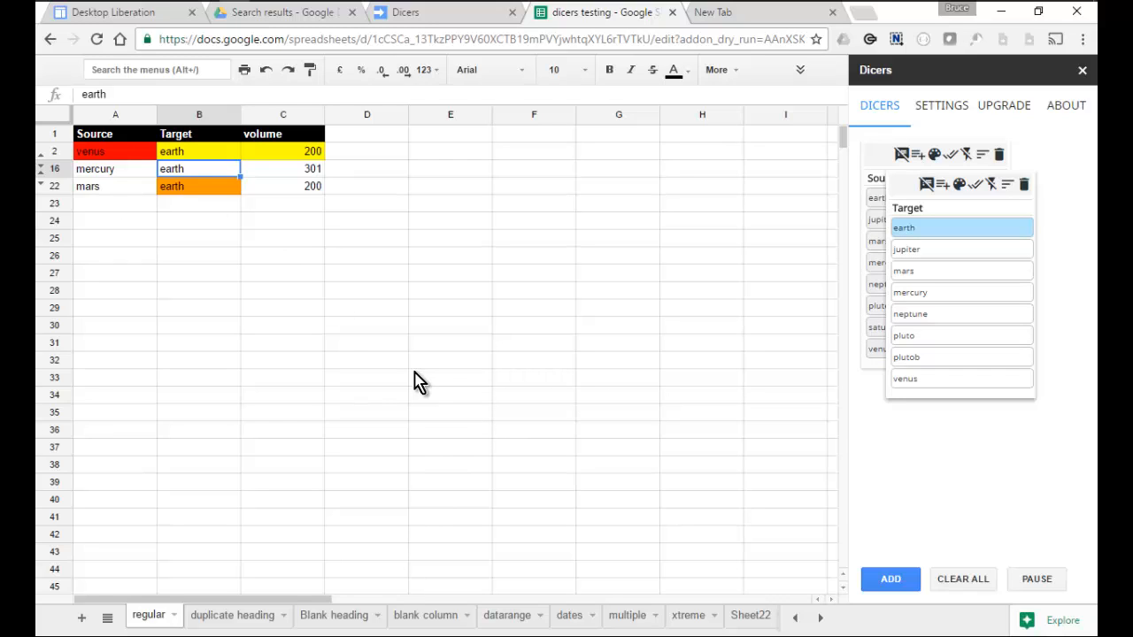
mouse_move(618, 275)
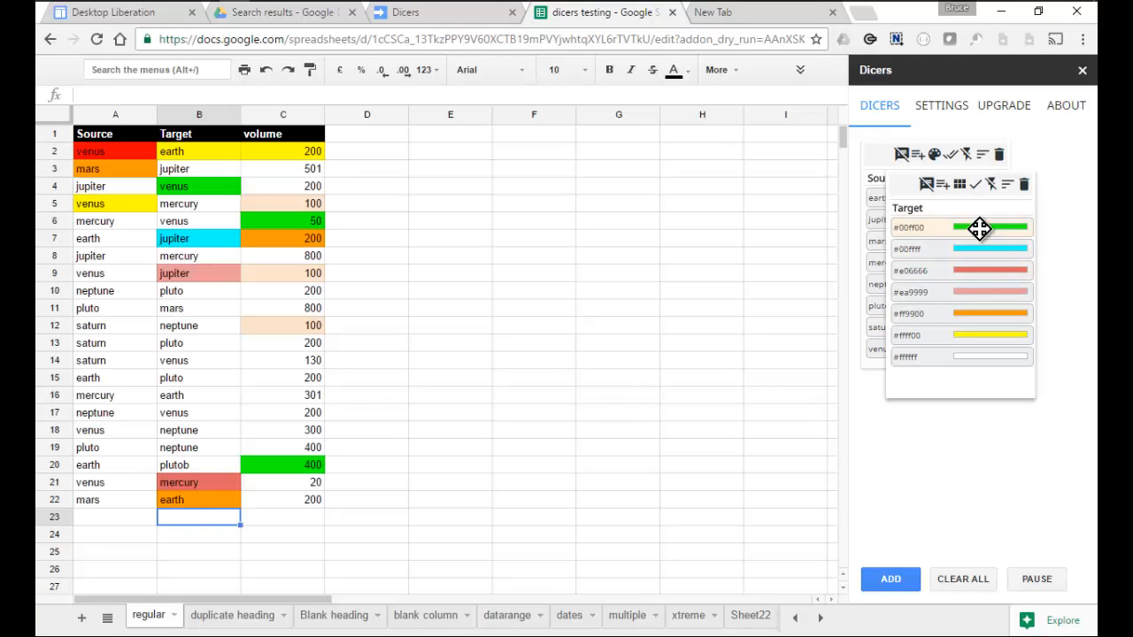
Filter Target by colours #00ff00 and #00ffff, then show the blank column sheet's jupiter filter.
left_click(961, 249)
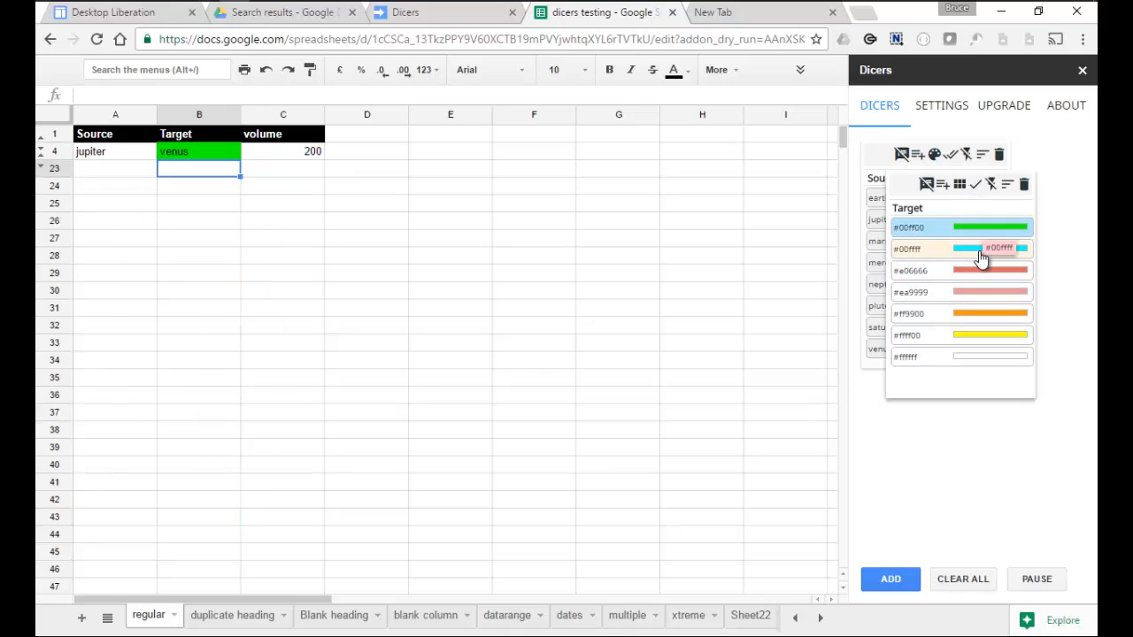
left_click(569, 615)
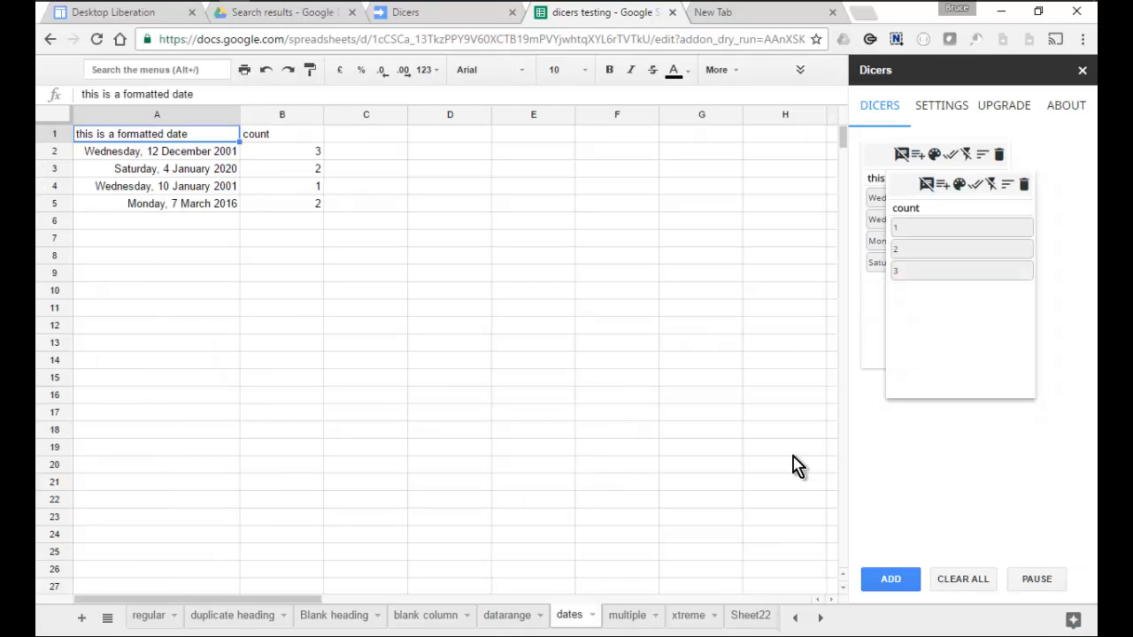
left_click(148, 615)
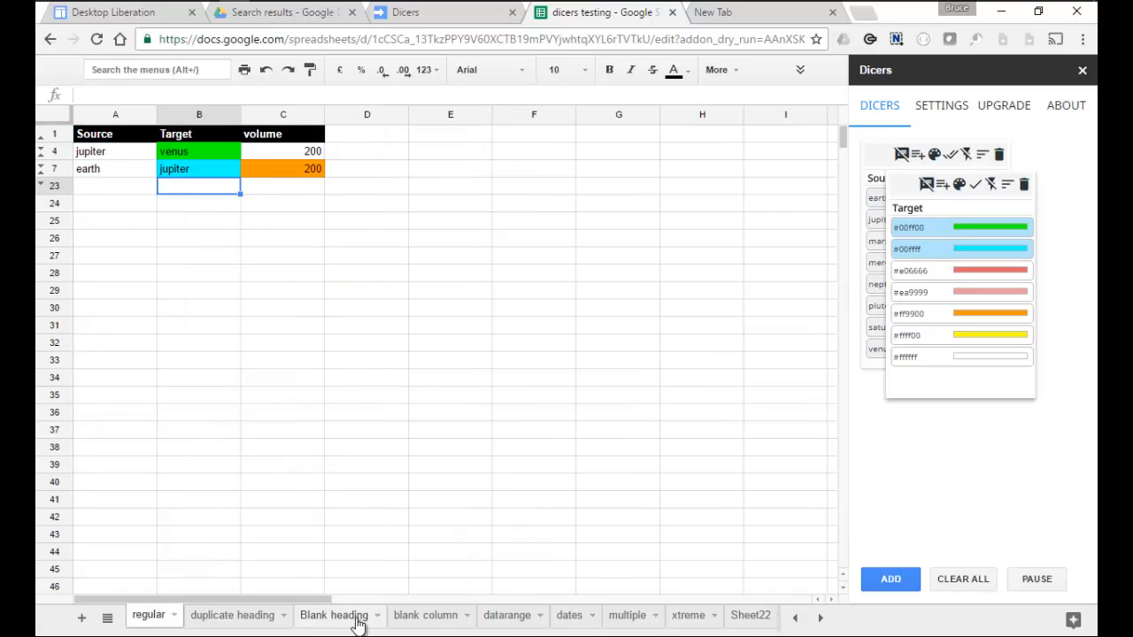
mouse_move(508, 615)
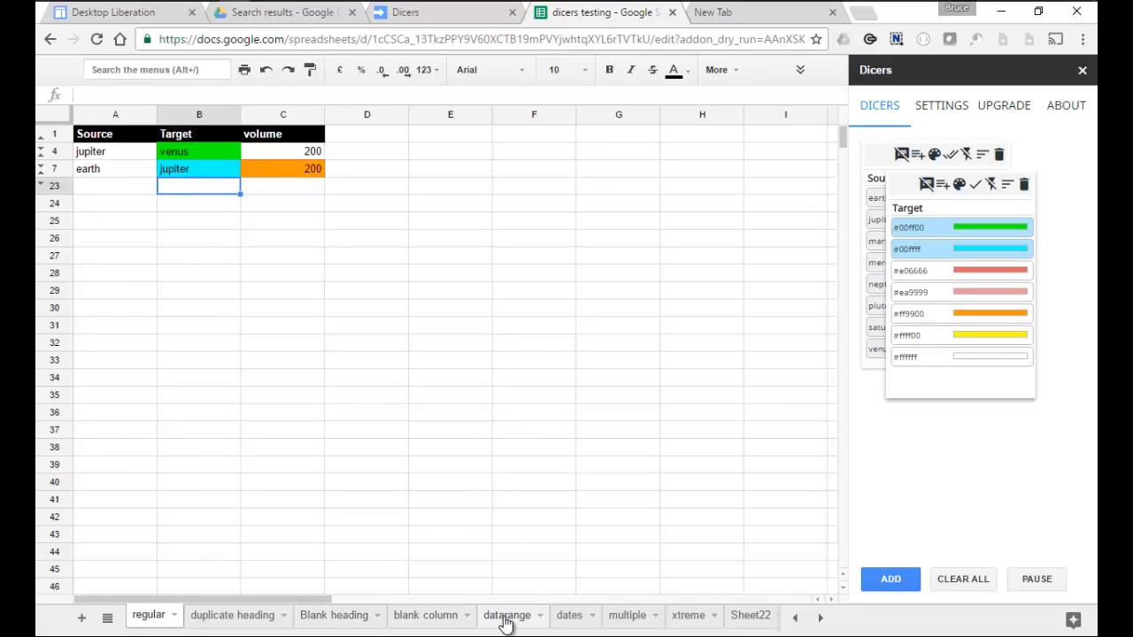
mouse_move(569, 615)
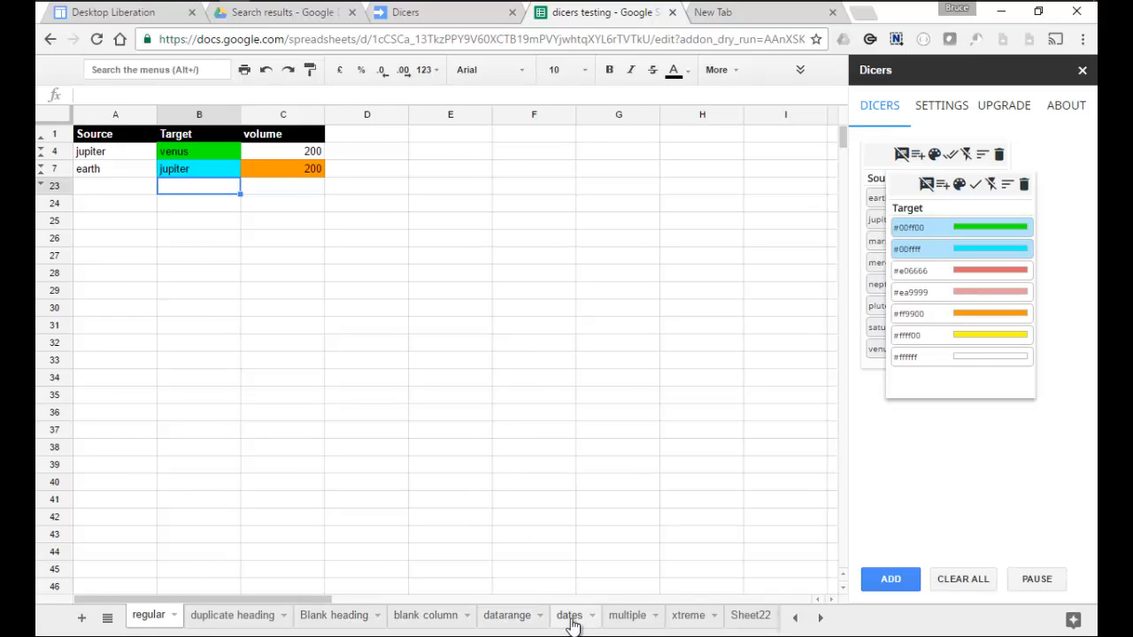
left_click(426, 615)
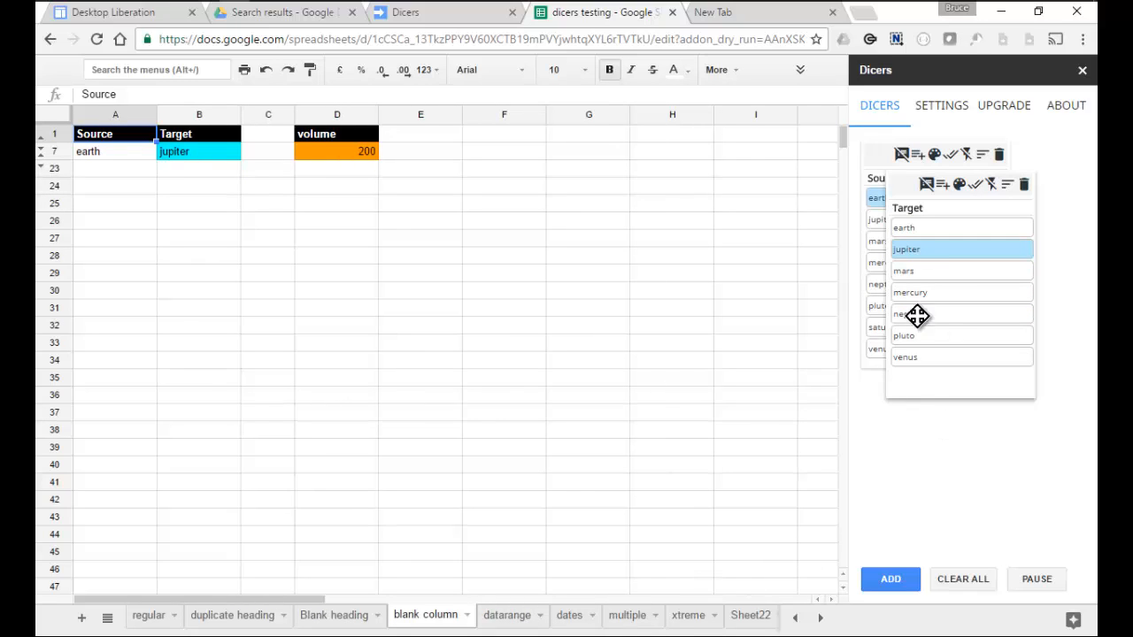
mouse_move(986, 423)
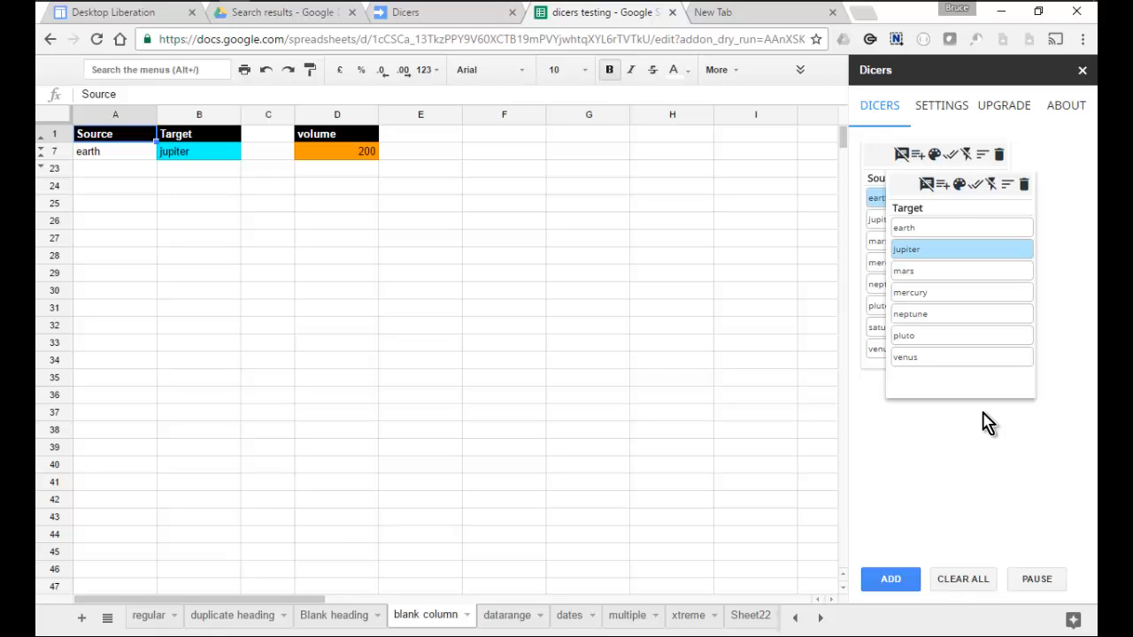
left_click(941, 105)
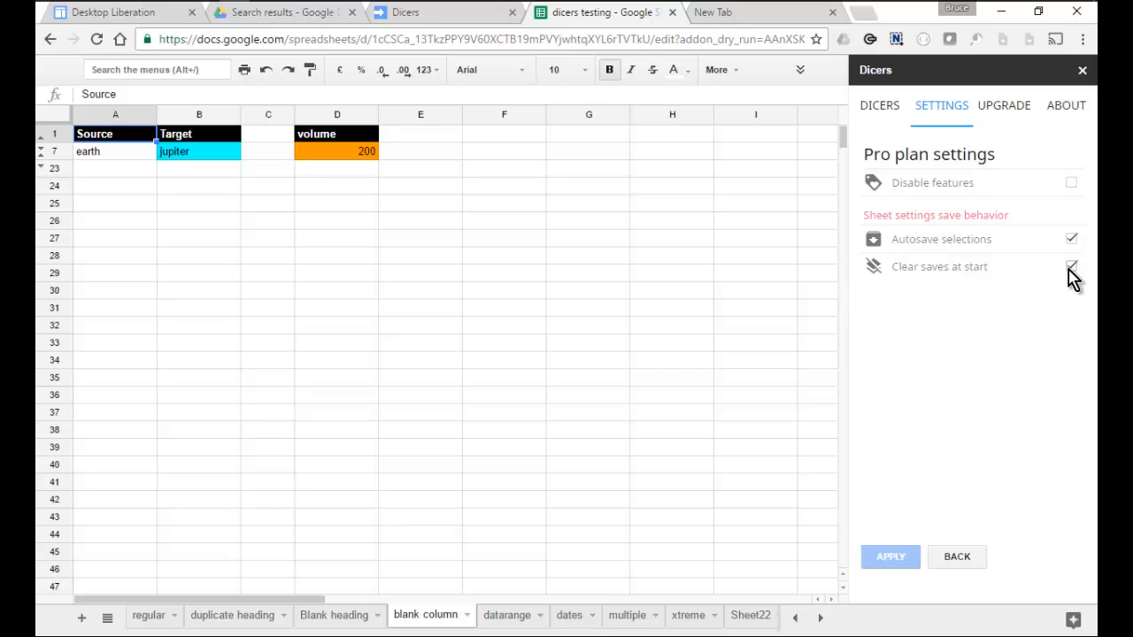
Tick Clear saves at start and go back to the settings categories list.
left_click(1071, 266)
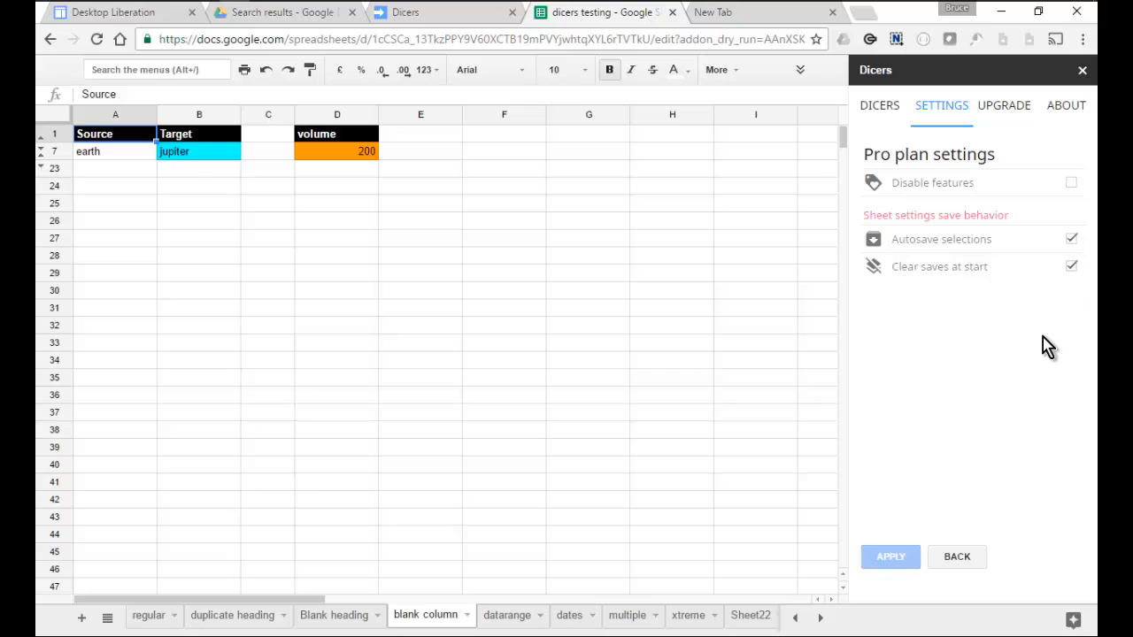
mouse_move(1067, 358)
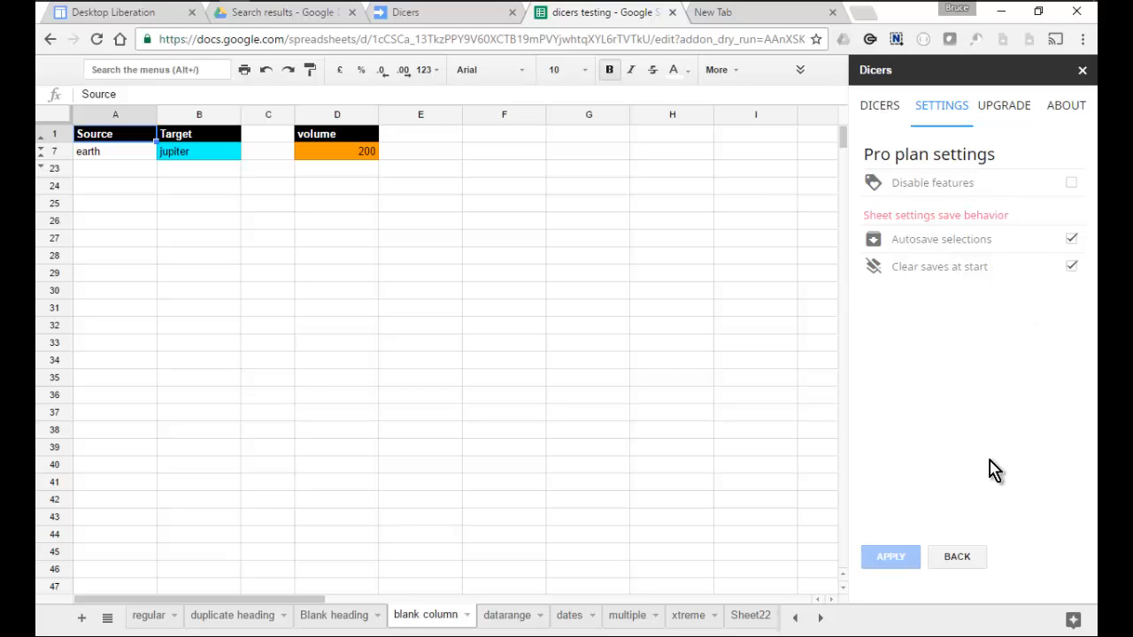
left_click(957, 556)
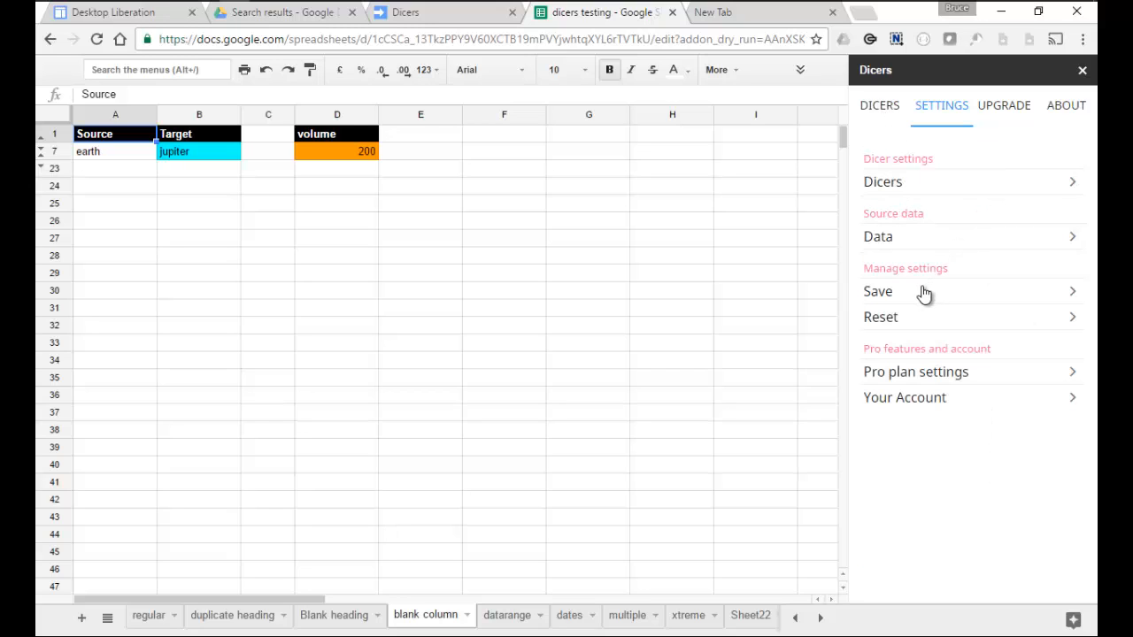
Set the Dicers save option to 'Save for future use in all my documents' and apply.
left_click(877, 291)
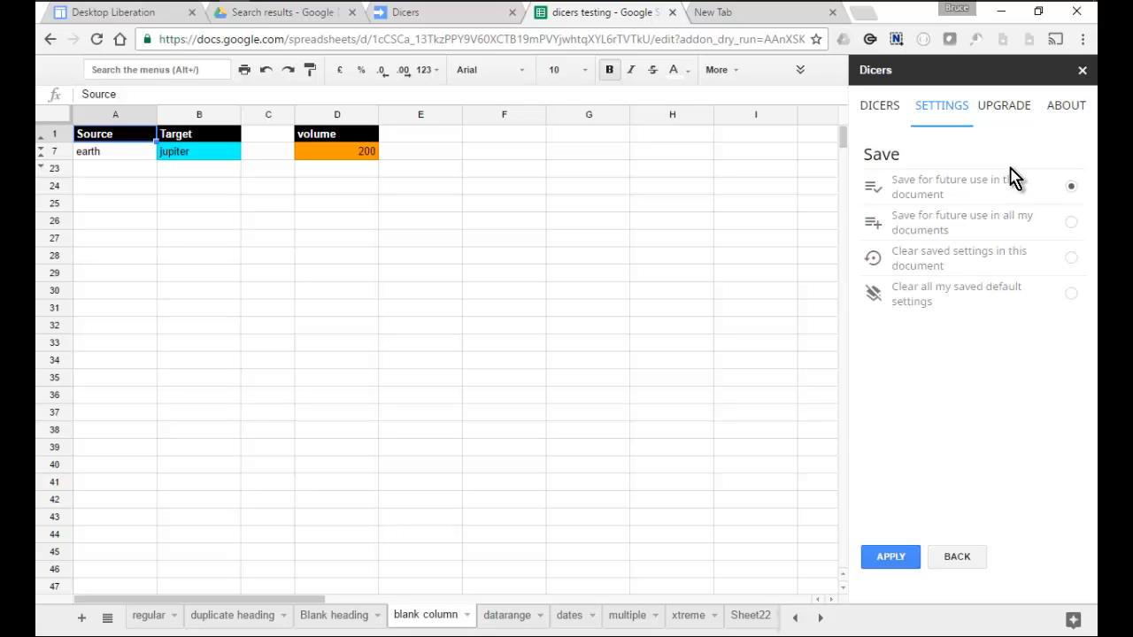
mouse_move(936, 345)
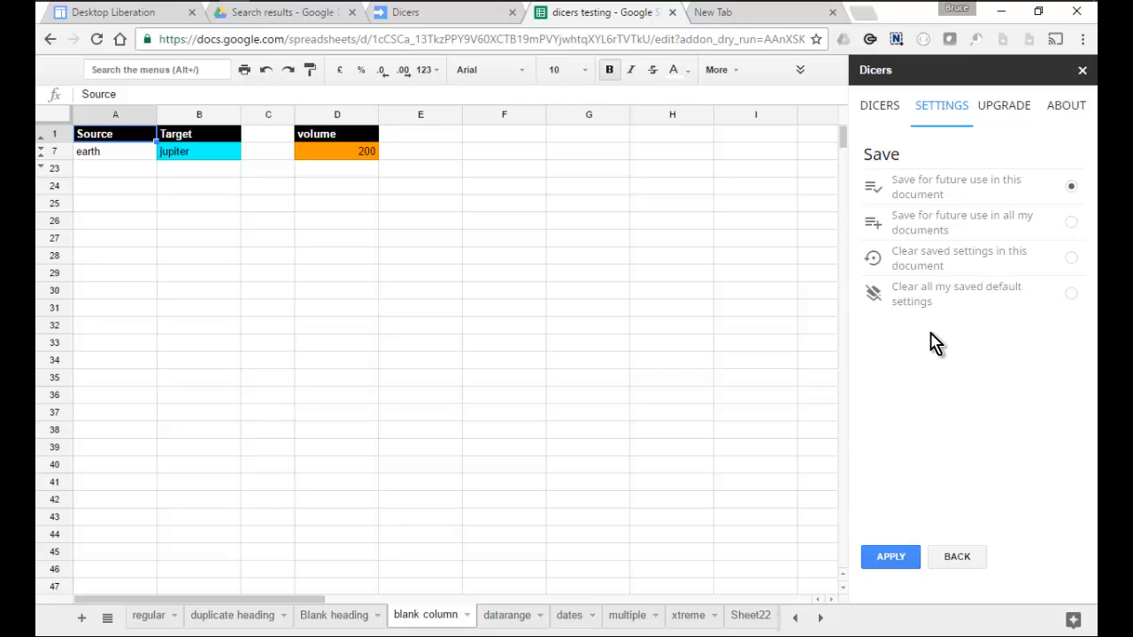
mouse_move(963, 216)
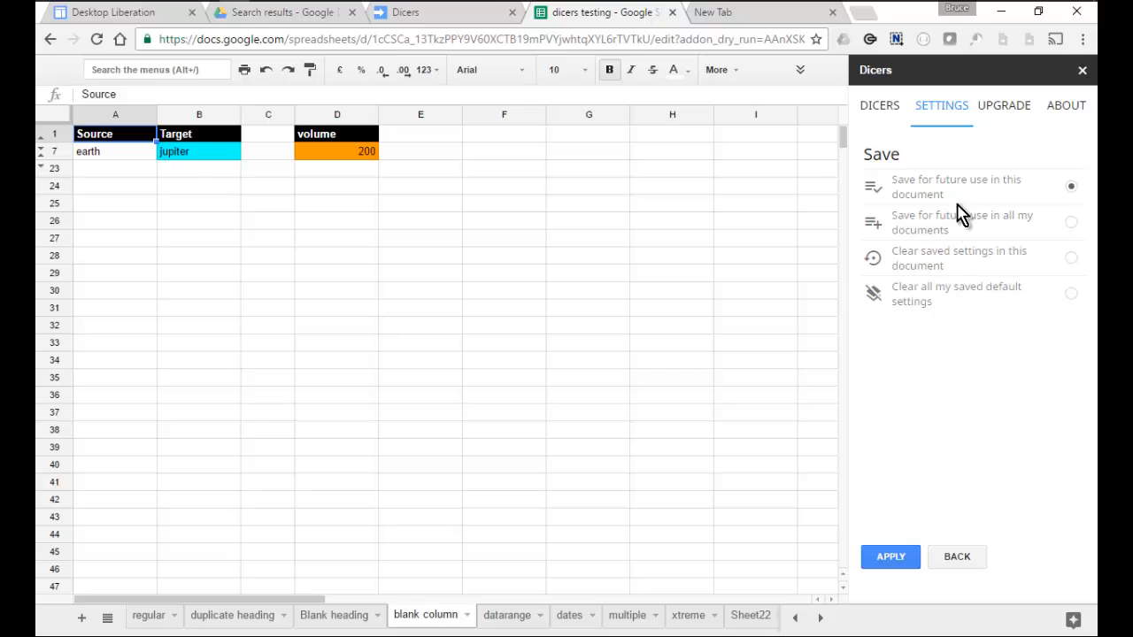
mouse_move(913, 211)
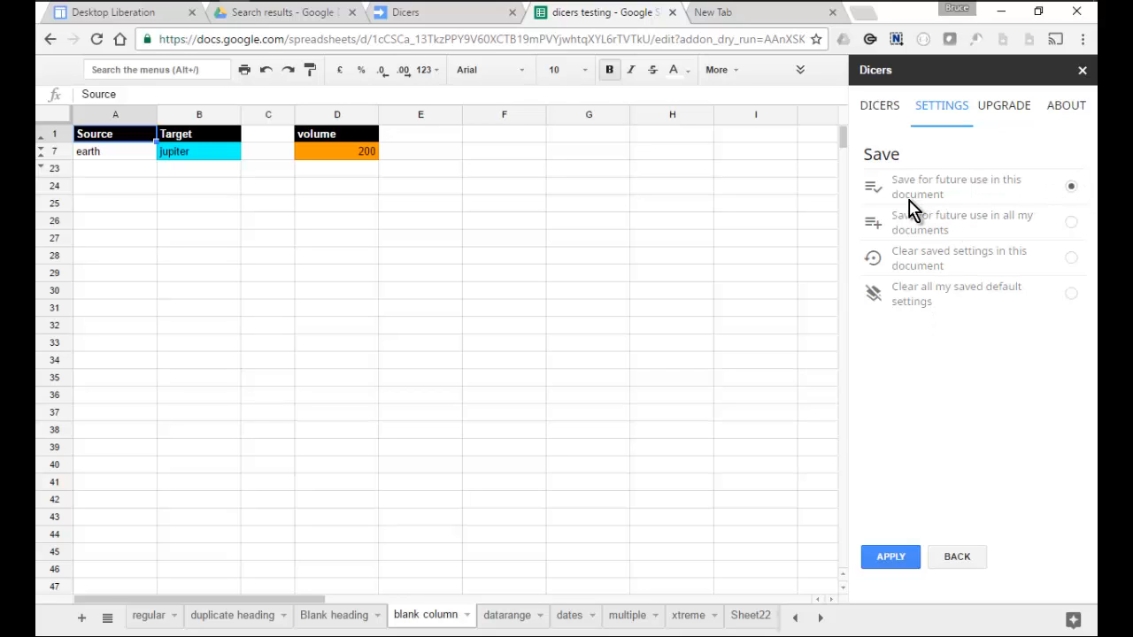
mouse_move(974, 205)
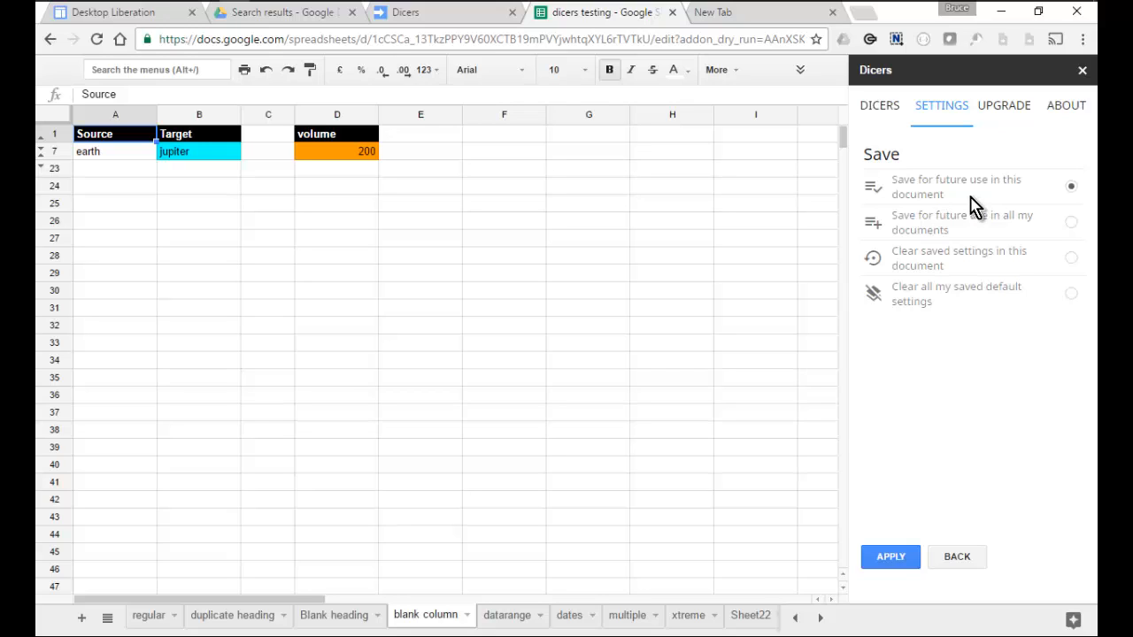
mouse_move(1084, 228)
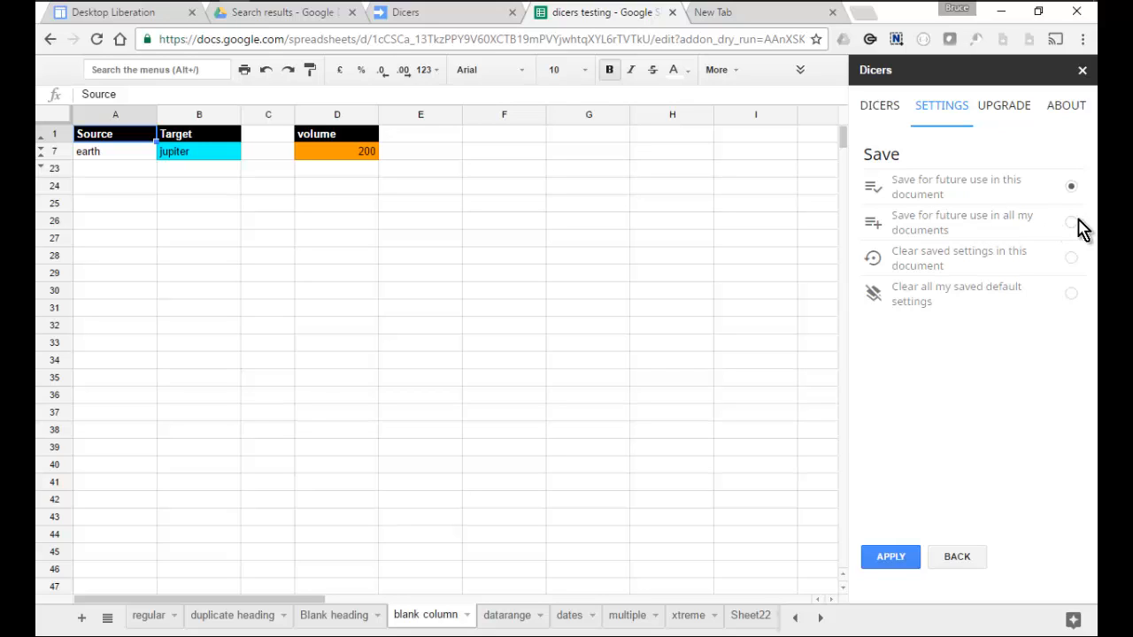
left_click(1071, 222)
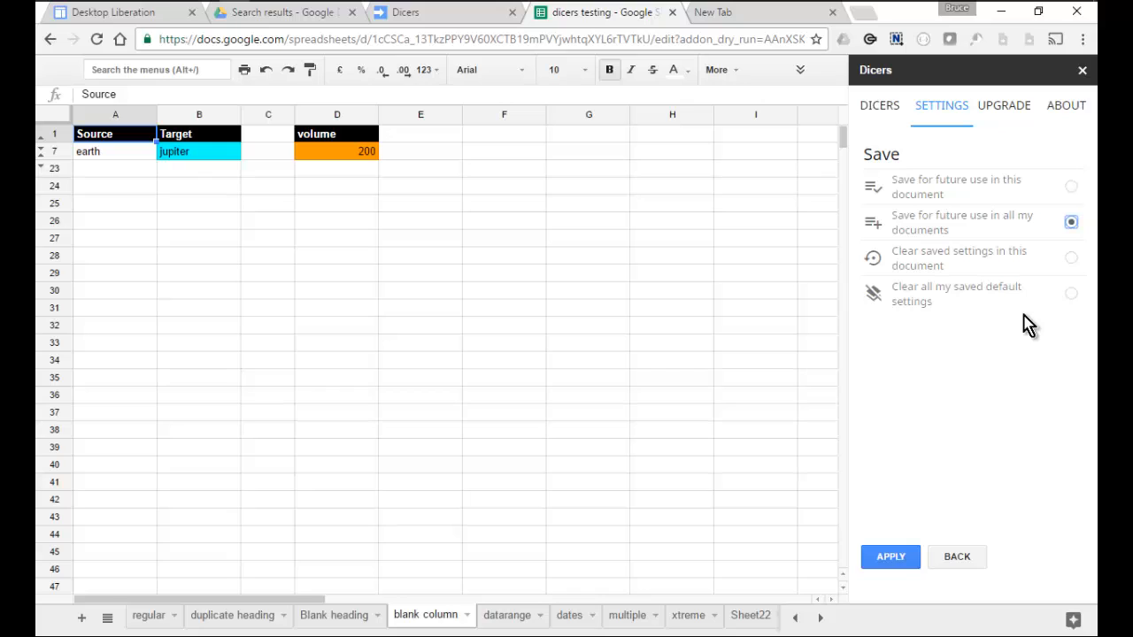
mouse_move(878, 113)
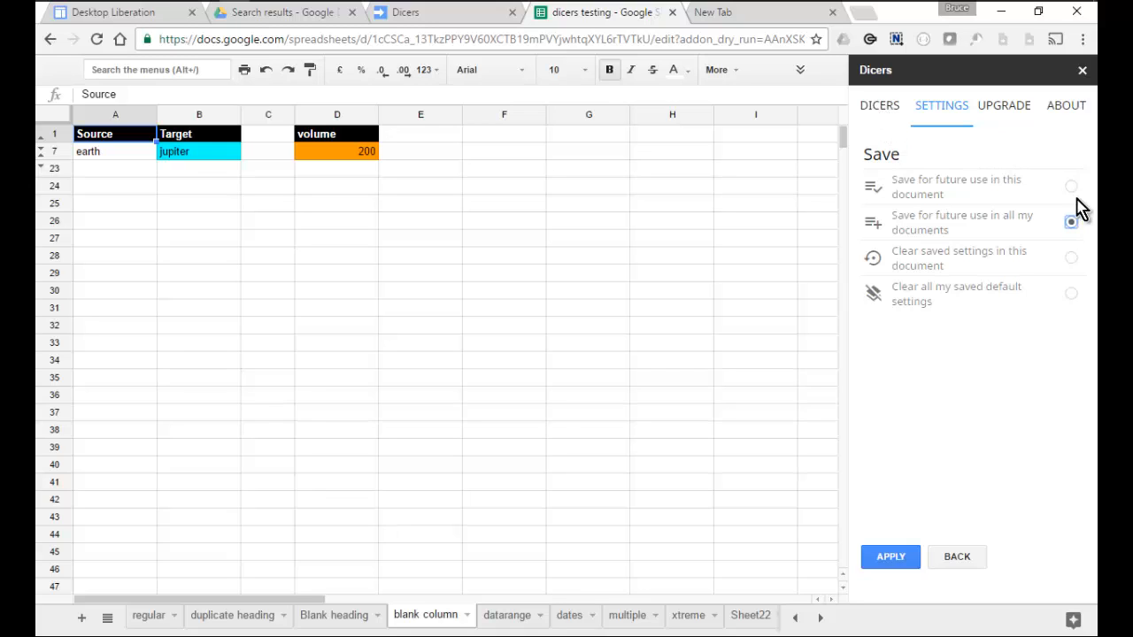
left_click(1071, 221)
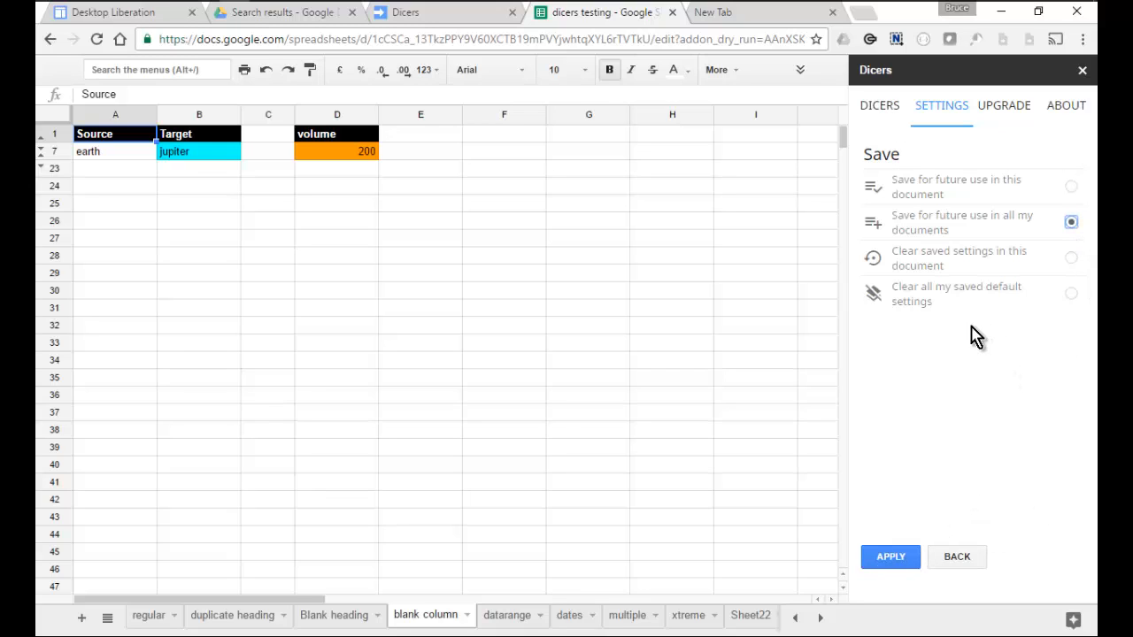
mouse_move(949, 422)
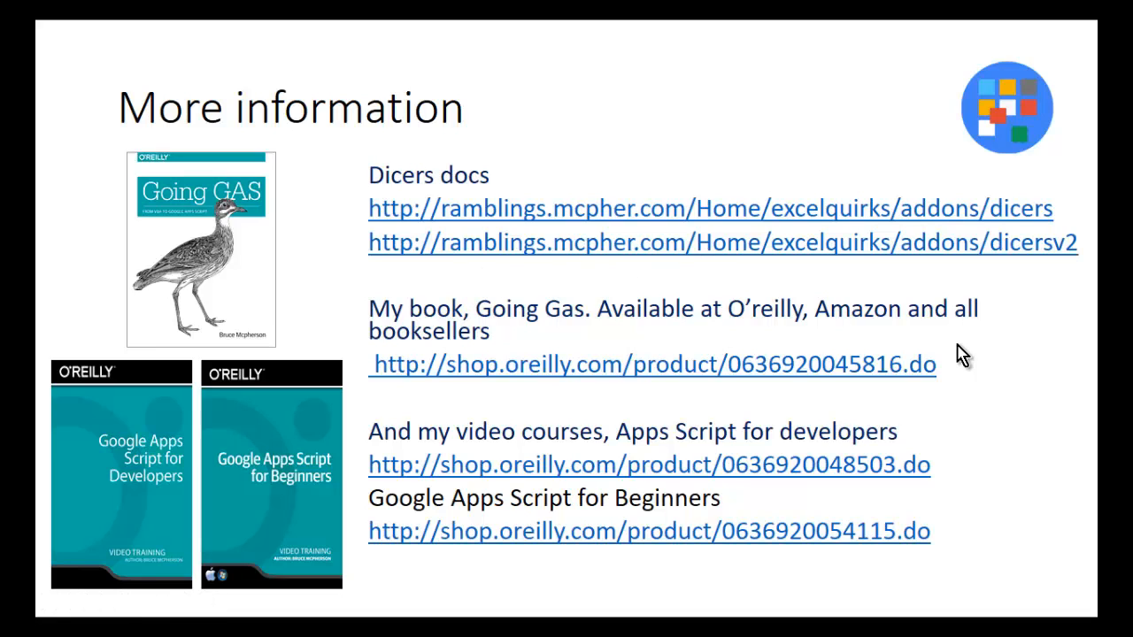
mouse_move(790, 388)
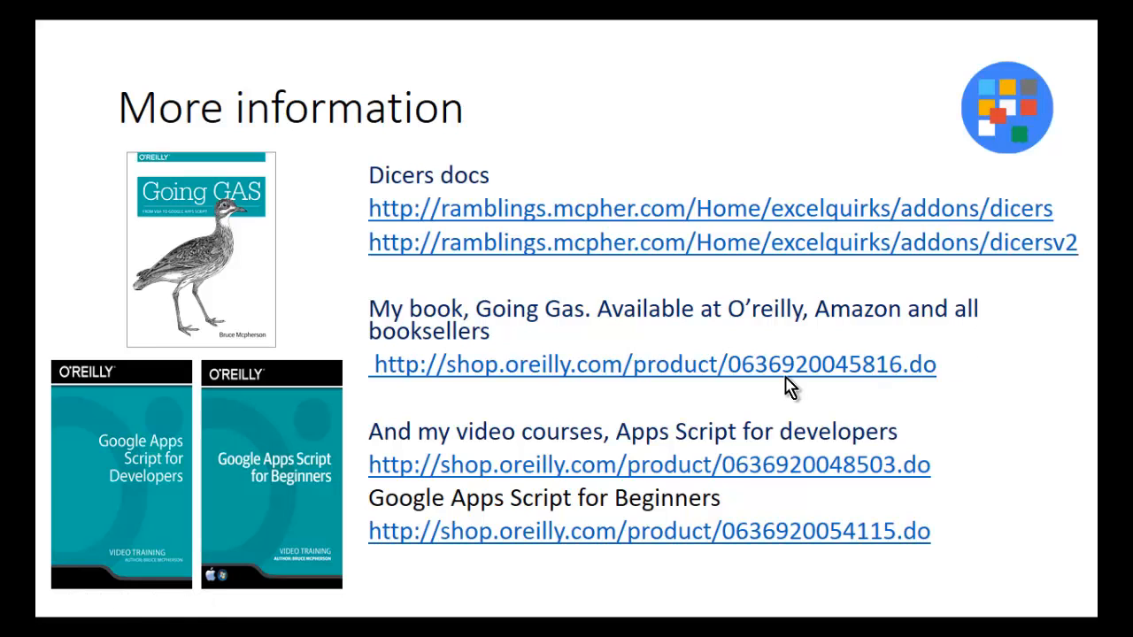